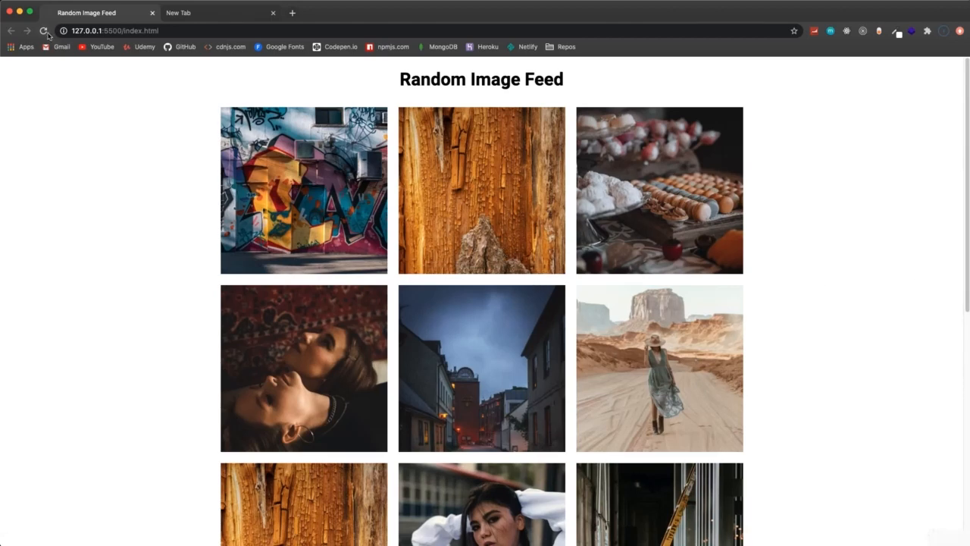
# Reload the Random Image Feed page and scroll through the refreshed grid of photos.
pyautogui.click(42, 30)
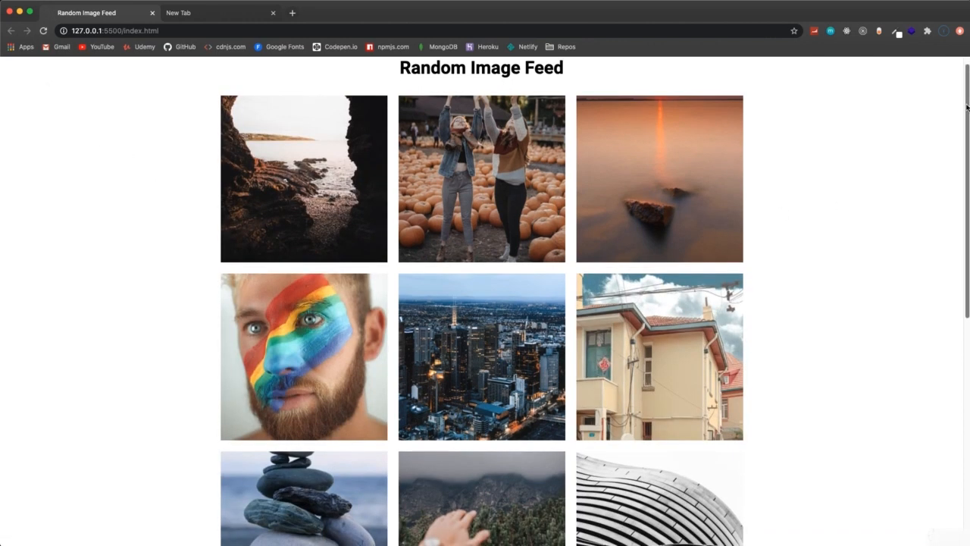
pyautogui.scroll(-3)
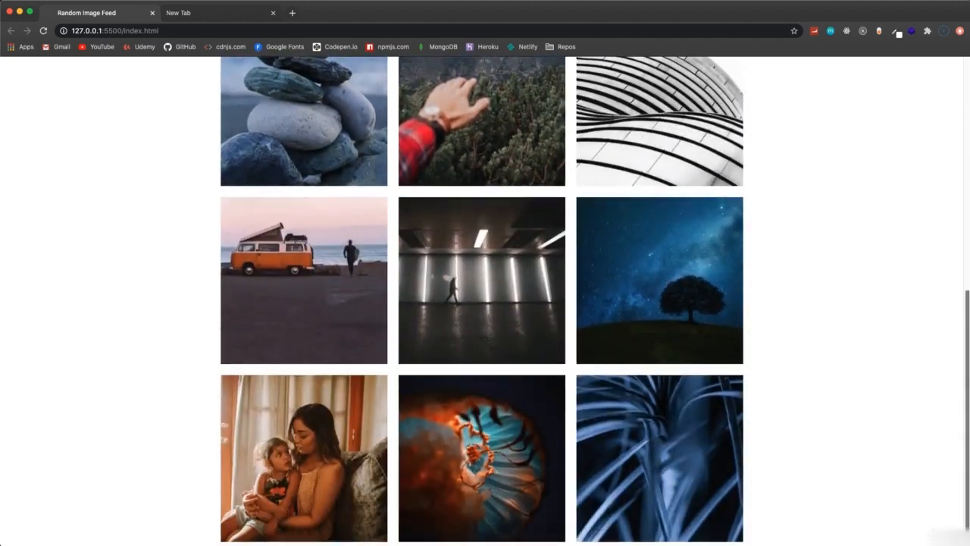
pyautogui.scroll(3)
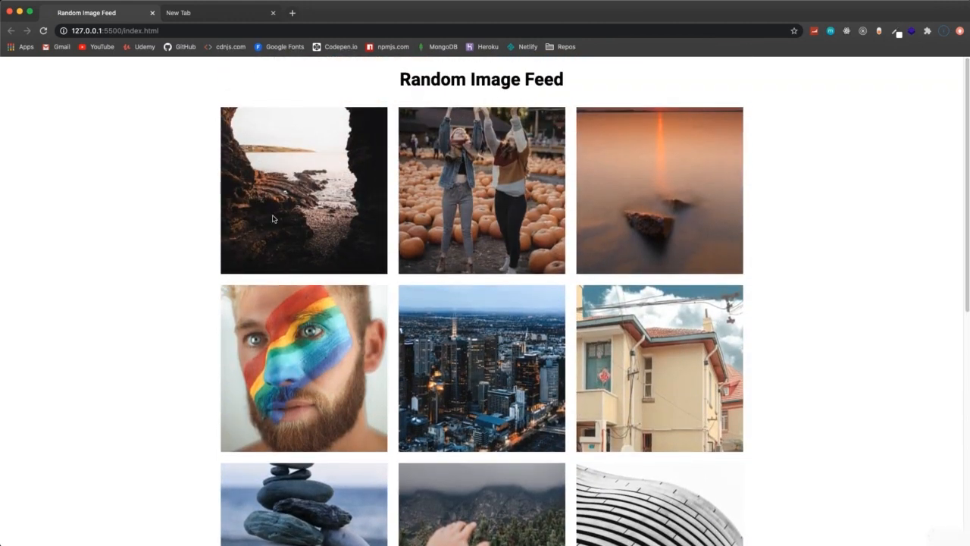
pyautogui.moveTo(318, 376)
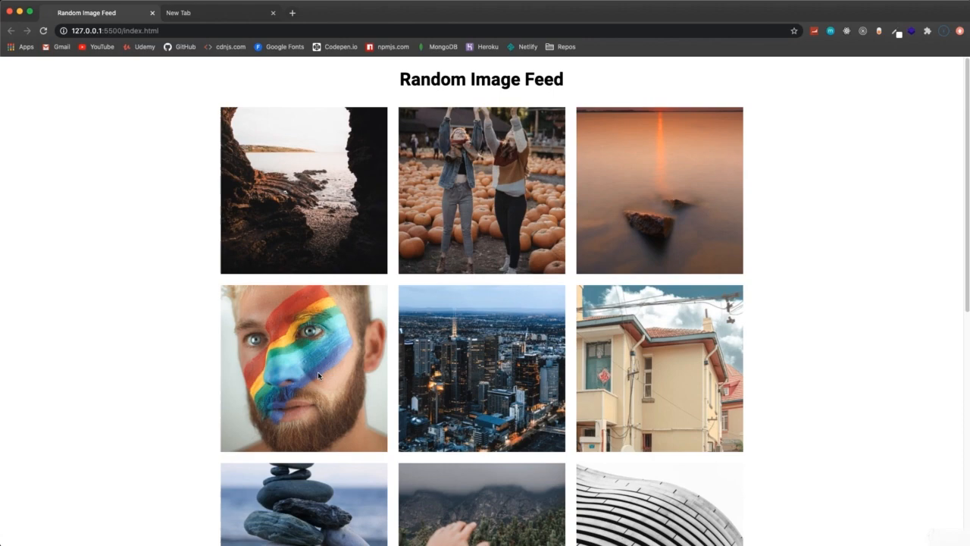
pyautogui.moveTo(740, 322)
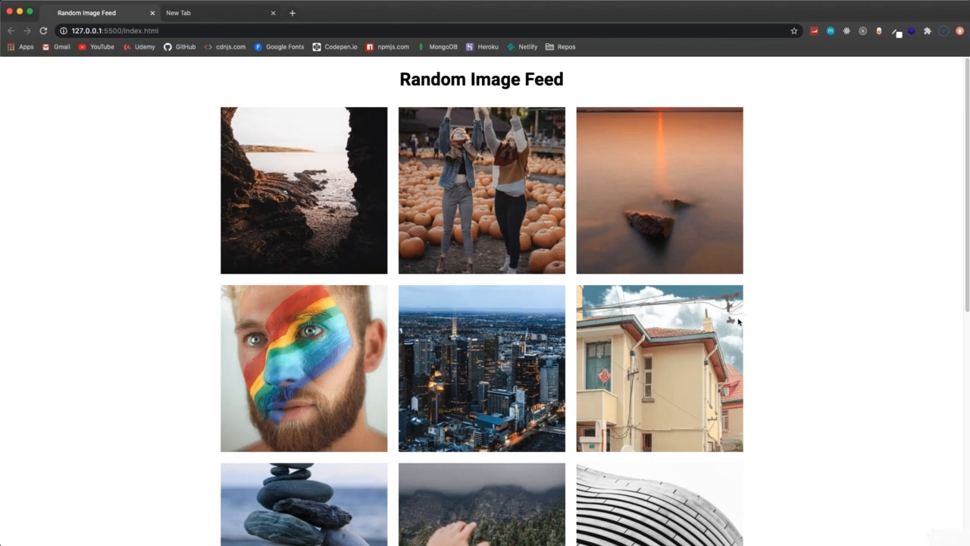
pyautogui.moveTo(321, 165)
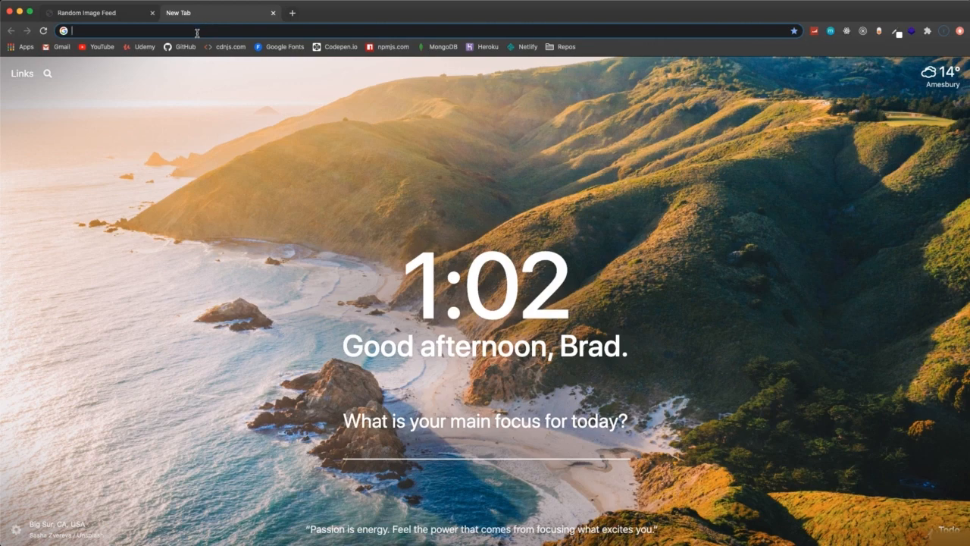
pyautogui.write('https://source.unsplash.com/random/')
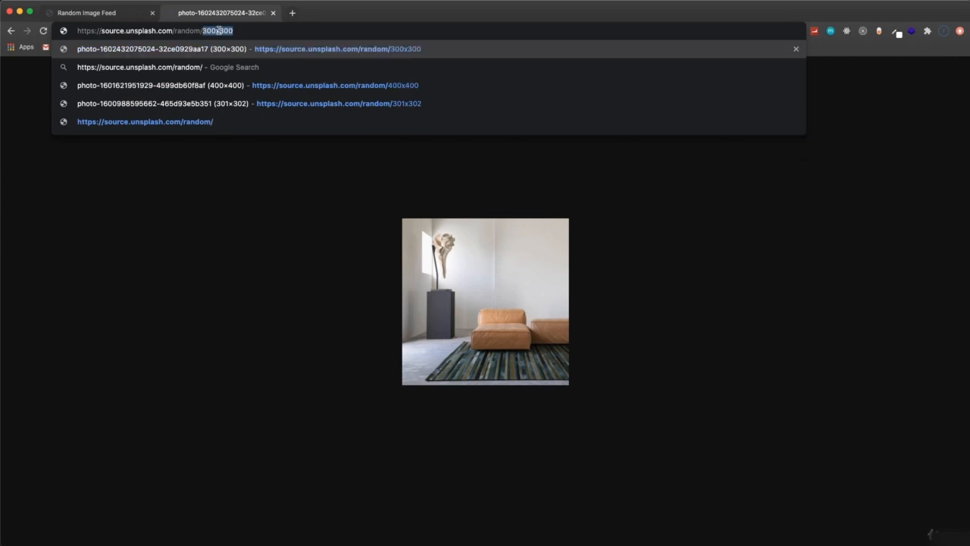
pyautogui.press('Return')
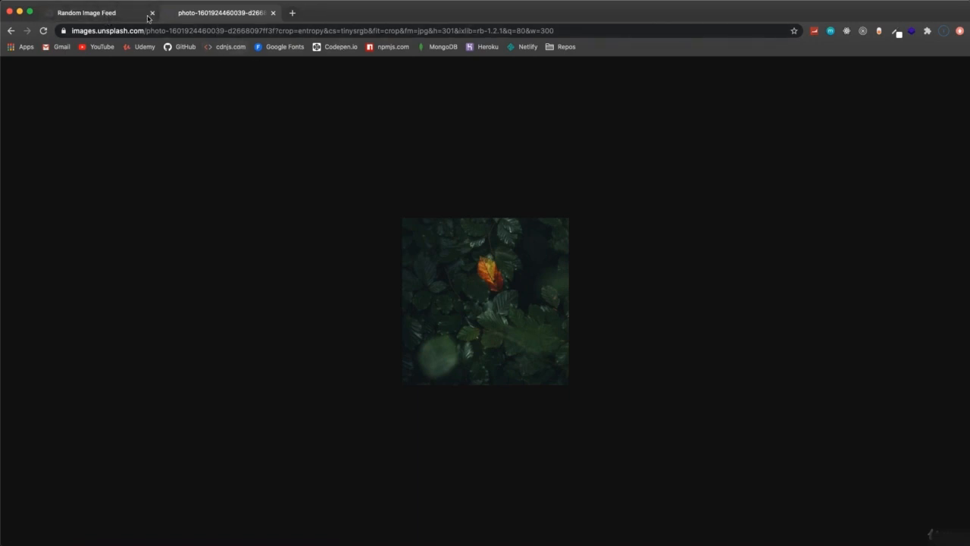
# Switch back to the Random Image Feed grid tab.
pyautogui.click(85, 12)
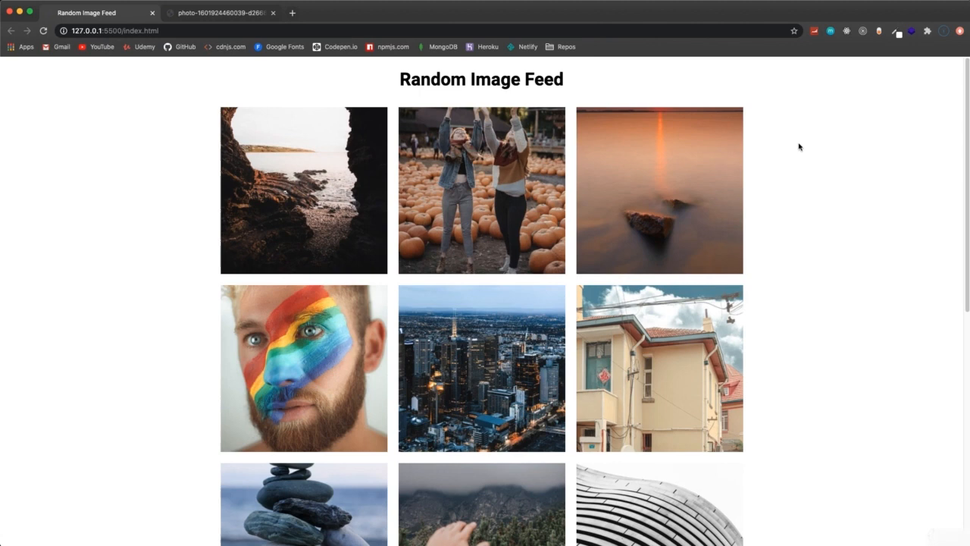
pyautogui.moveTo(741, 258)
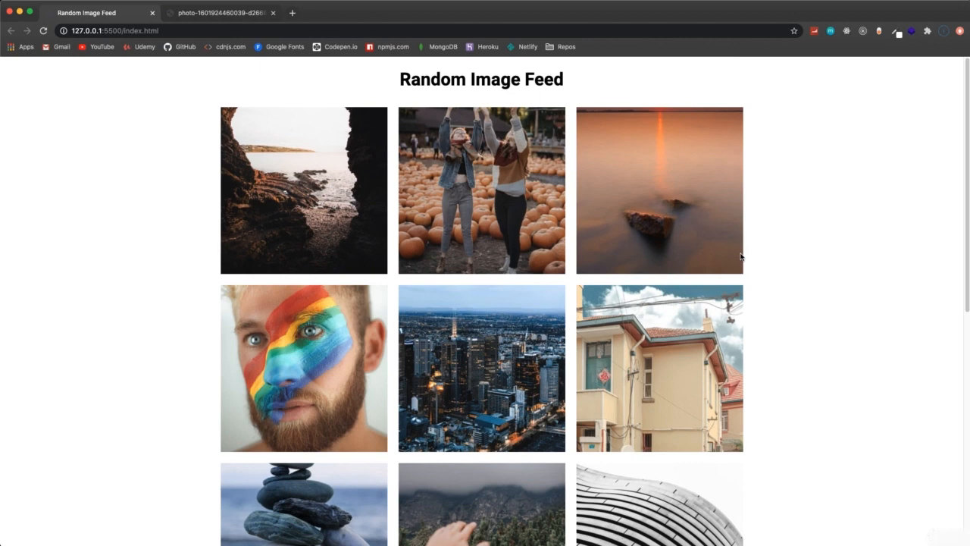
pyautogui.moveTo(291, 200)
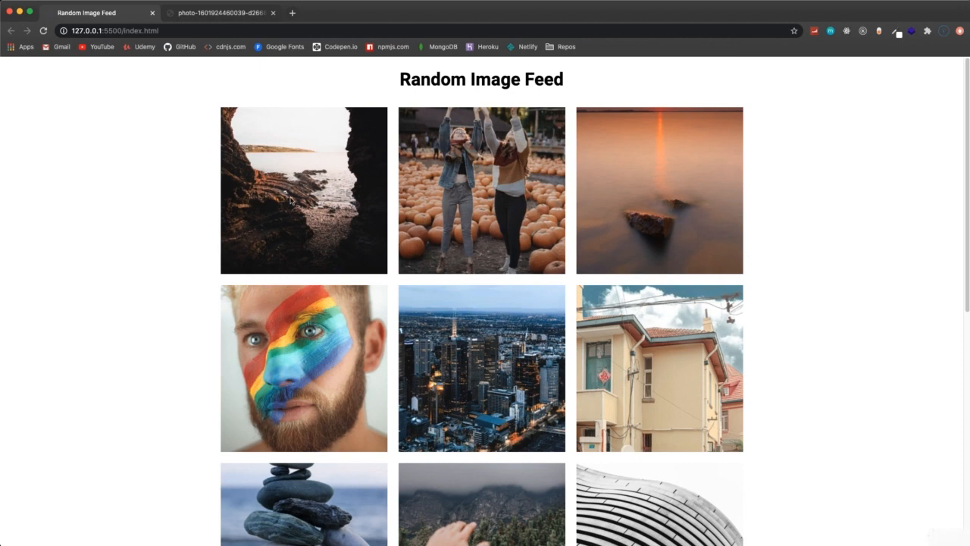
pyautogui.moveTo(877, 373)
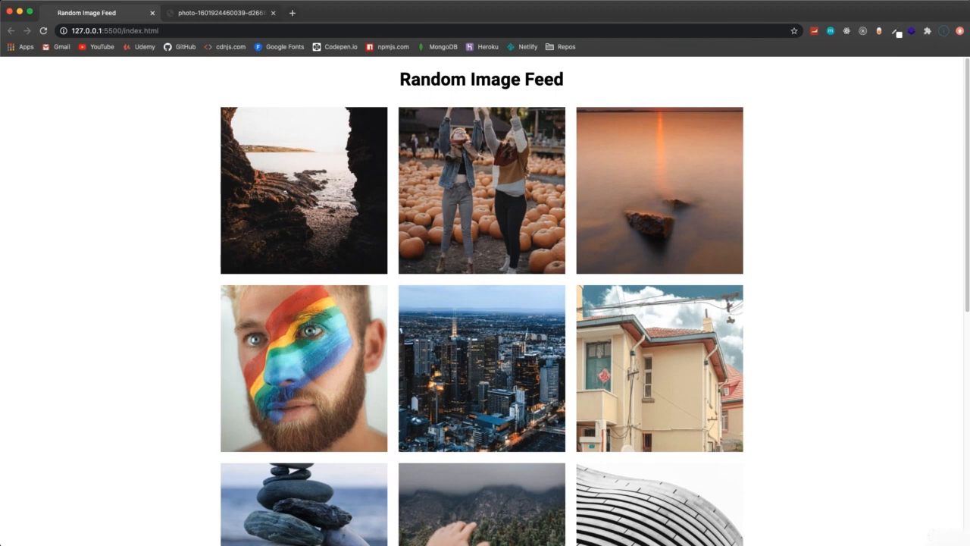
pyautogui.moveTo(958, 318)
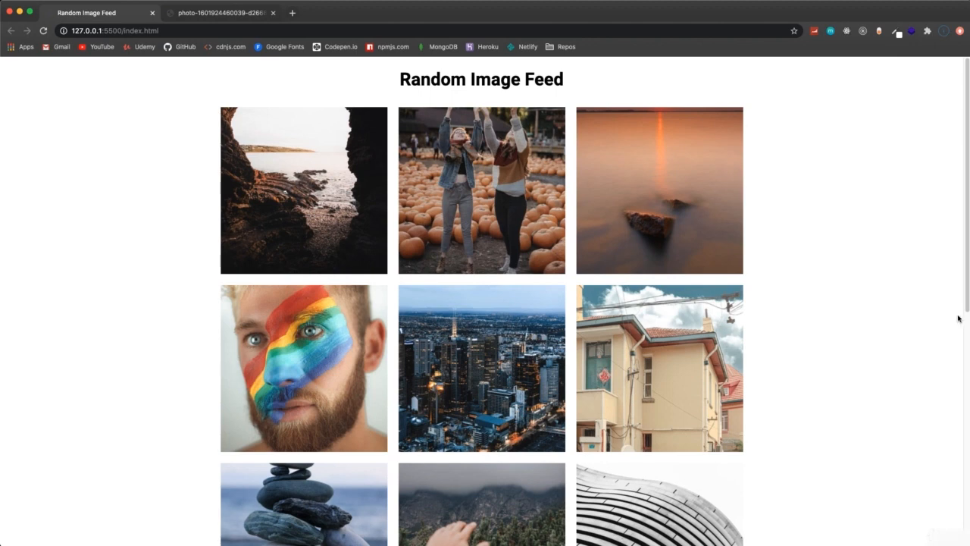
pyautogui.moveTo(944, 323)
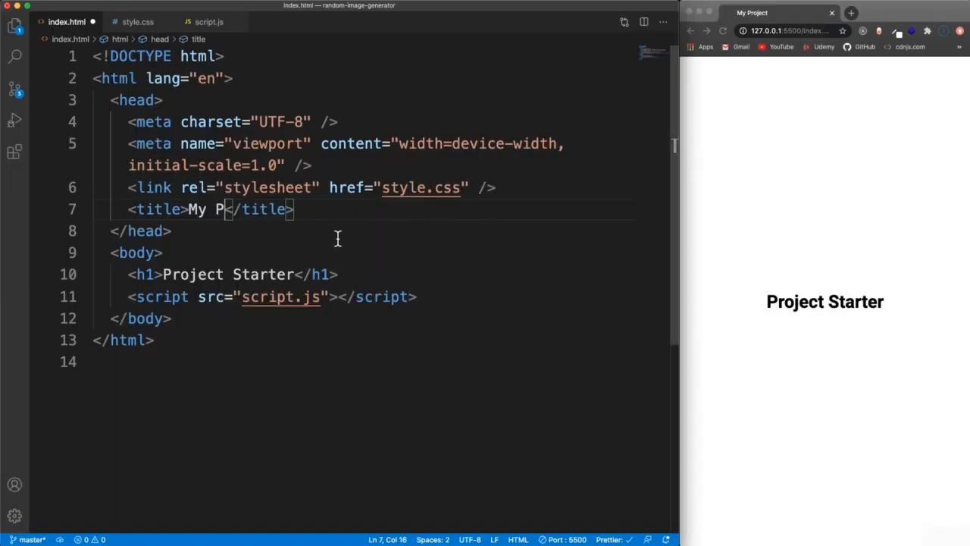
# Set the title and h1 to 'Random Image Feed' and add an empty .container div in index.html.
pyautogui.press('Backspace')
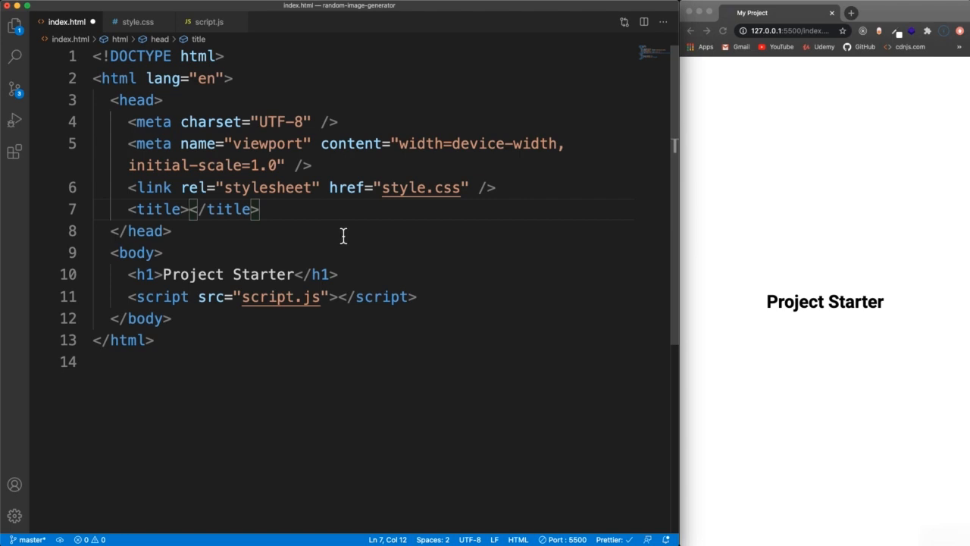
pyautogui.write('Random')
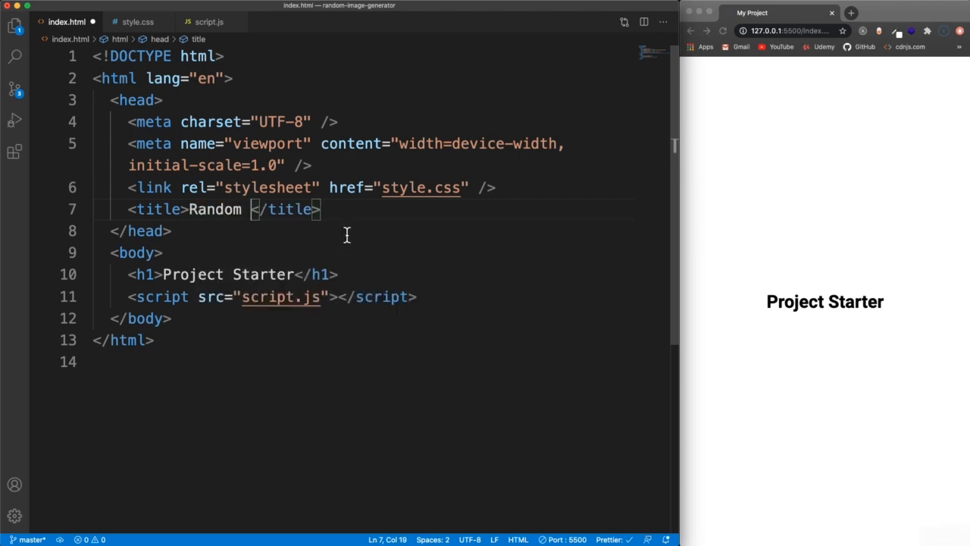
pyautogui.write('Image Feed')
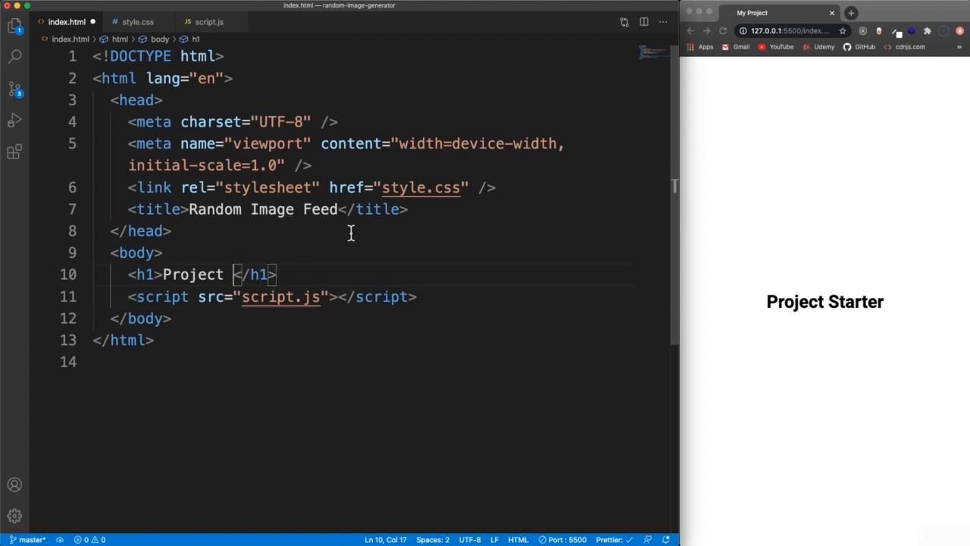
pyautogui.write('Random Imag')
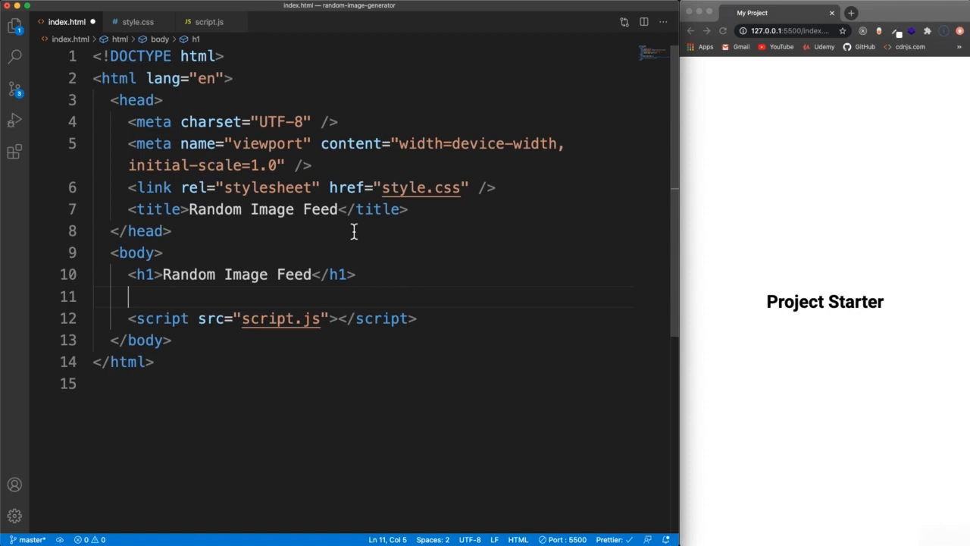
pyautogui.write('.con')
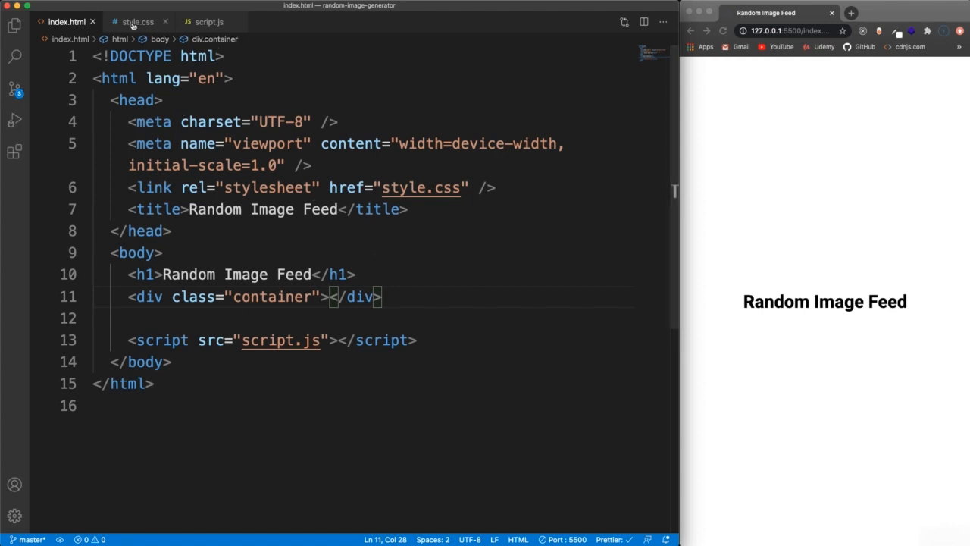
pyautogui.click(209, 22)
pyautogui.write('https://source.unsplash.com/random/')
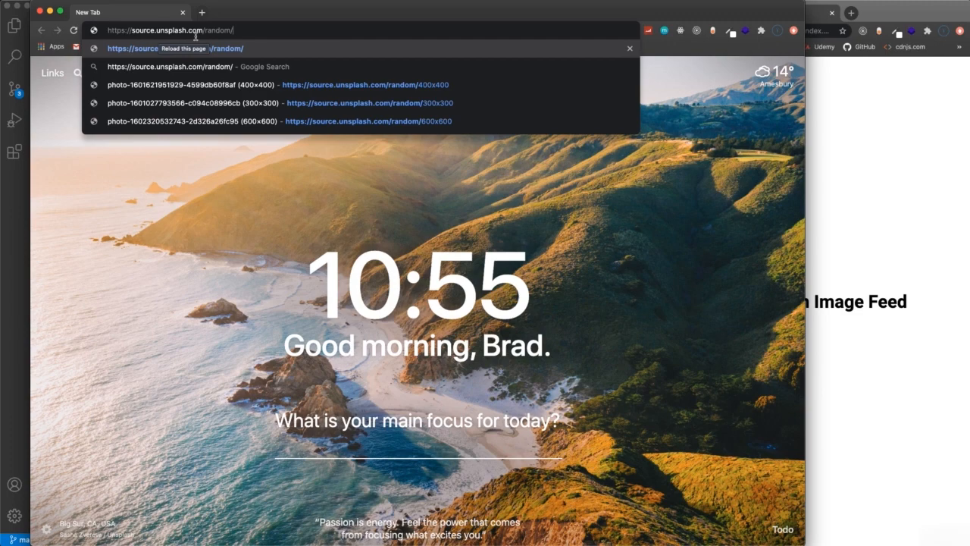
# Load source.unsplash.com/random at full size, then retry with small square sizes like 301x301.
pyautogui.press('Return')
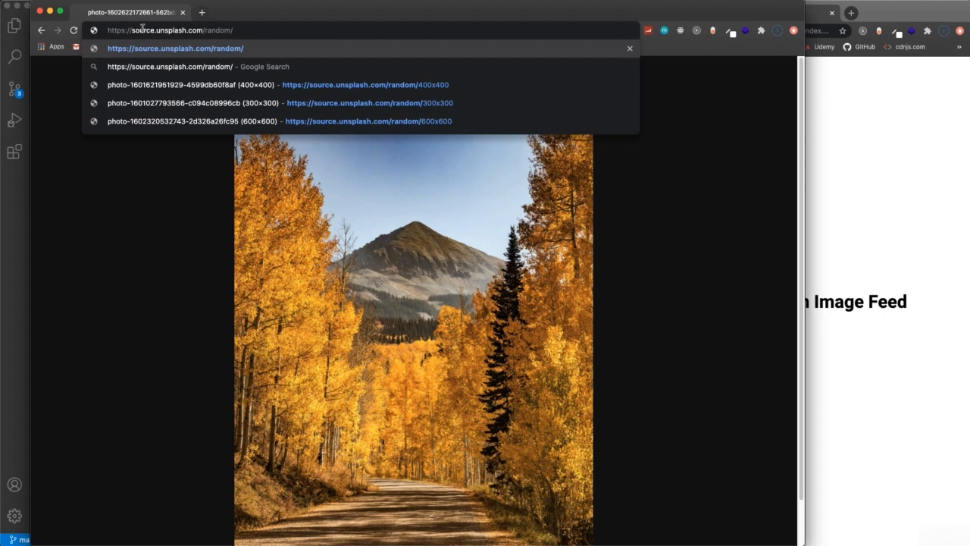
pyautogui.moveTo(248, 31)
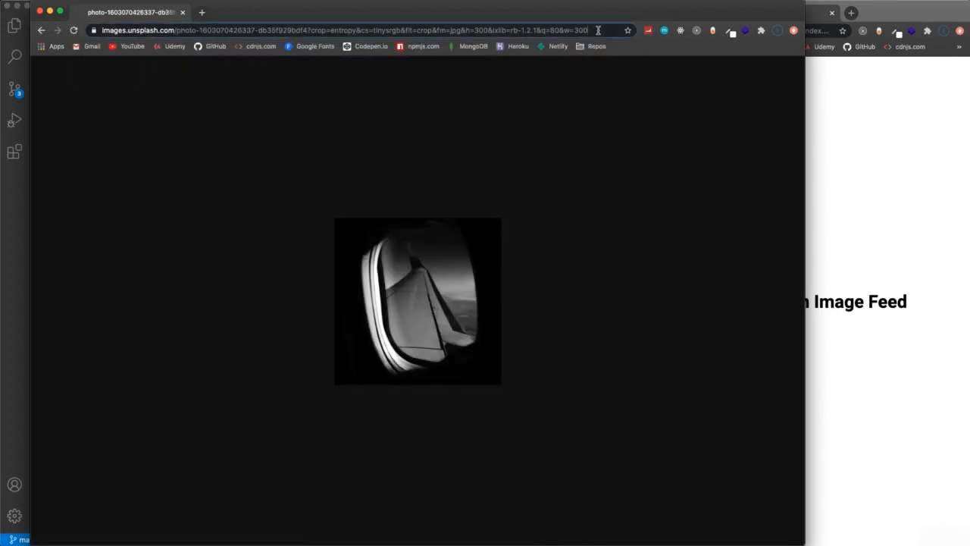
pyautogui.write('https://source.unsplash.com/random/')
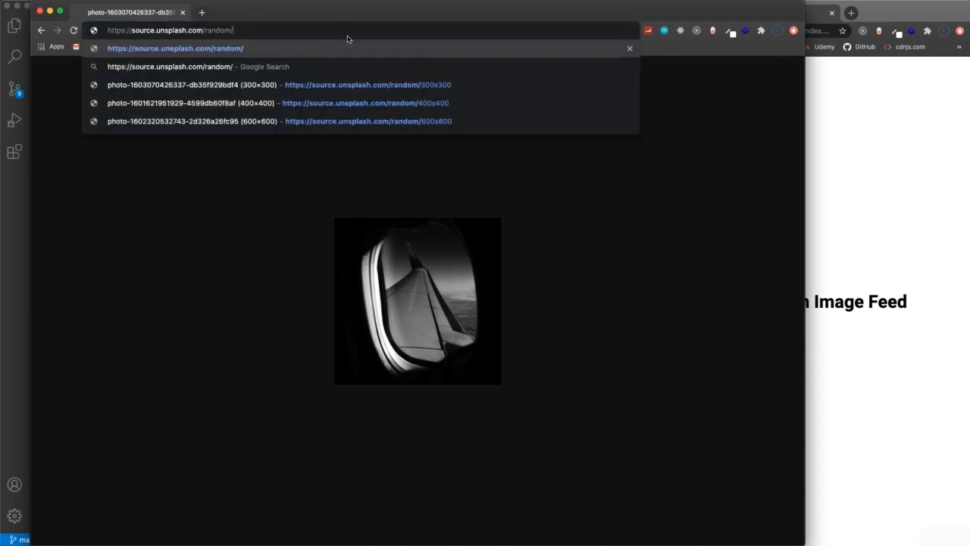
pyautogui.write('301')
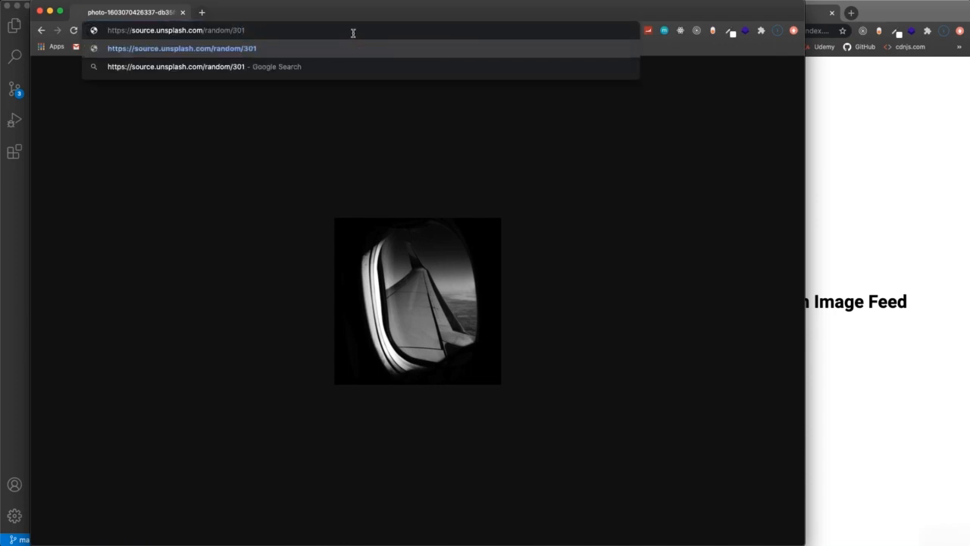
pyautogui.write('x')
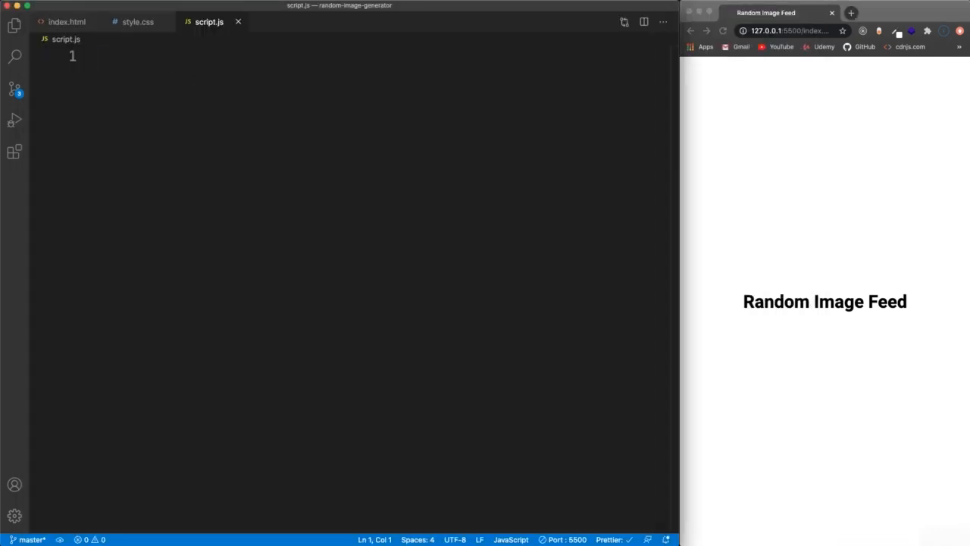
# Declare const container as document.querySelector('.container') in script.js.
pyautogui.write('const container')
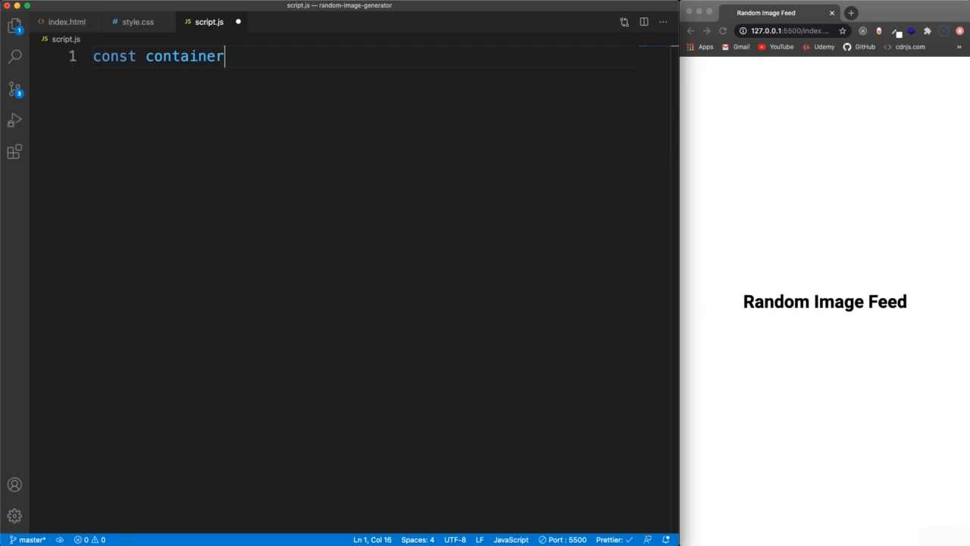
pyautogui.write('= document')
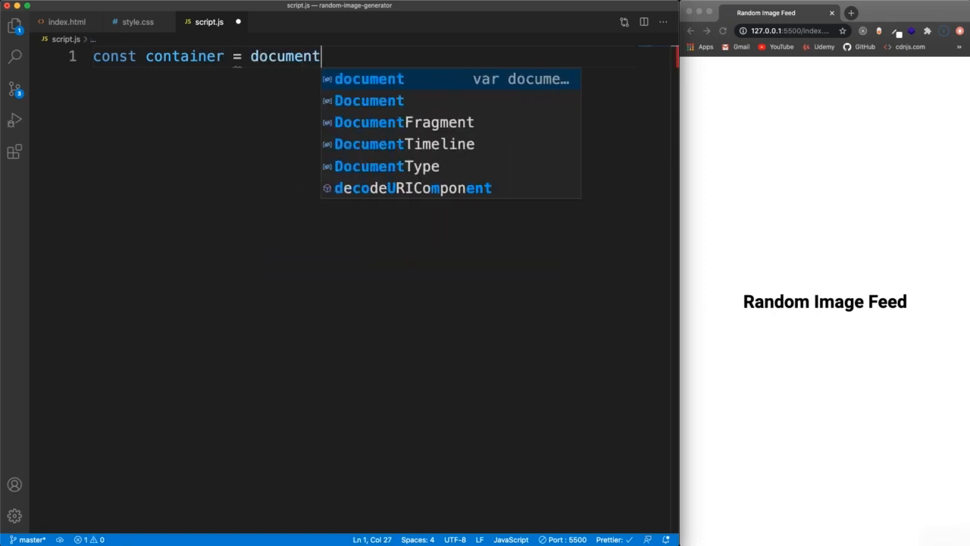
pyautogui.write('.')
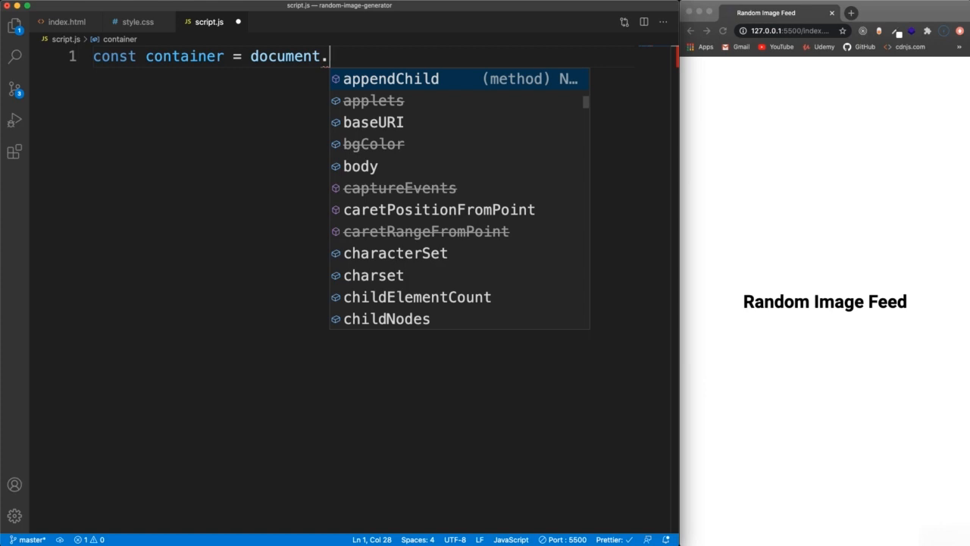
pyautogui.write('querySelector(')
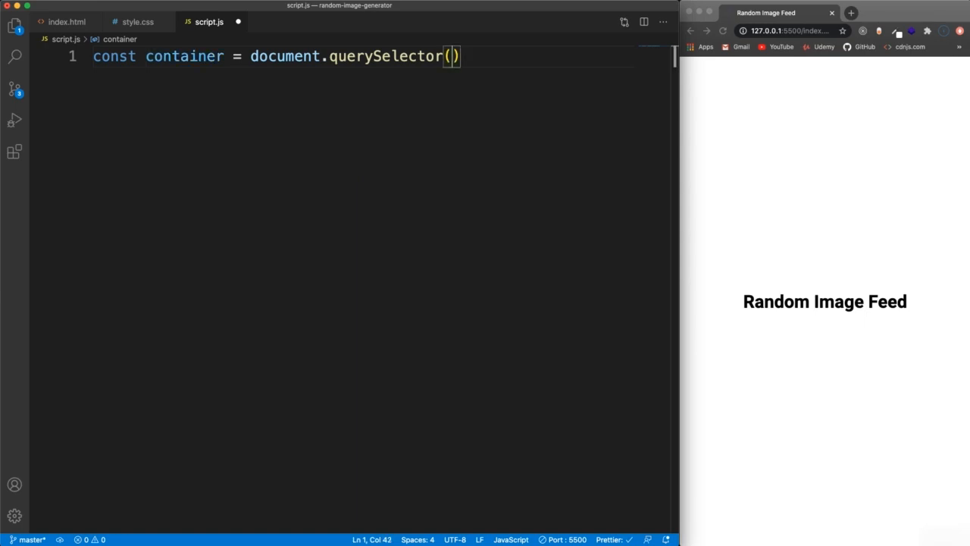
pyautogui.write("'.cont'")
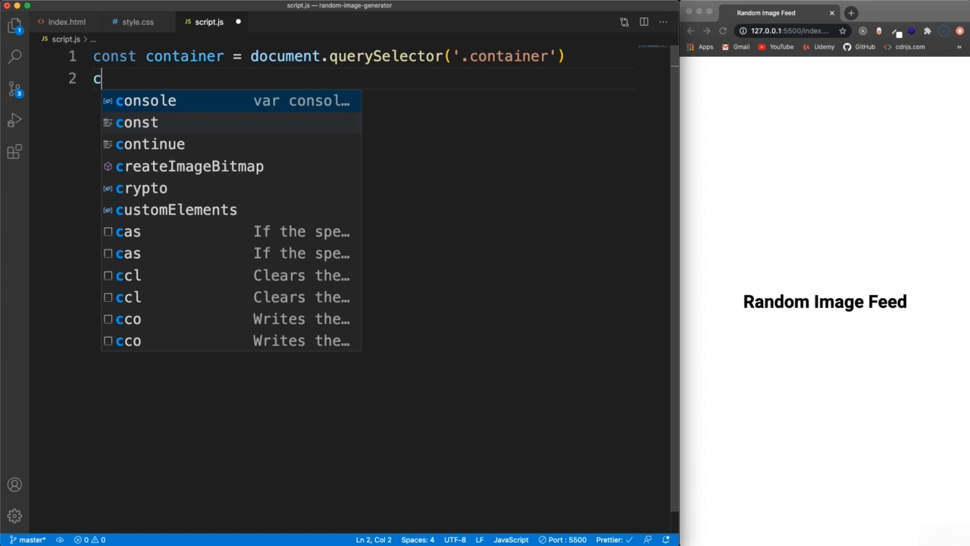
pyautogui.write('onst u')
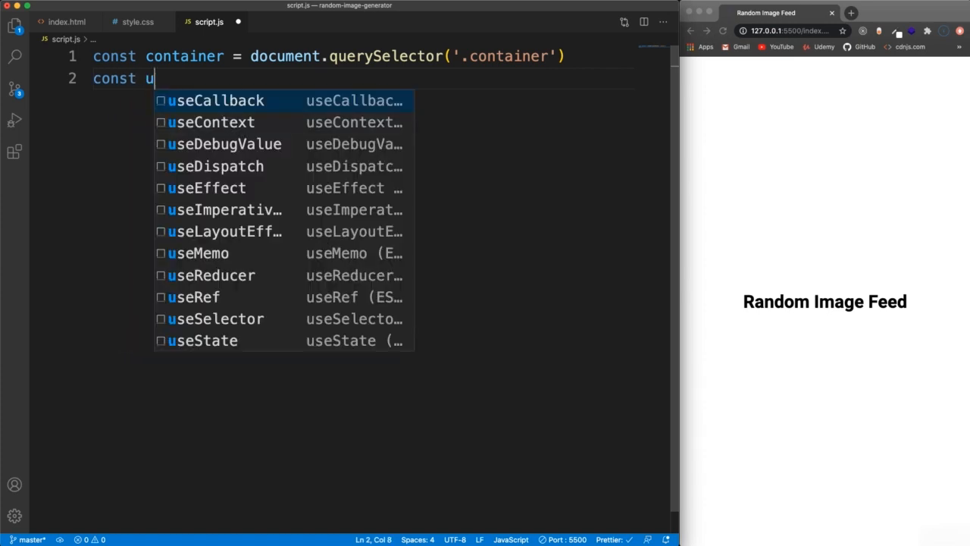
pyautogui.write('nsplas')
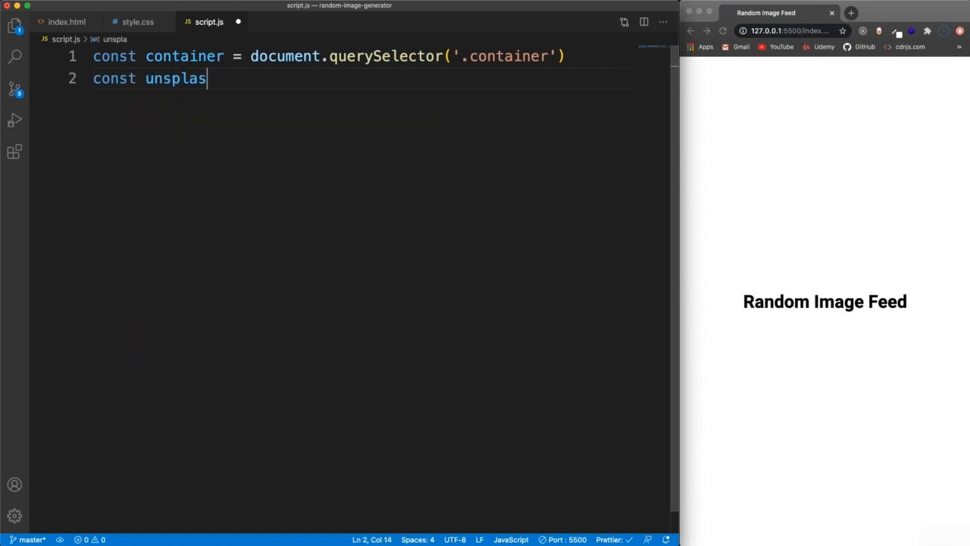
pyautogui.write('hURL =')
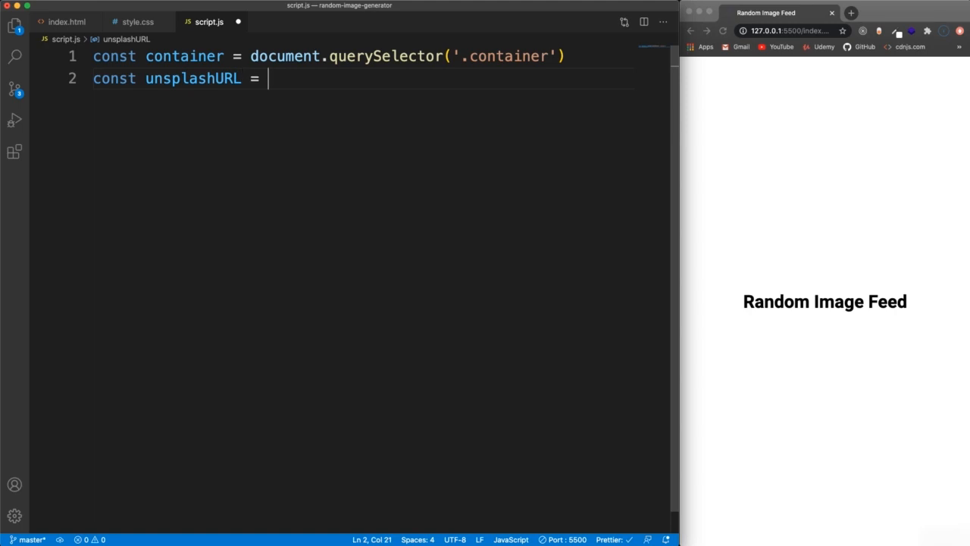
pyautogui.write("'htt'")
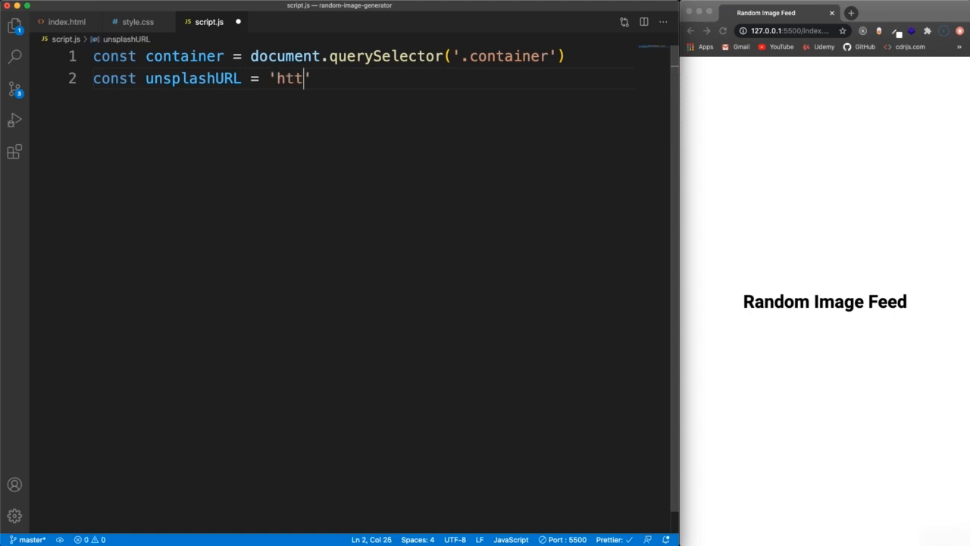
pyautogui.write('ps://')
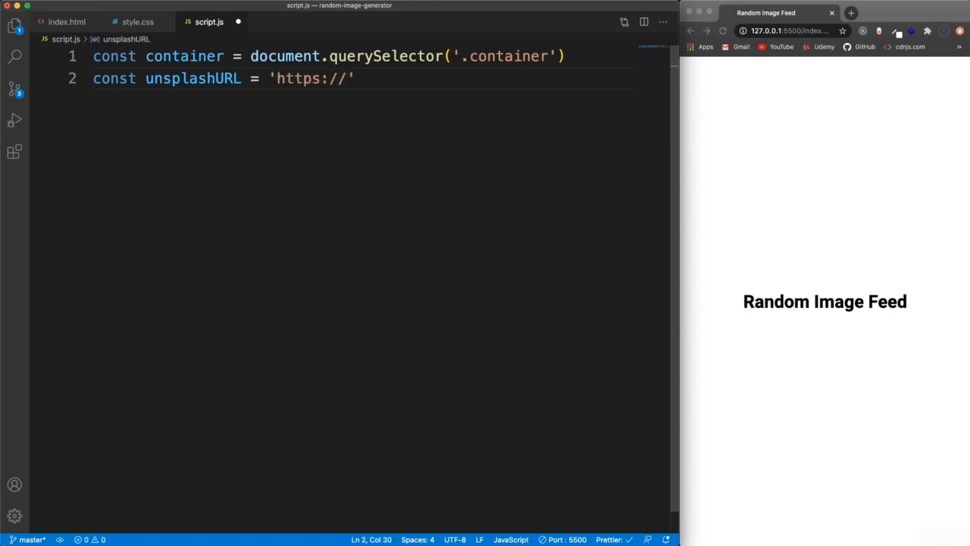
pyautogui.write('source.')
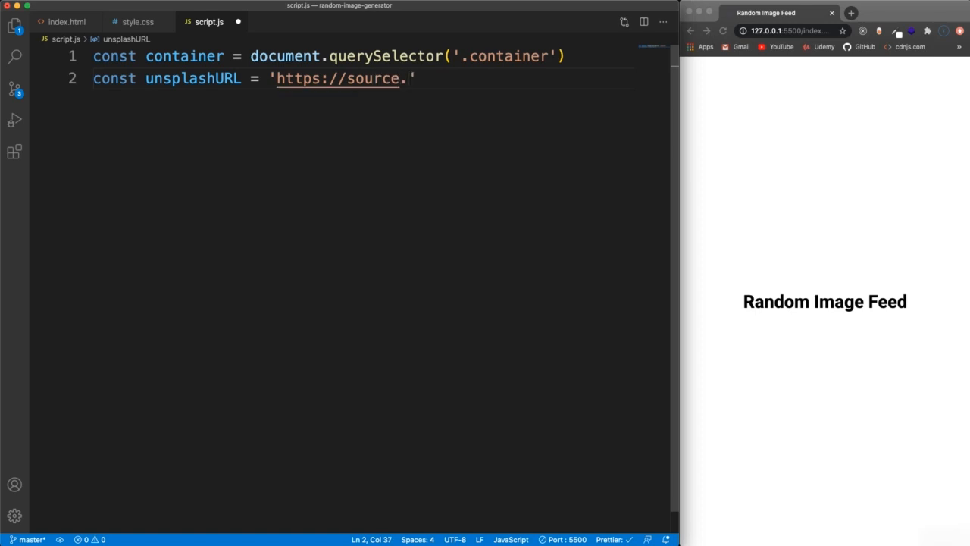
pyautogui.write('unsplas')
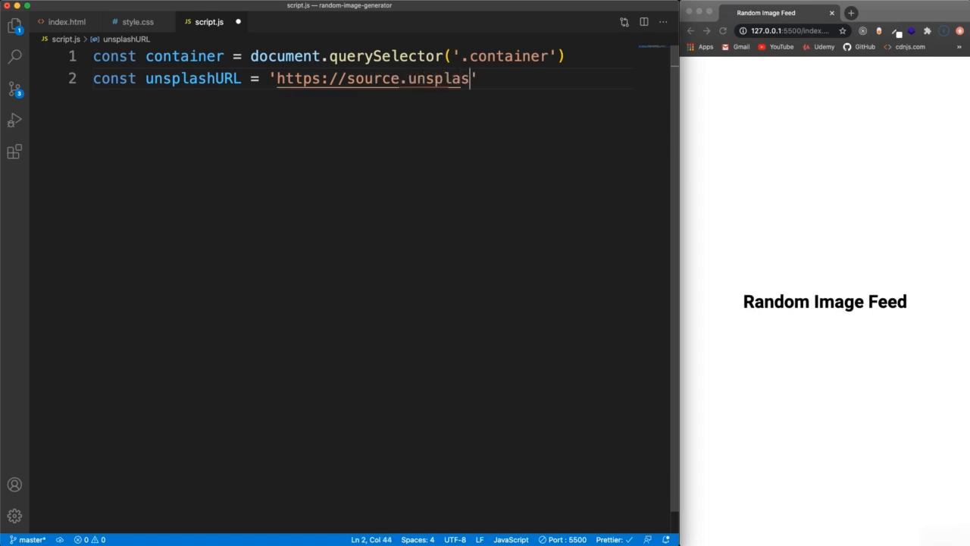
pyautogui.write('h.com/r')
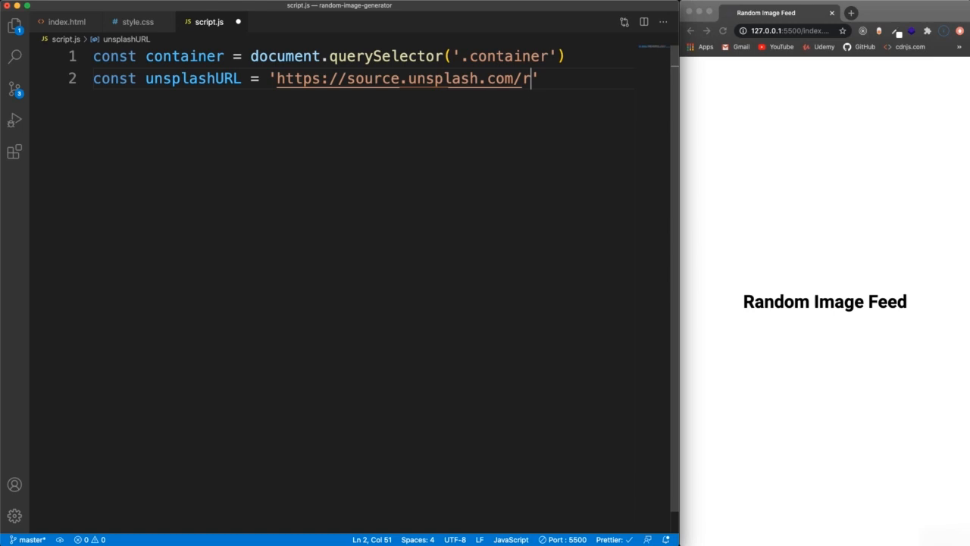
pyautogui.write("andom/'")
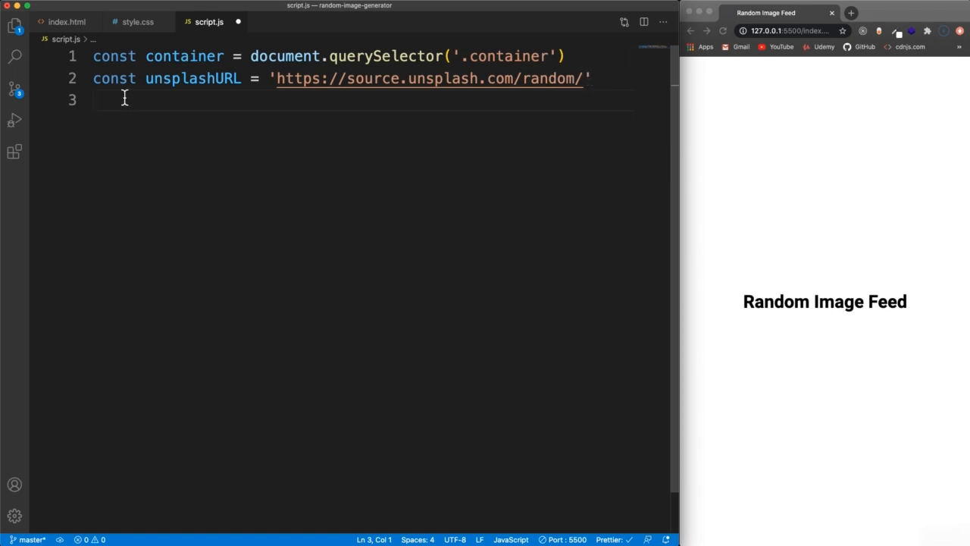
# Declare const rows = 10 and begin a for loop.
pyautogui.write('const rows')
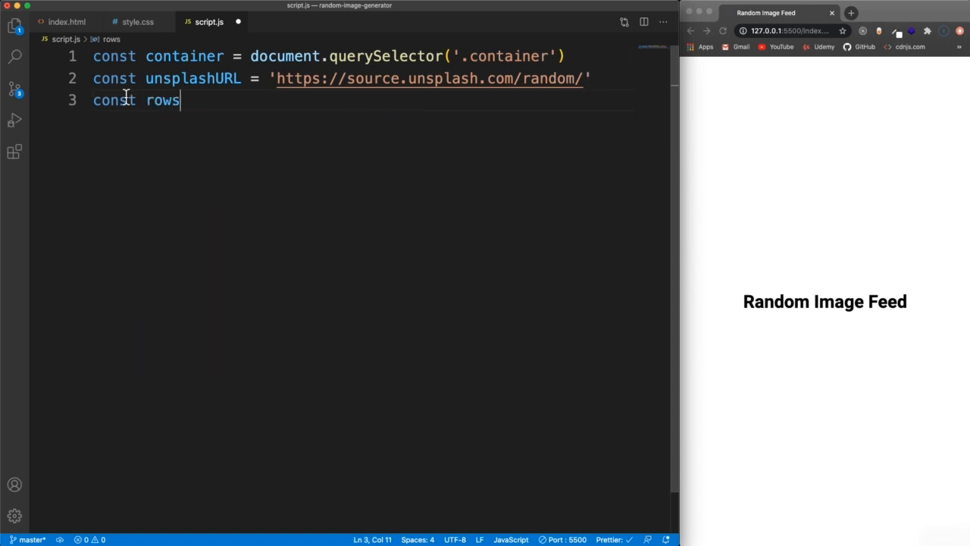
pyautogui.write('= 10')
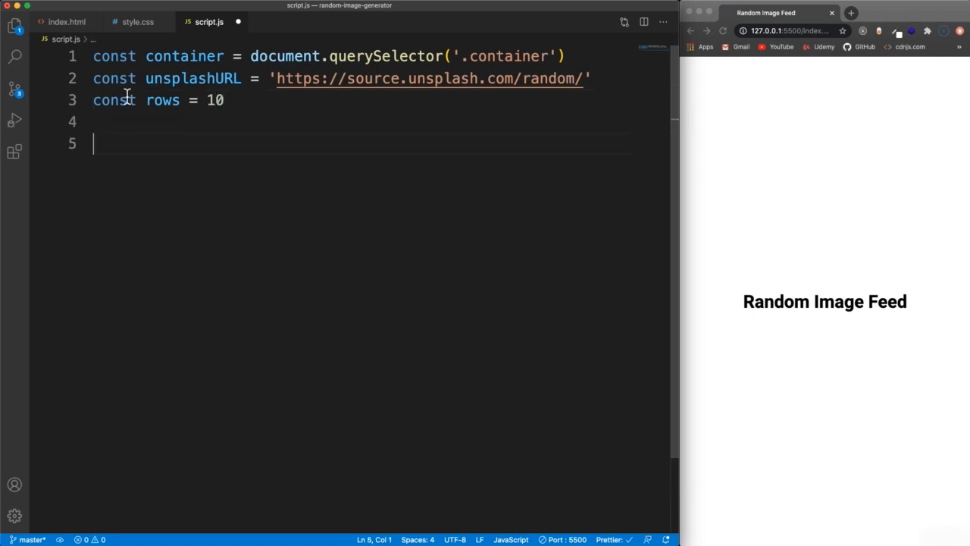
pyautogui.write('for() {')
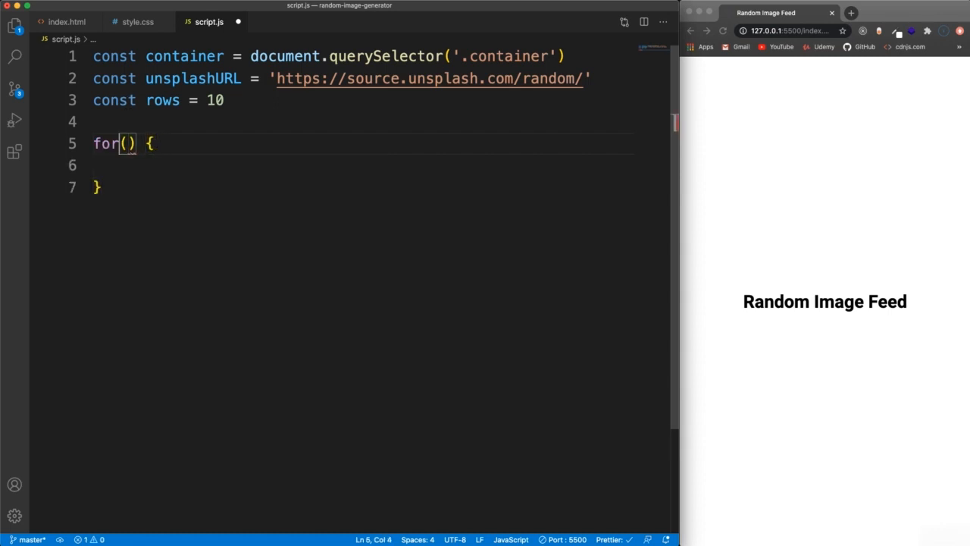
# Write the loop header for (let i = 0; i < rows * 3; i++).
pyautogui.write('let i')
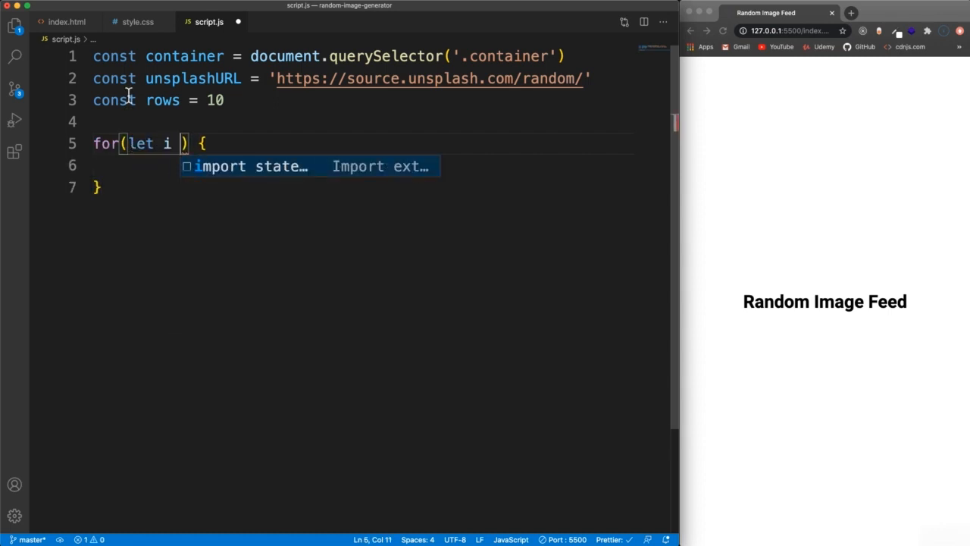
pyautogui.write('= 0; i <')
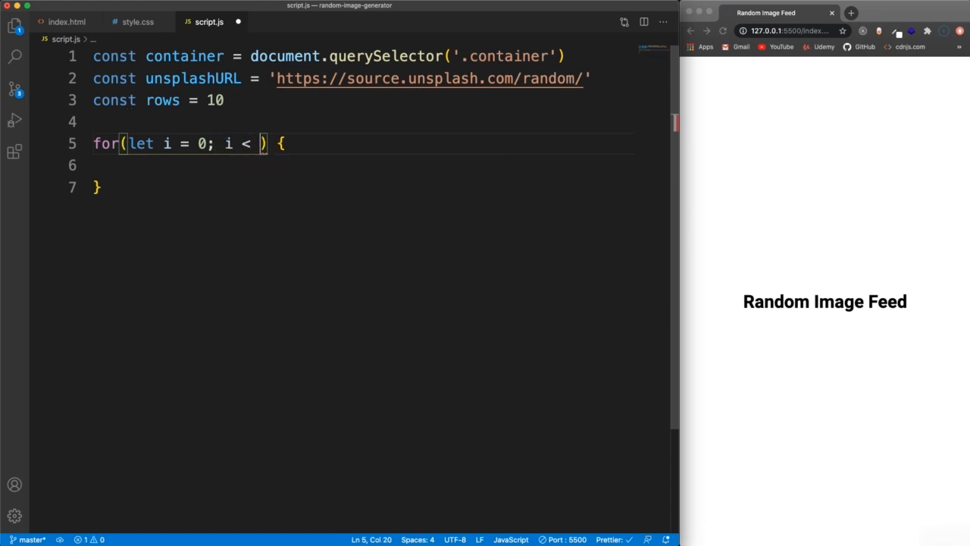
pyautogui.moveTo(129, 100)
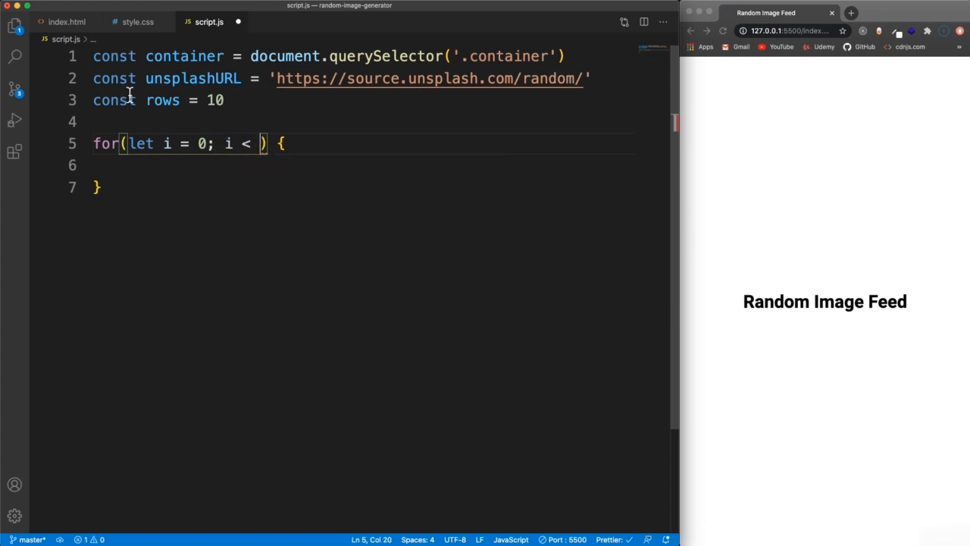
pyautogui.write('rows *')
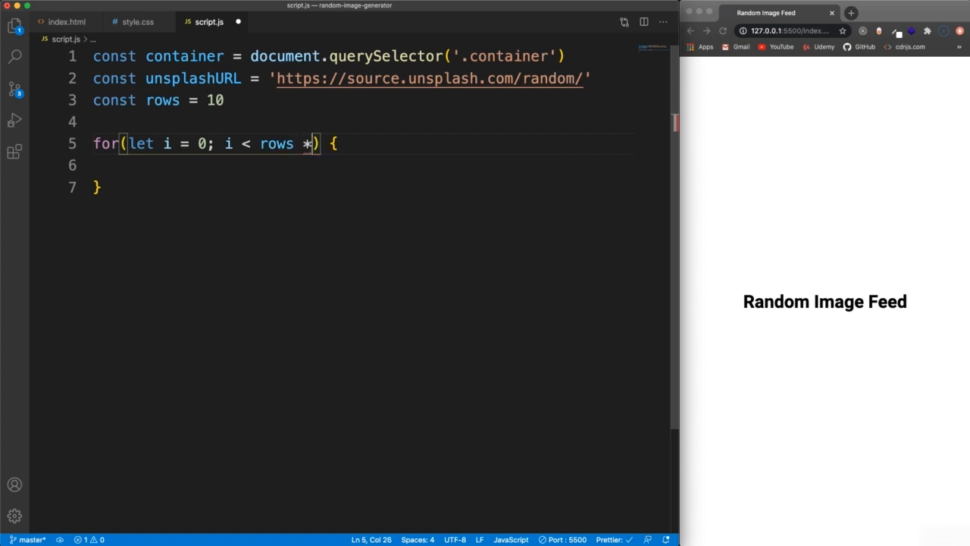
pyautogui.write('3;')
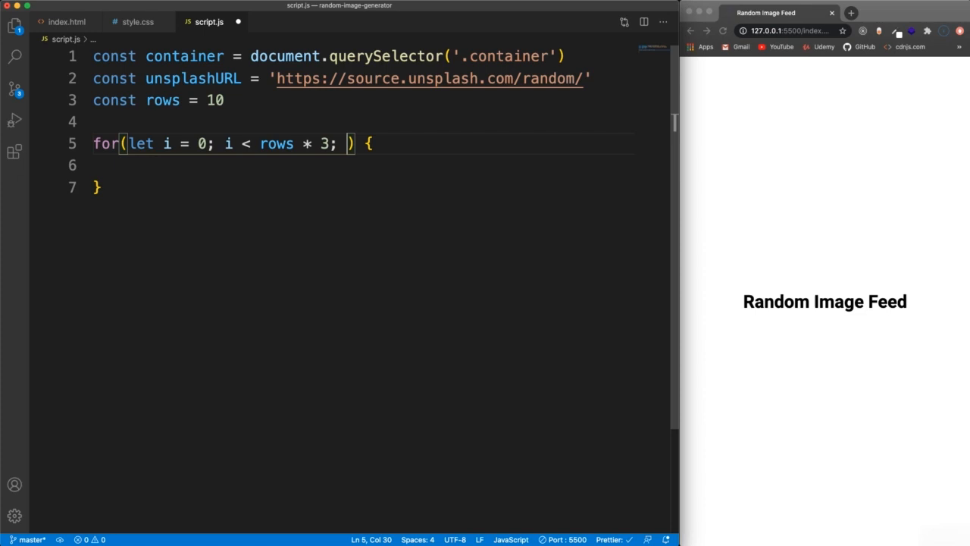
pyautogui.write('i++')
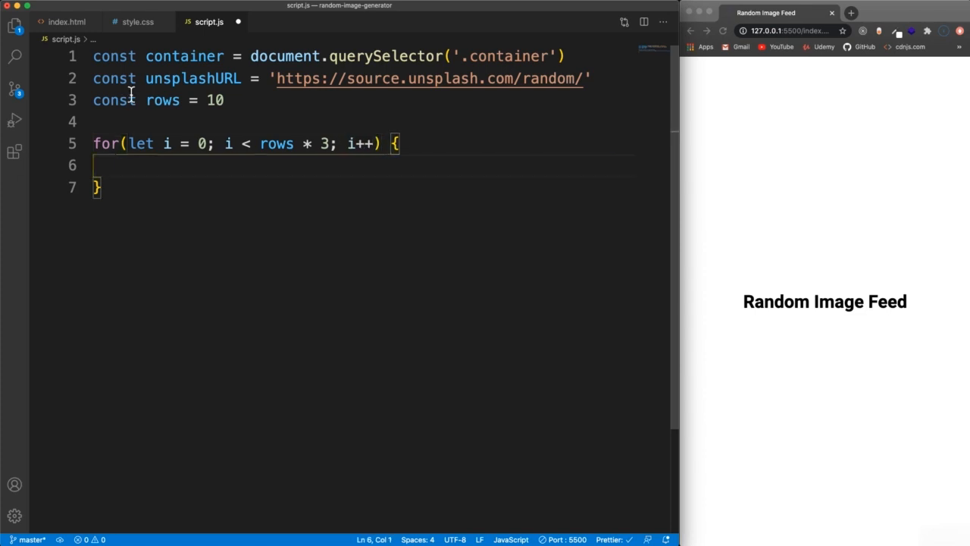
# Inside the loop create const img = document.createElement('img').
pyautogui.write('const i')
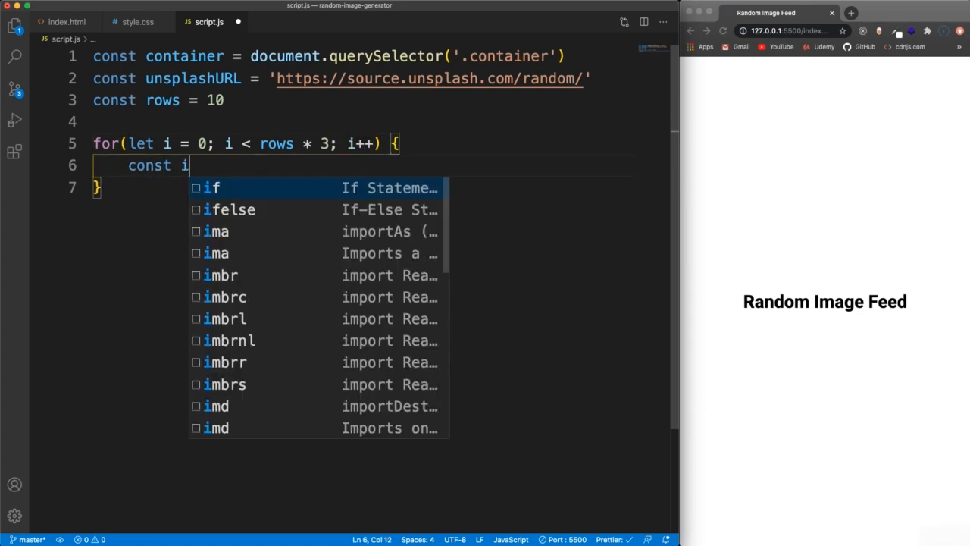
pyautogui.write('mg = createElement')
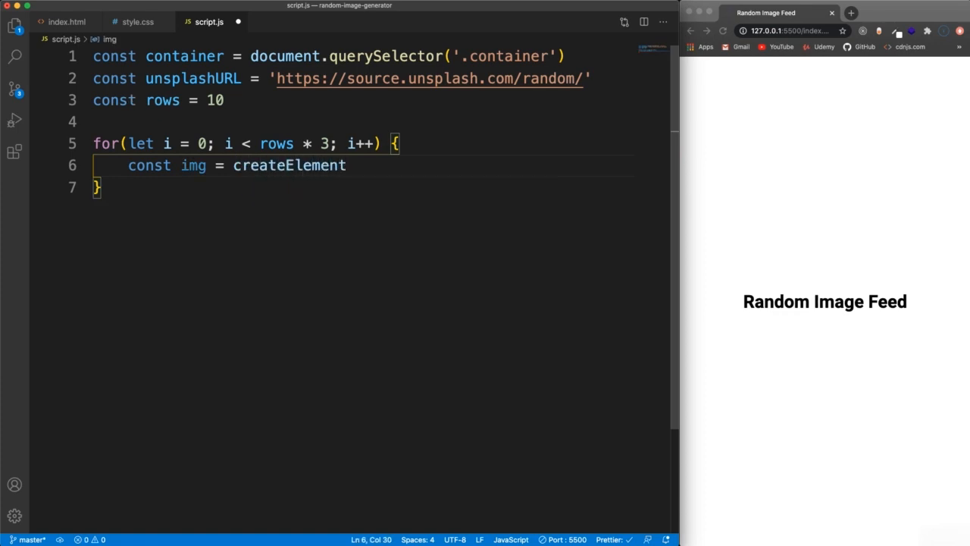
pyautogui.click(172, 166)
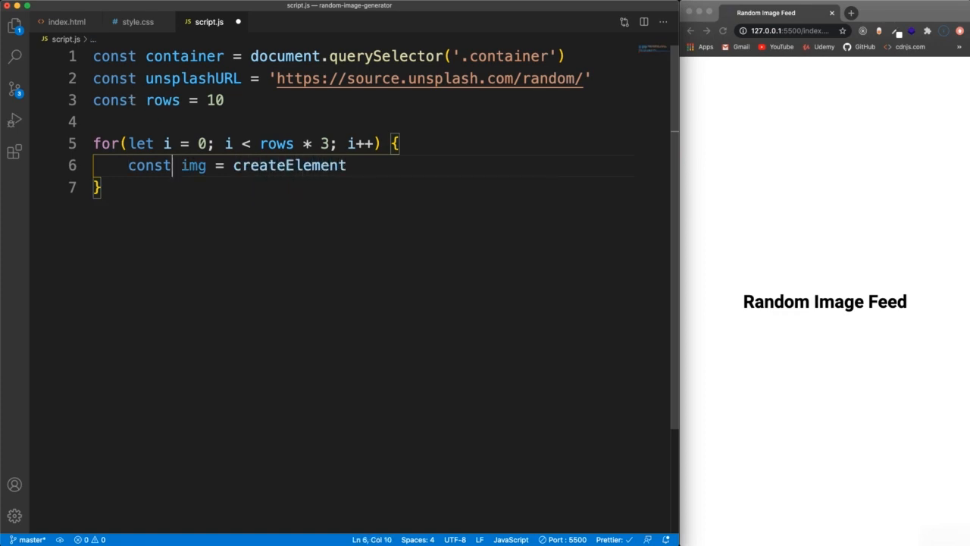
pyautogui.write('document.')
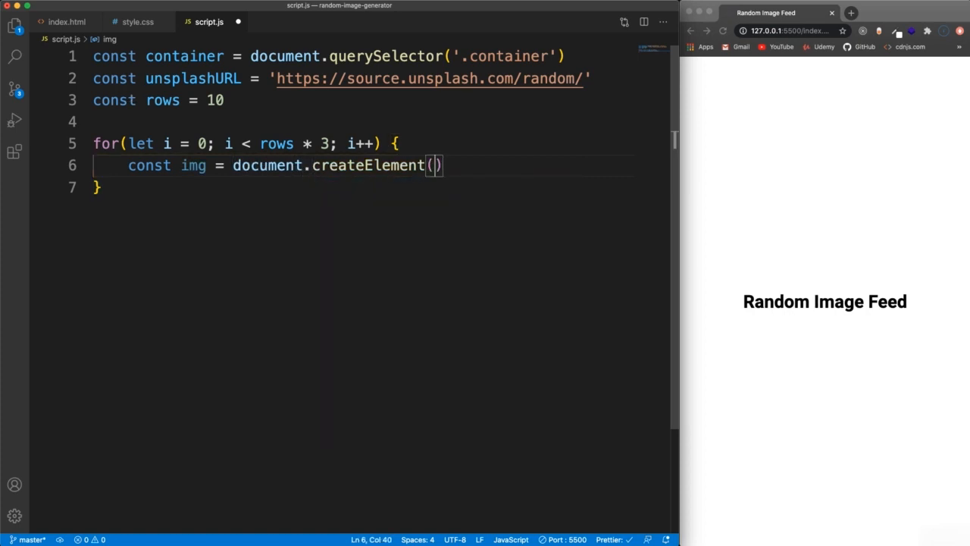
pyautogui.write("'img'")
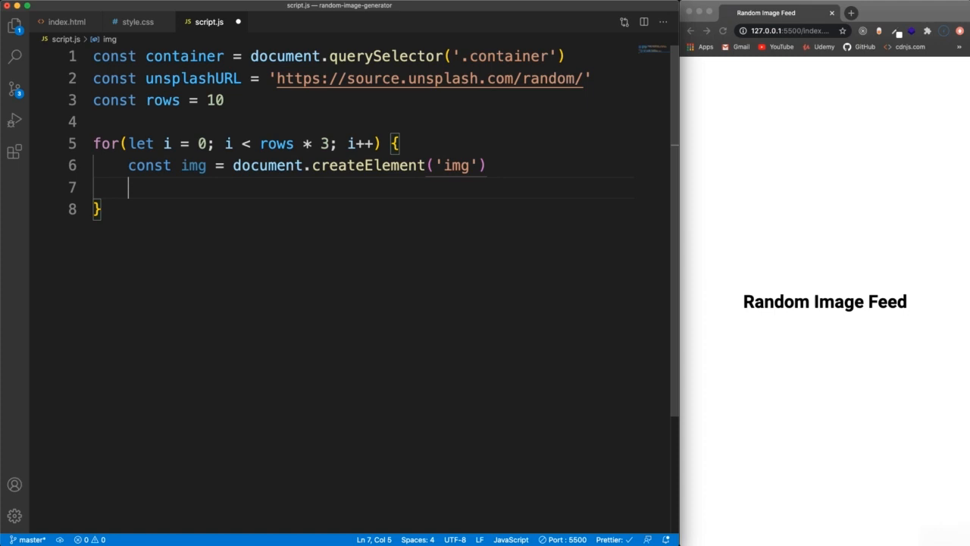
# Set img.src to the template `${unsplashURL}` and begin a new function.
pyautogui.write('img')
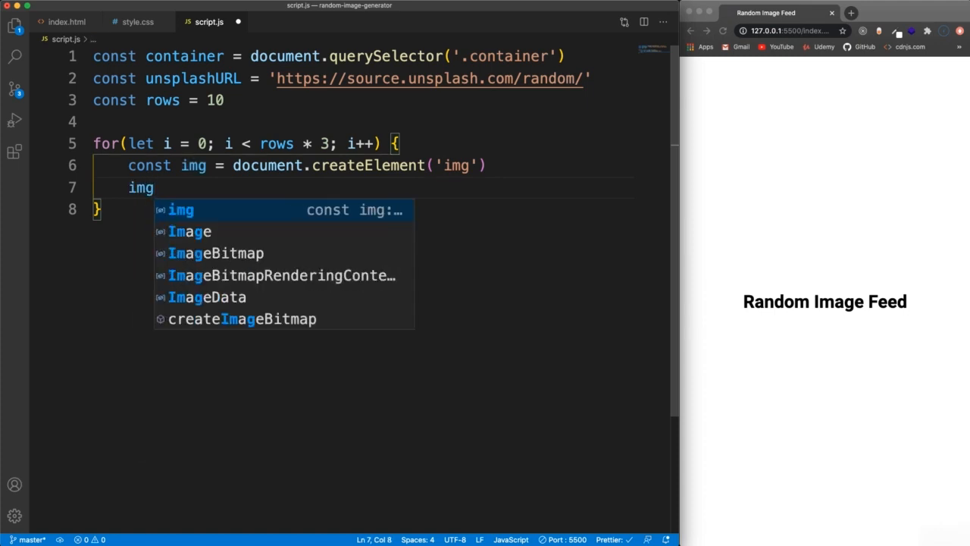
pyautogui.write('.src = `')
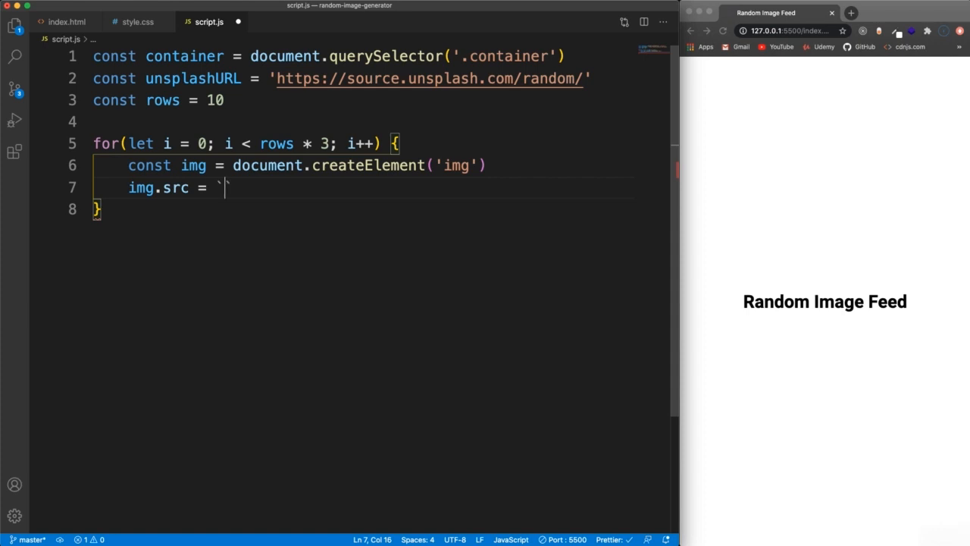
pyautogui.write('$')
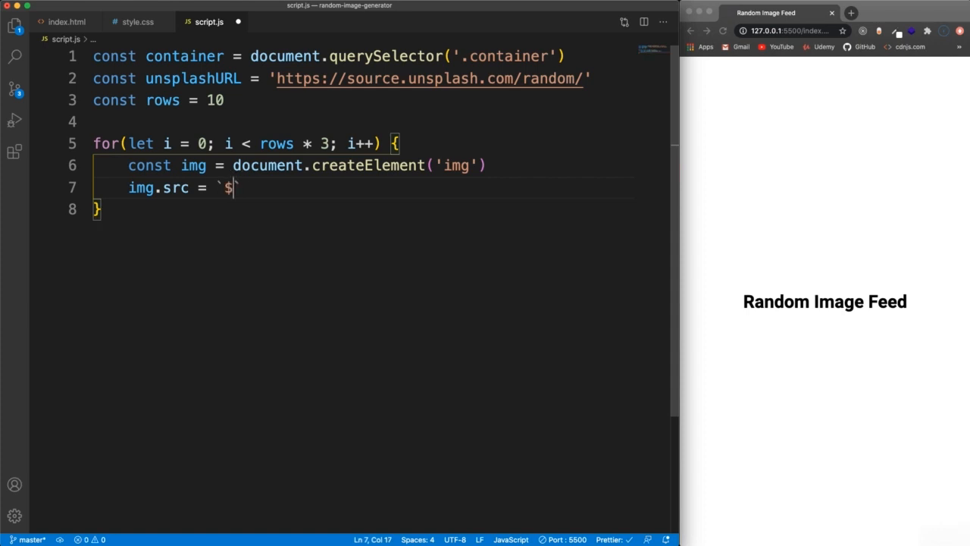
pyautogui.write('{unsplashURL}')
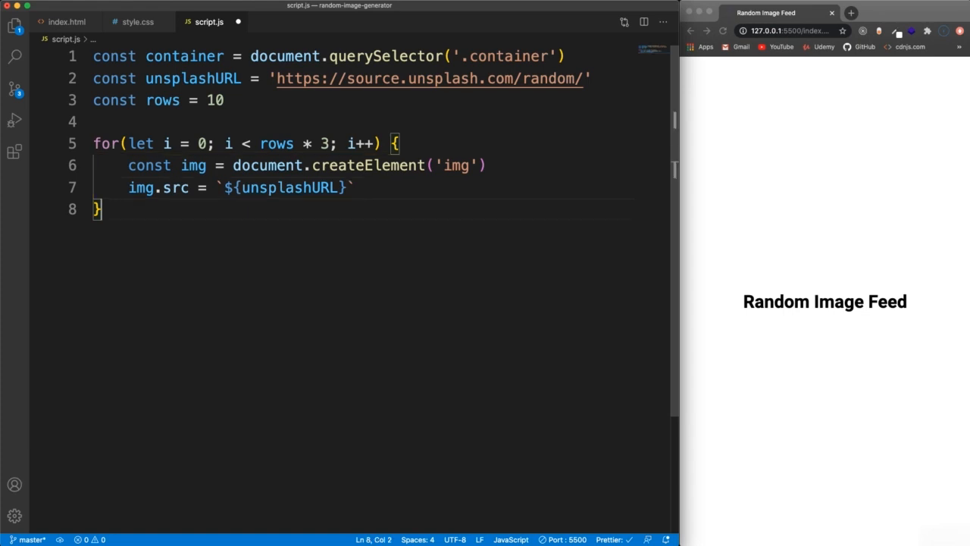
pyautogui.write('function get')
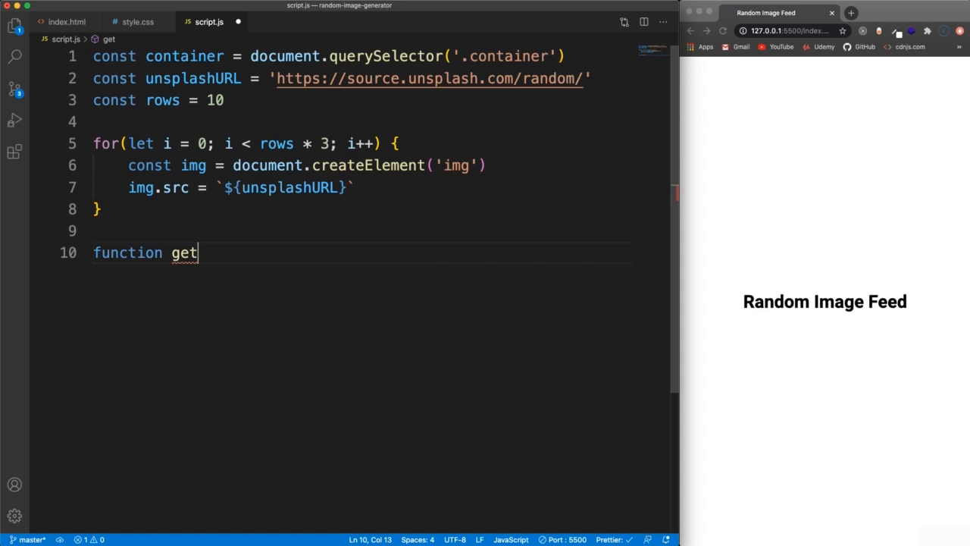
# Declare function getRandomNr() with a return statement starting from Math.
pyautogui.write('Random')
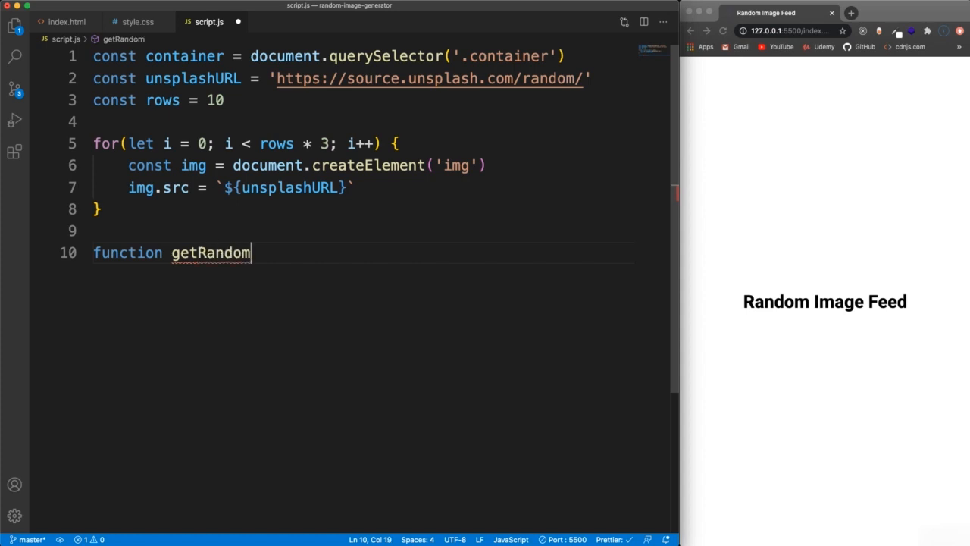
pyautogui.write('Nr')
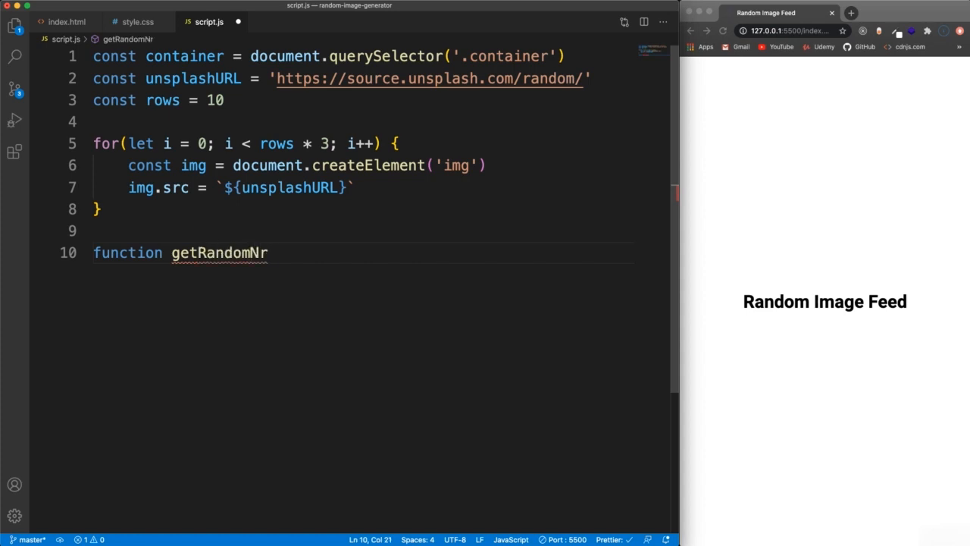
pyautogui.write('() {')
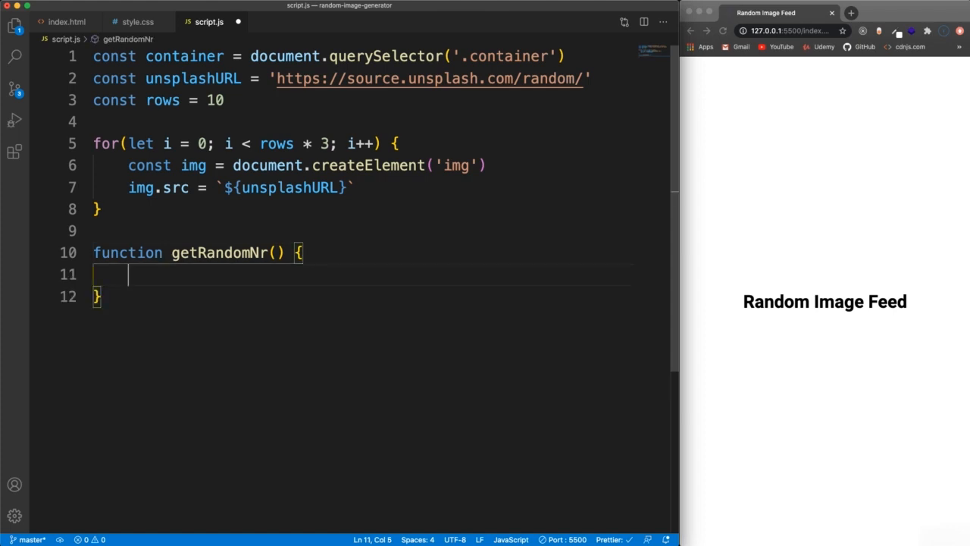
pyautogui.write('return Math.floor(')
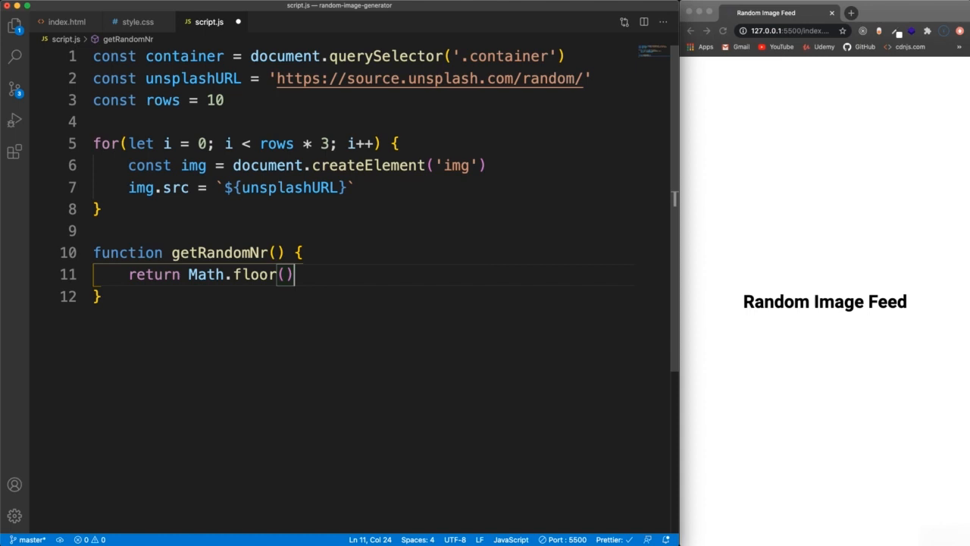
pyautogui.write('Math.random(')
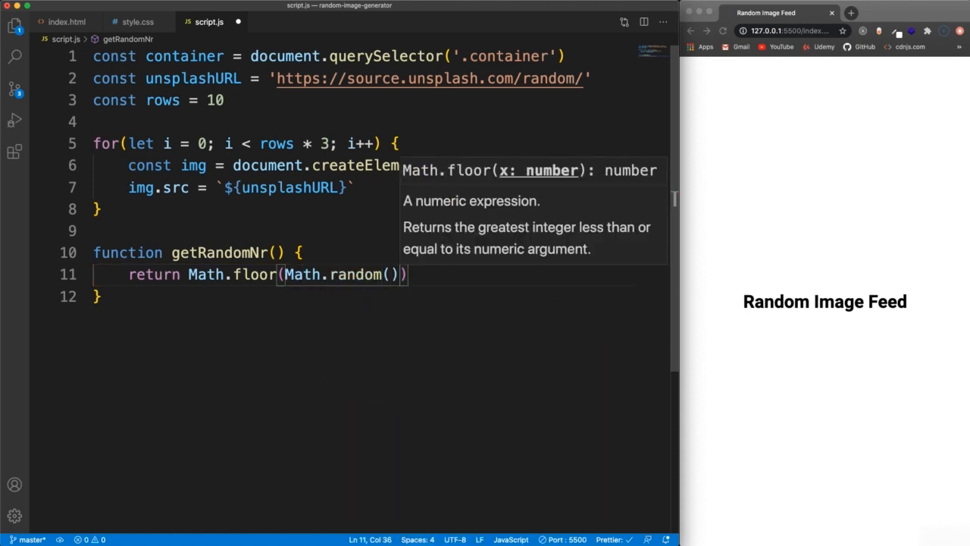
# Complete the return as Math.floor(Math.random() * 10) + 300 and start a console.log.
pyautogui.write('*')
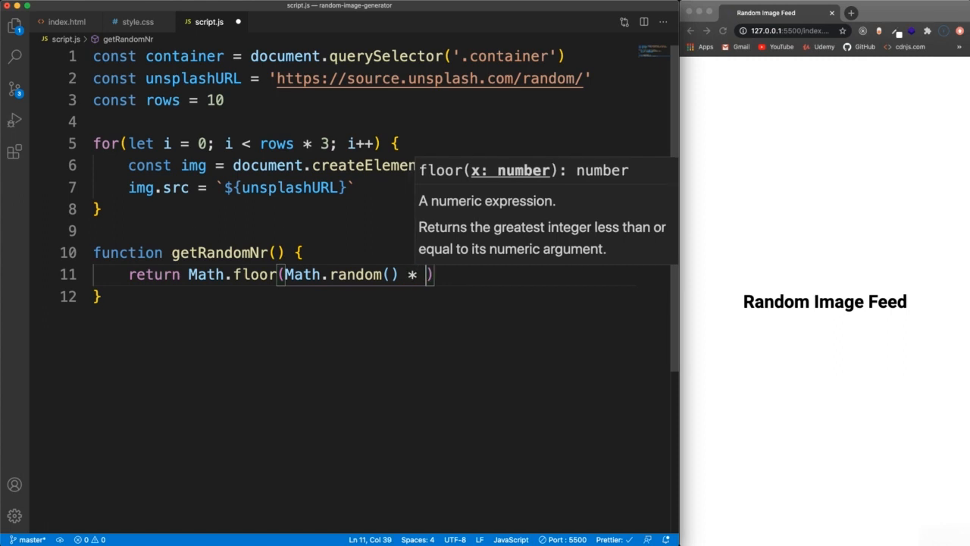
pyautogui.write('10')
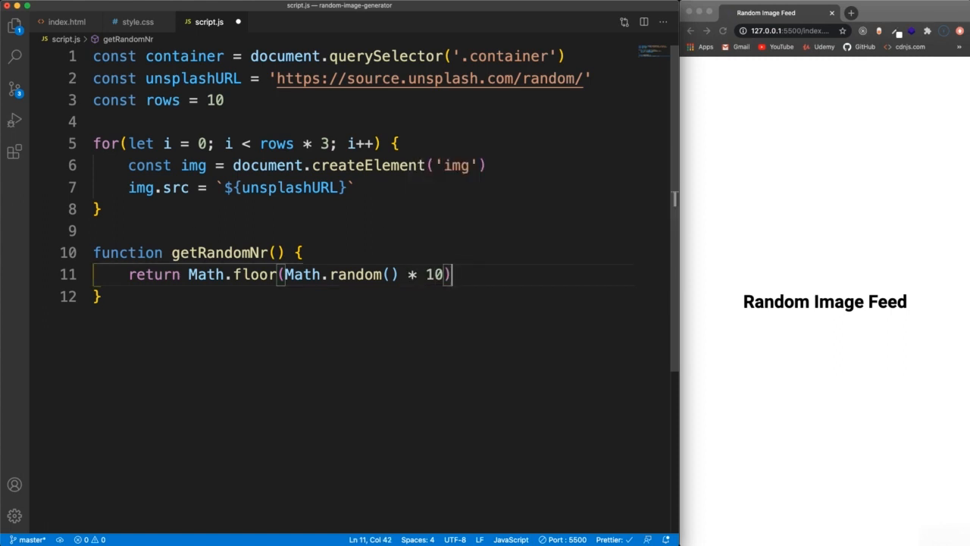
pyautogui.write('+')
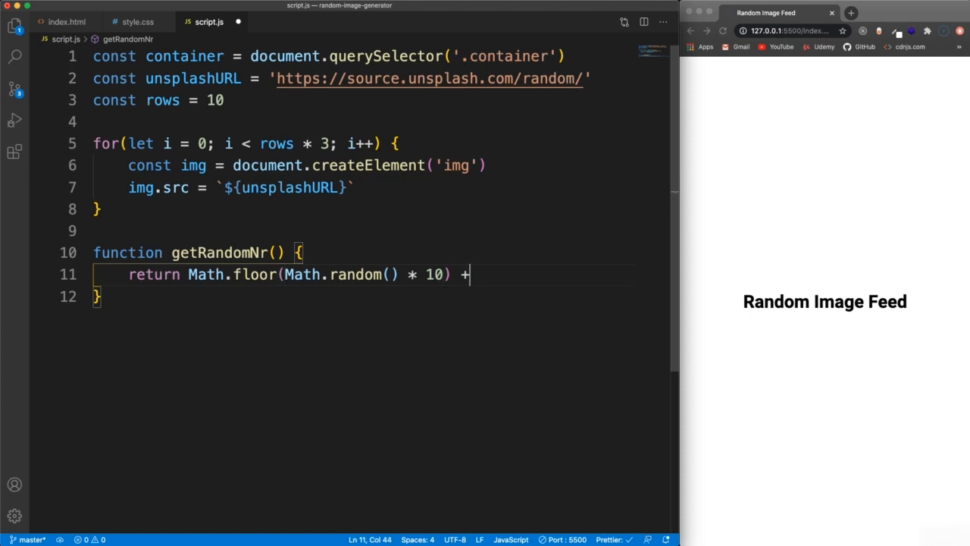
pyautogui.write('300')
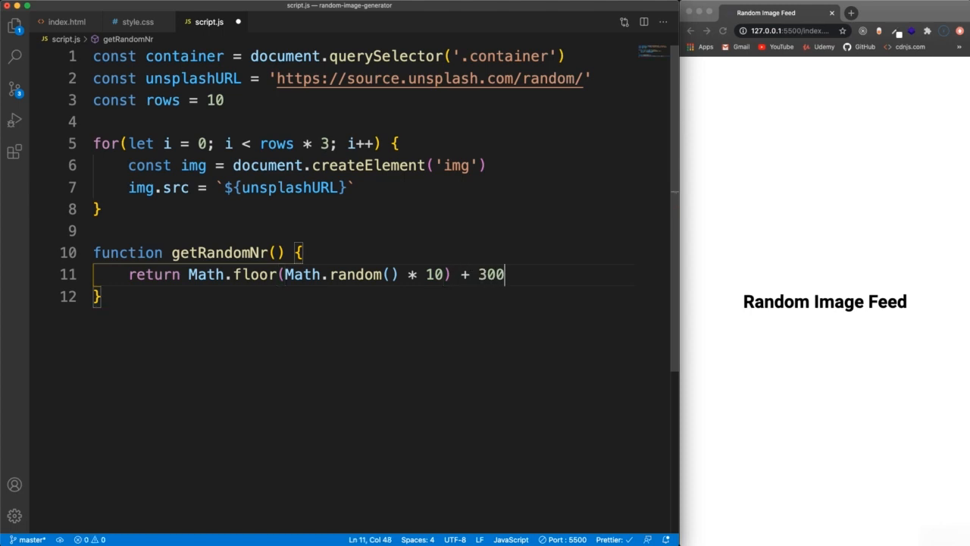
pyautogui.write('clg')
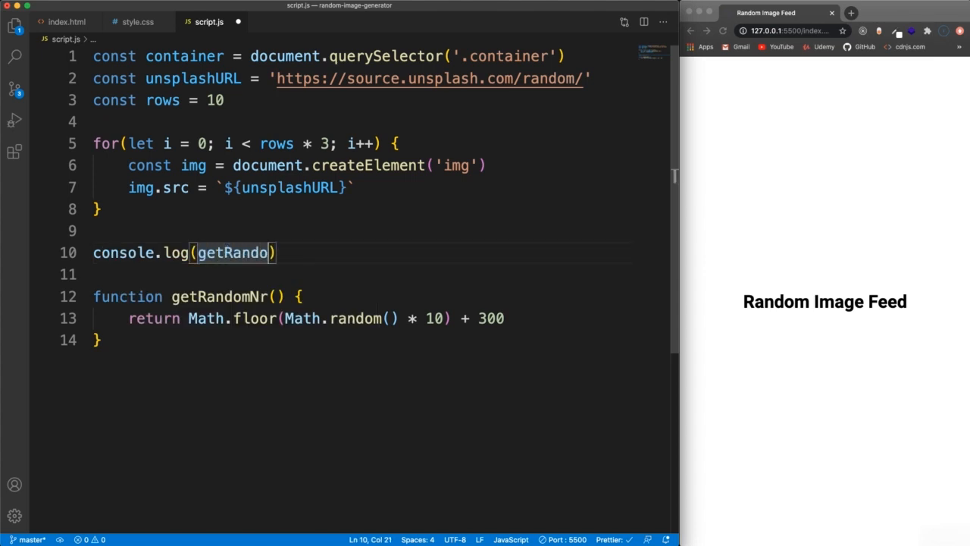
# Log getRandomNr() and reload the browser twice to see values like 306 and 303.
pyautogui.write('Nr()')
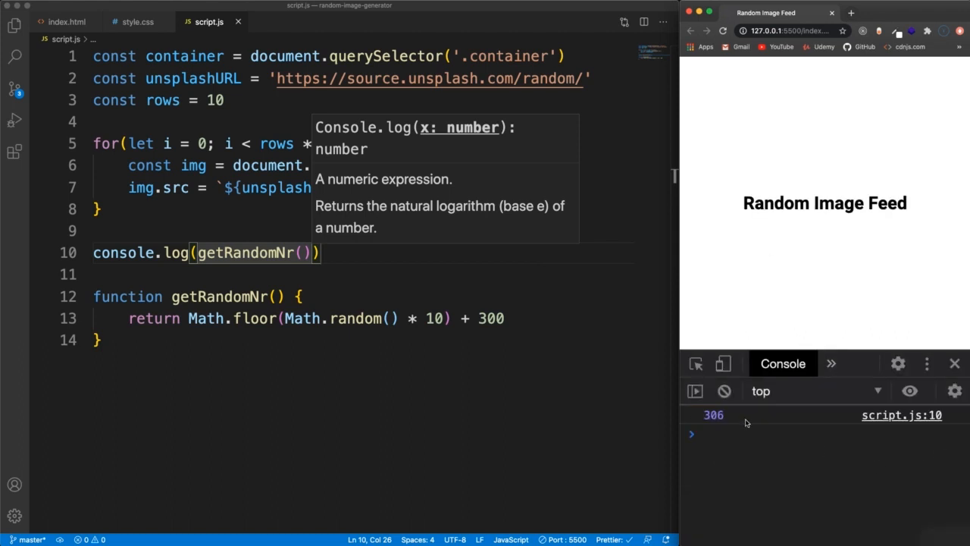
pyautogui.click(721, 30)
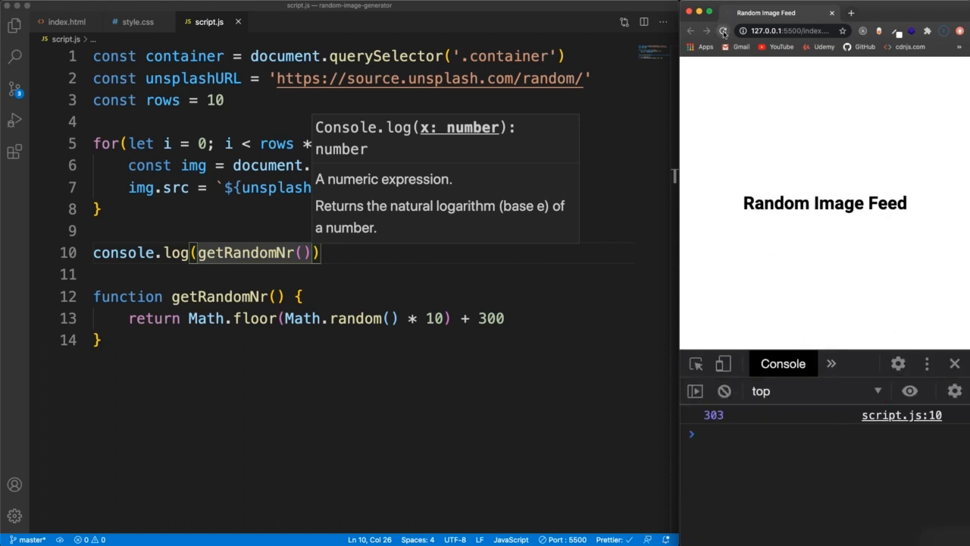
pyautogui.click(348, 251)
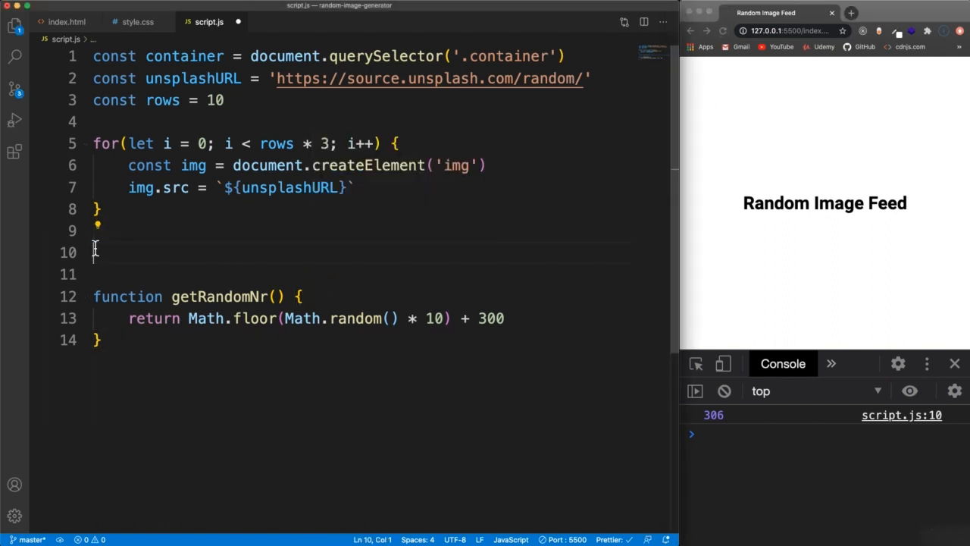
# Add function getRandomSize() returning `${getRandomNr()}x${getRandomNr()}`.
pyautogui.write('function ge')
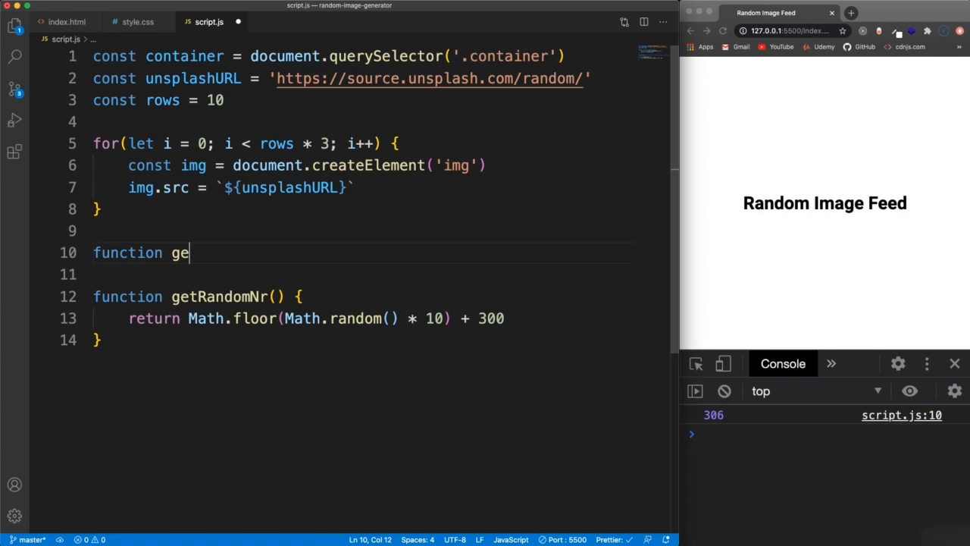
pyautogui.write('tRandomSize() {')
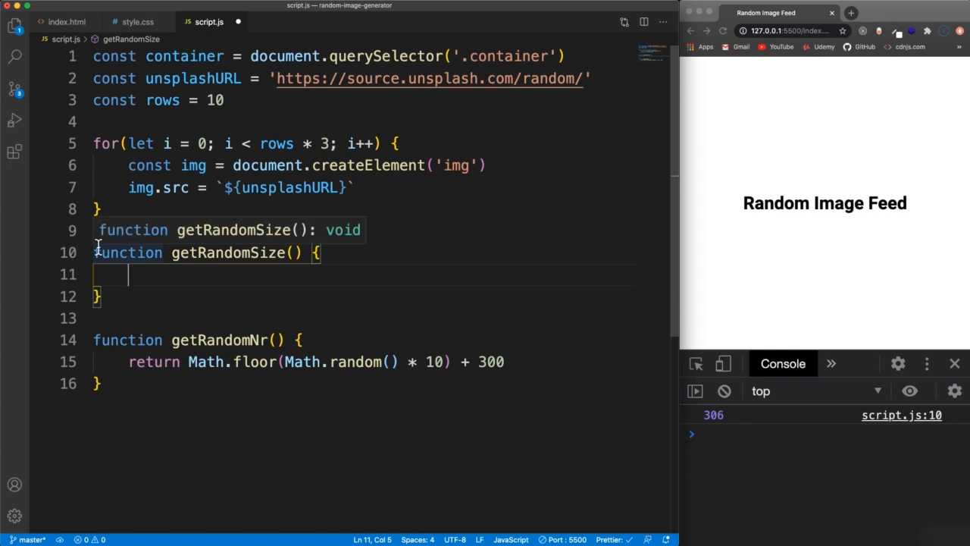
pyautogui.write('return `${')
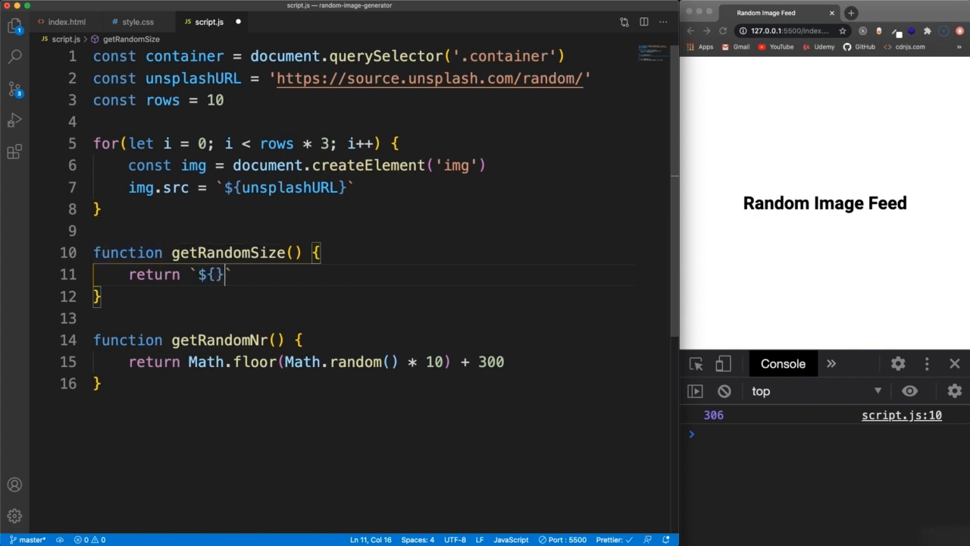
pyautogui.write('getRandomNr(')
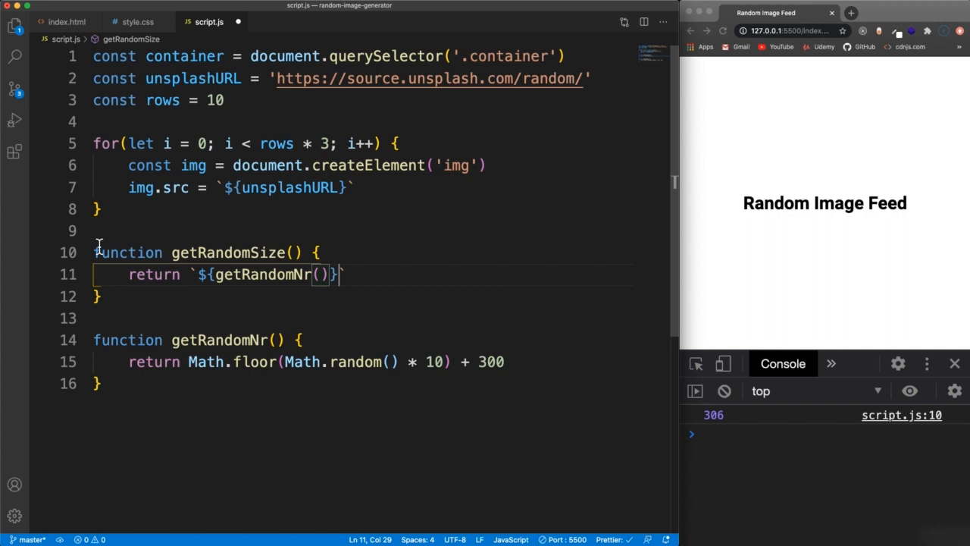
pyautogui.write('x')
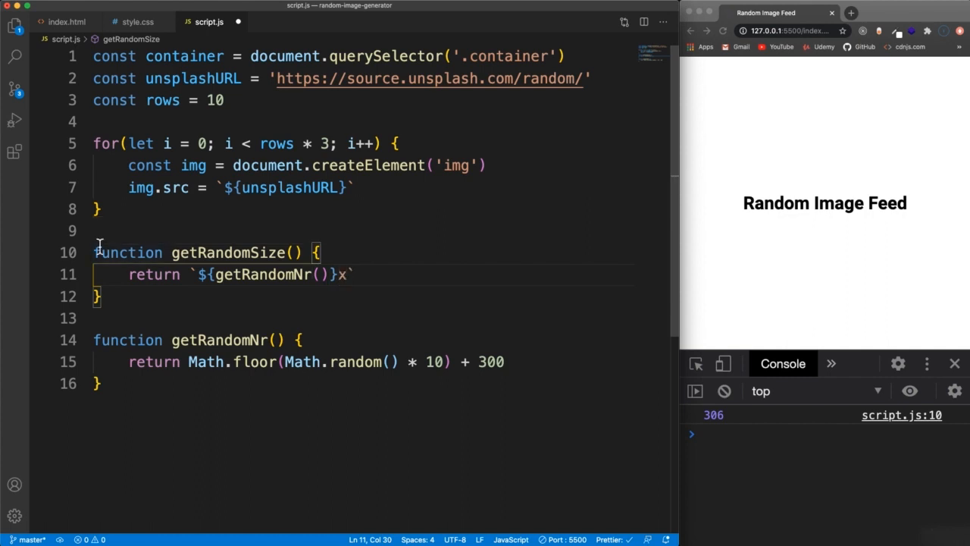
pyautogui.write('${getRandomNr(')
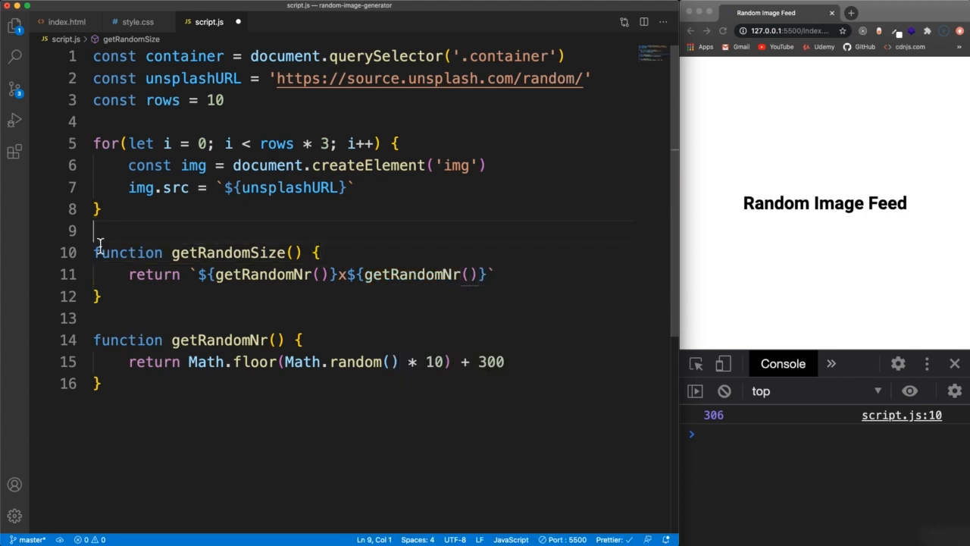
# Log getRandomSize(), reload to see a size like 309x308, then select the temporary log line.
pyautogui.write('consol')
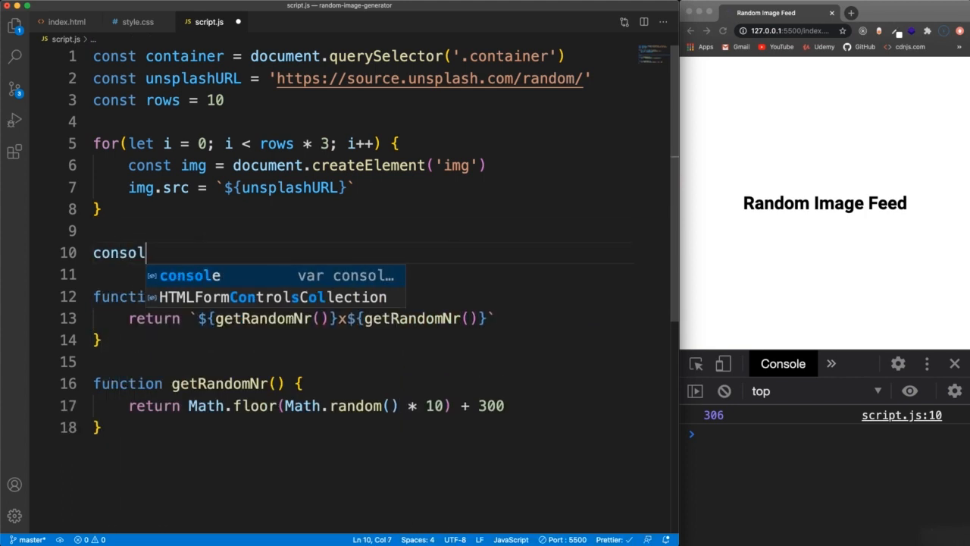
pyautogui.write('e.log(getRandomSize')
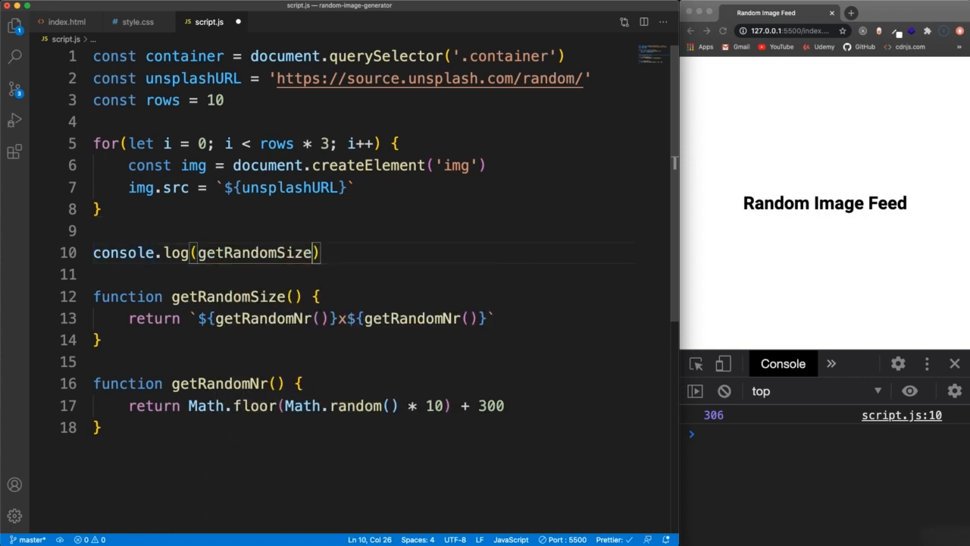
pyautogui.write('()')
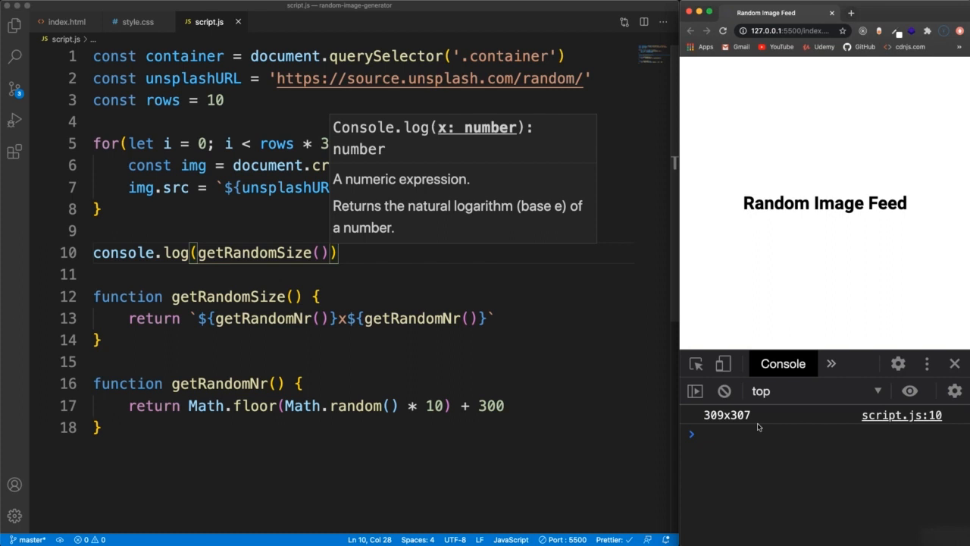
pyautogui.click(721, 31)
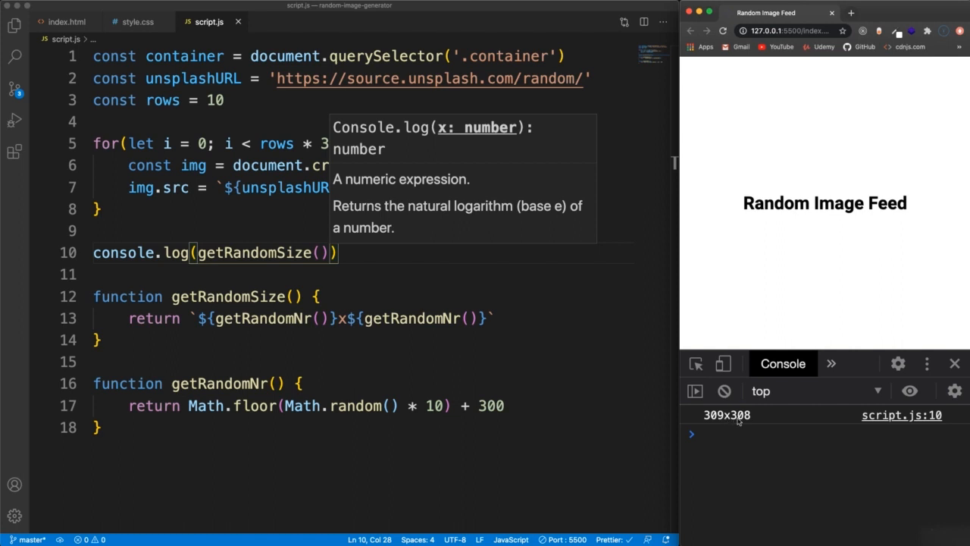
pyautogui.tripleClick(215, 252)
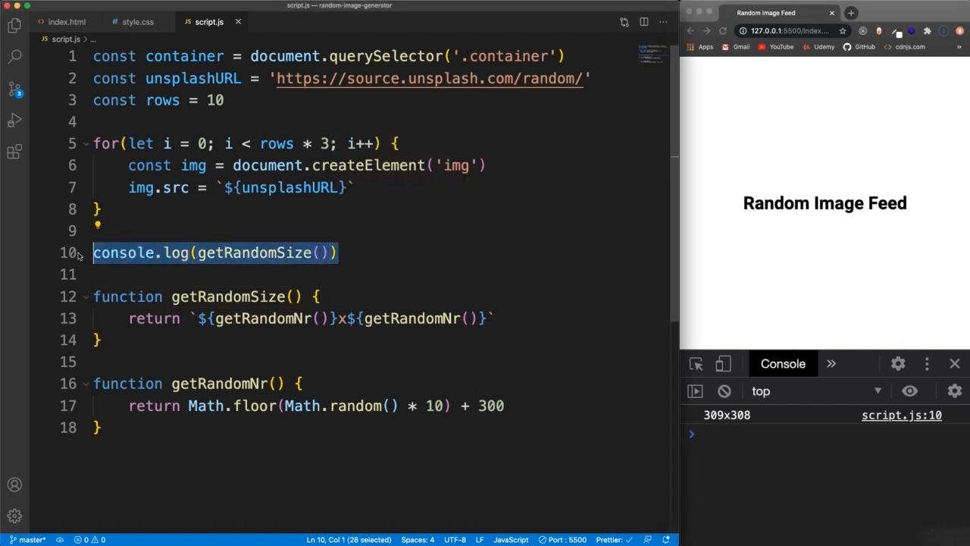
# Replace the log line with img.src using ${getRandomSize()} and container.appendChild(img).
pyautogui.press('Delete')
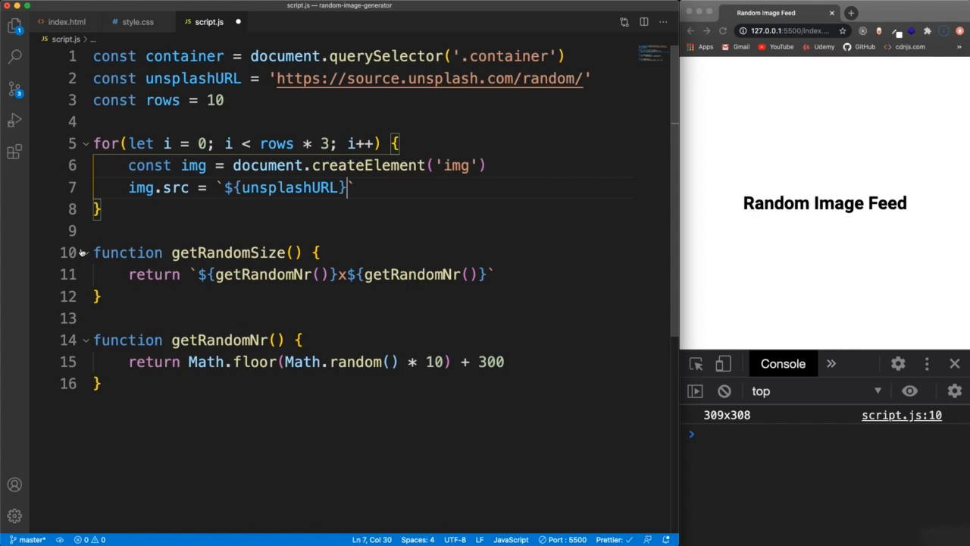
pyautogui.write('${}')
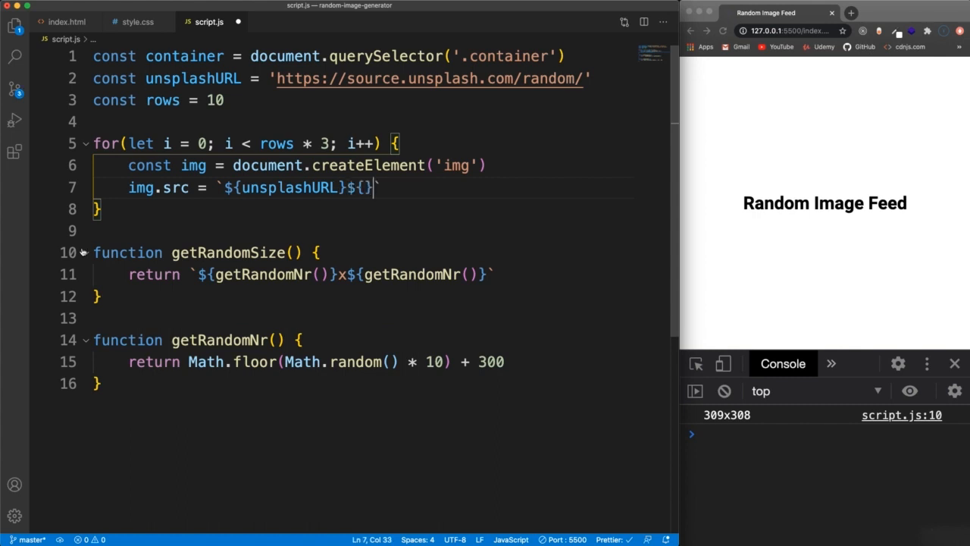
pyautogui.write('getRandomSize(')
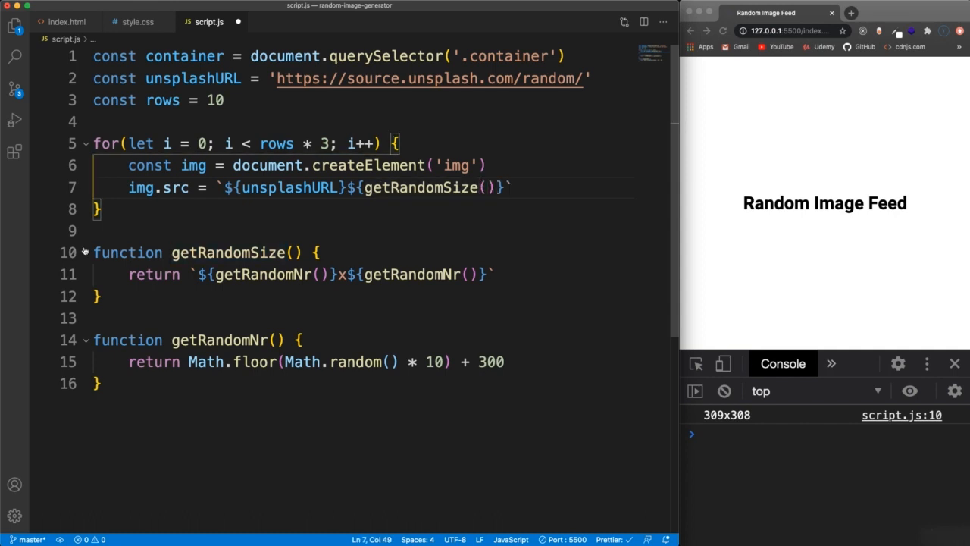
pyautogui.write('container.appendChild(')
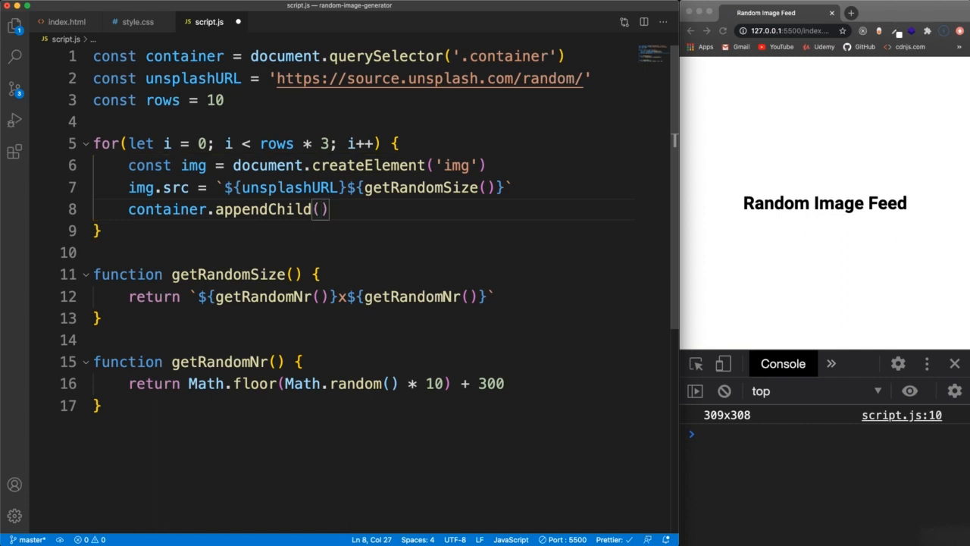
pyautogui.write('img')
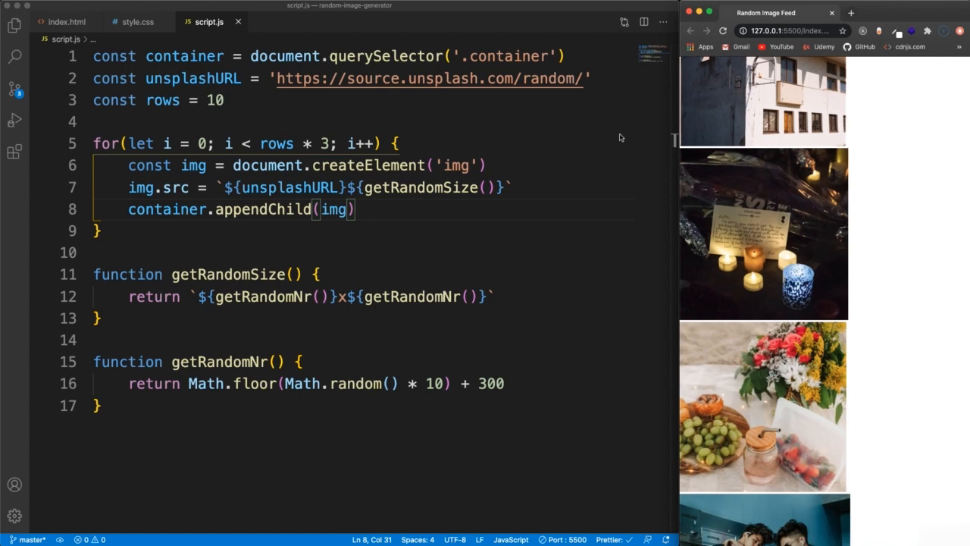
# In the body rule remove overflow: hidden and change height: 100vh to min-height: 100vh.
pyautogui.click(137, 22)
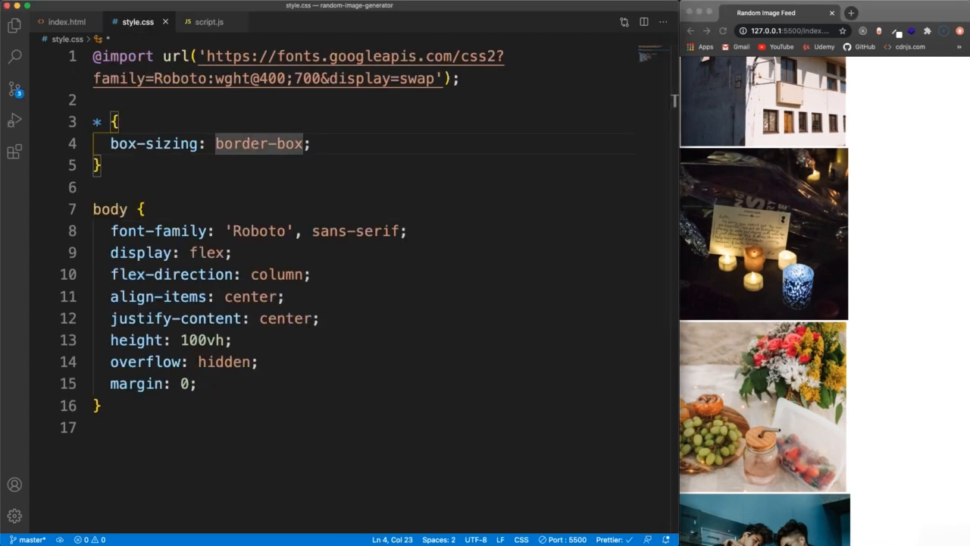
pyautogui.click(394, 165)
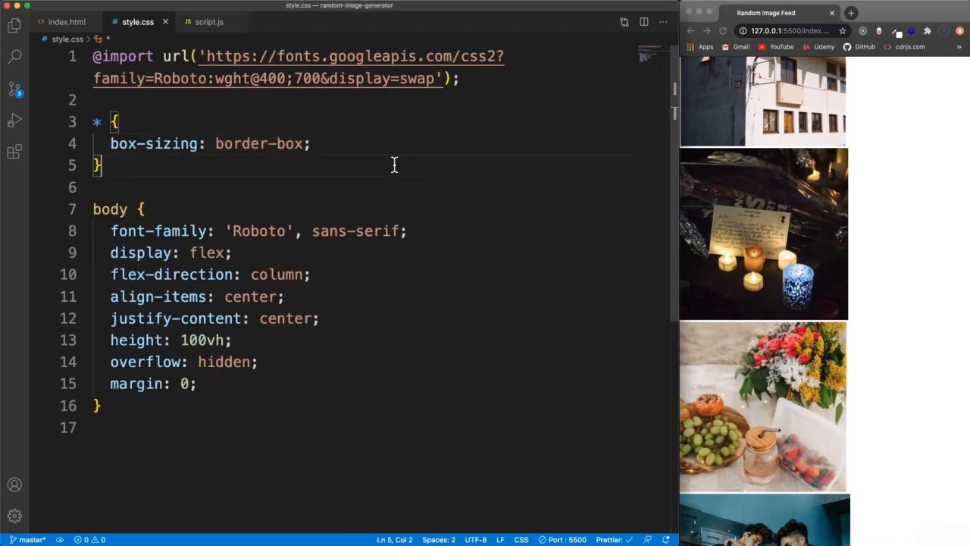
pyautogui.scroll(-3)
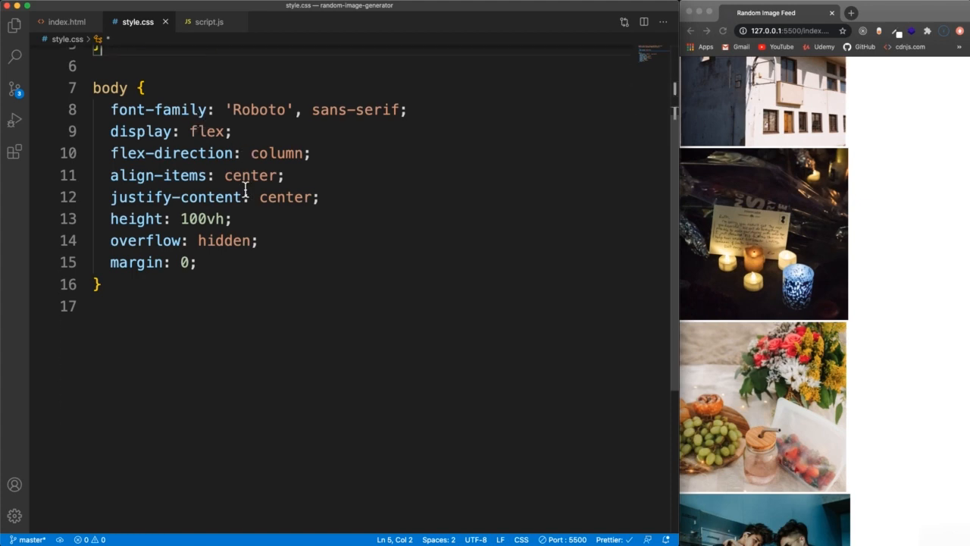
pyautogui.scroll(3)
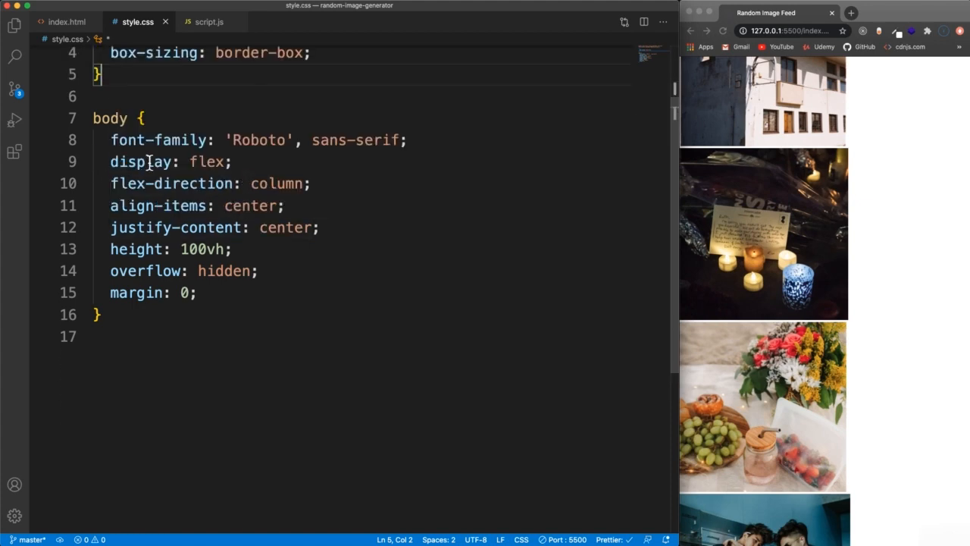
pyautogui.moveTo(261, 181)
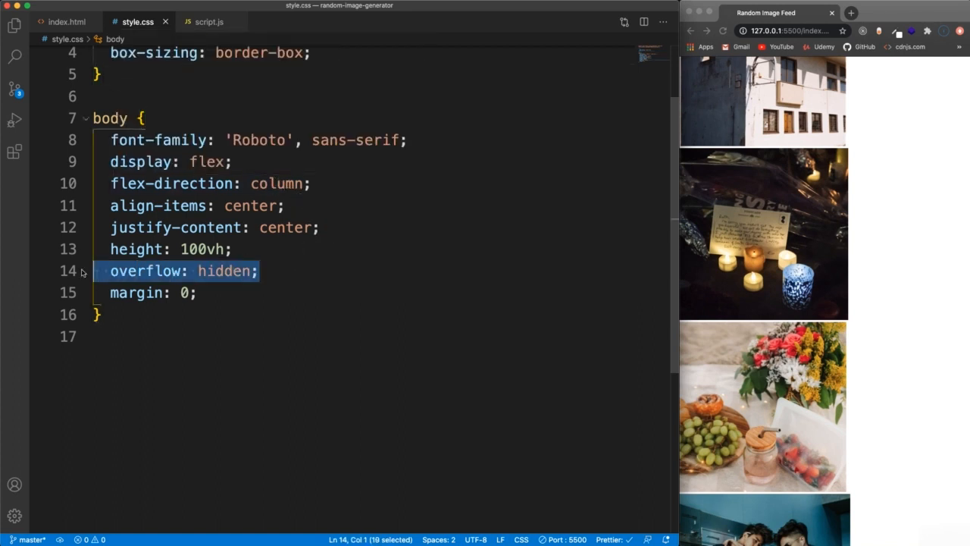
pyautogui.press('Delete')
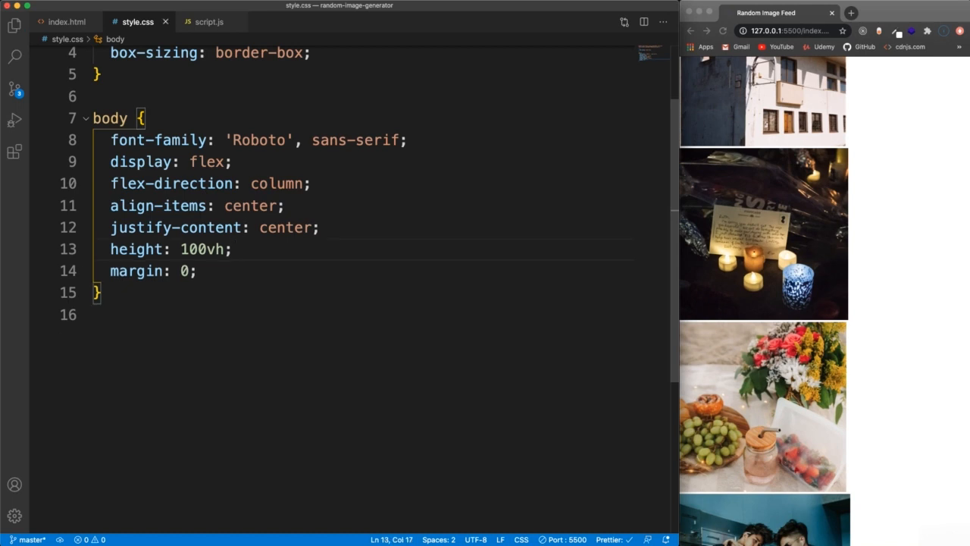
pyautogui.scroll(3)
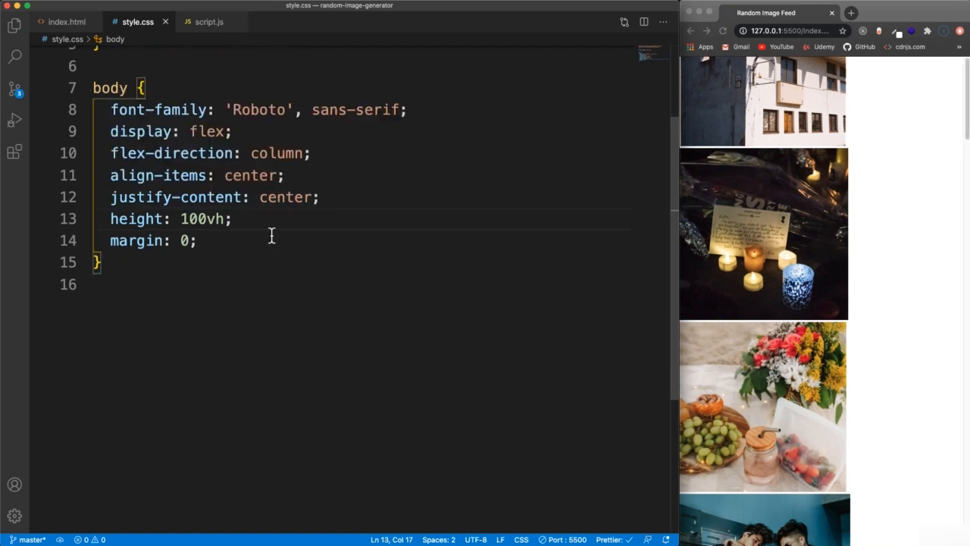
pyautogui.click(189, 261)
pyautogui.write('min-')
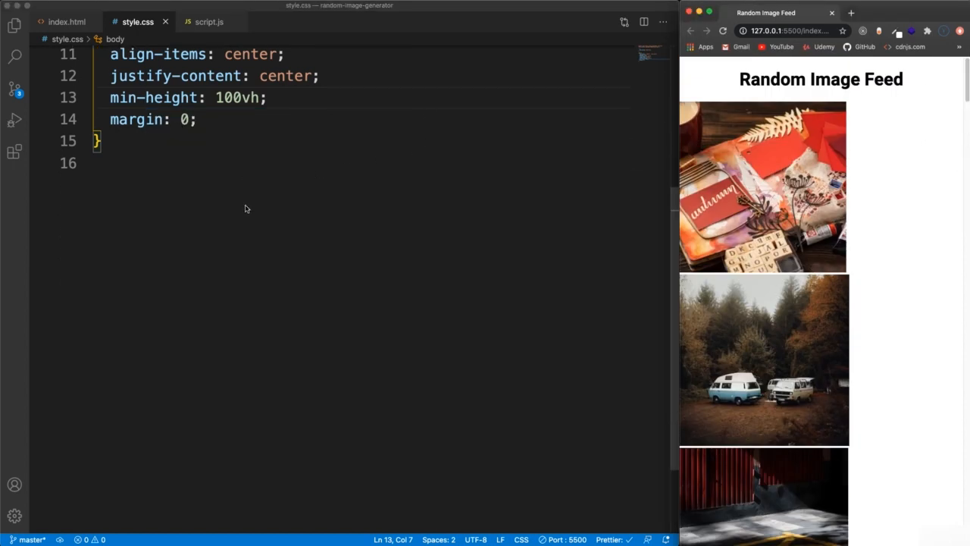
# Add a .title rule with margin: 10px 0 0 and text-align: center.
pyautogui.write('.')
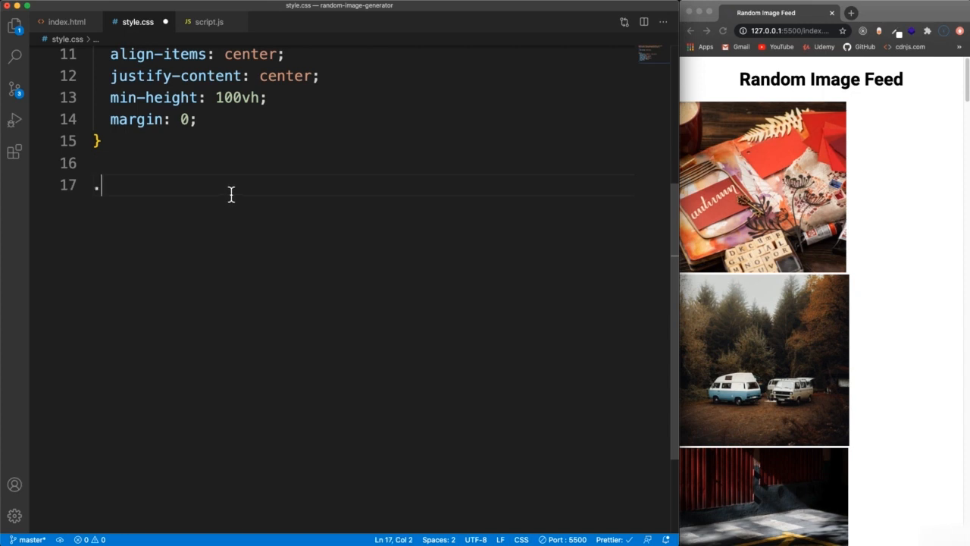
pyautogui.write('title {')
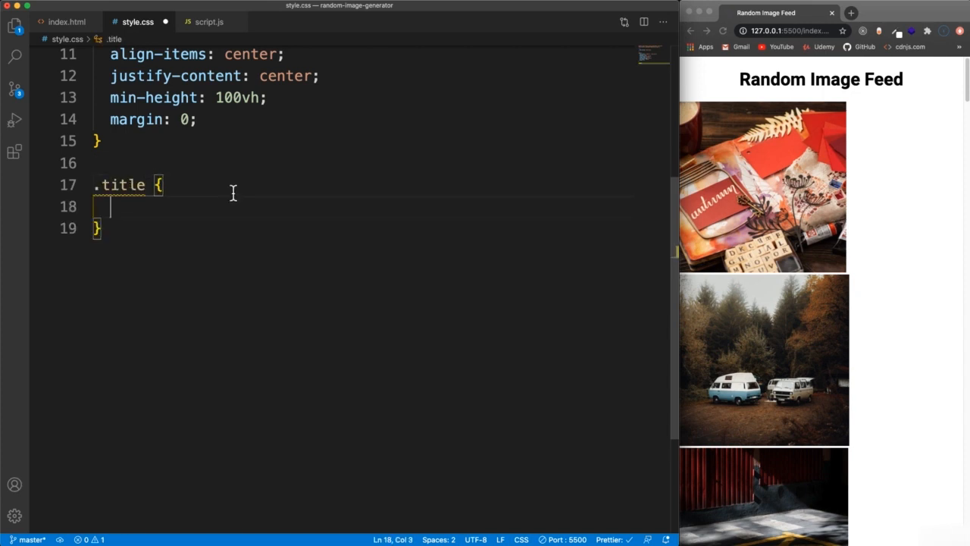
pyautogui.write('margin: 10')
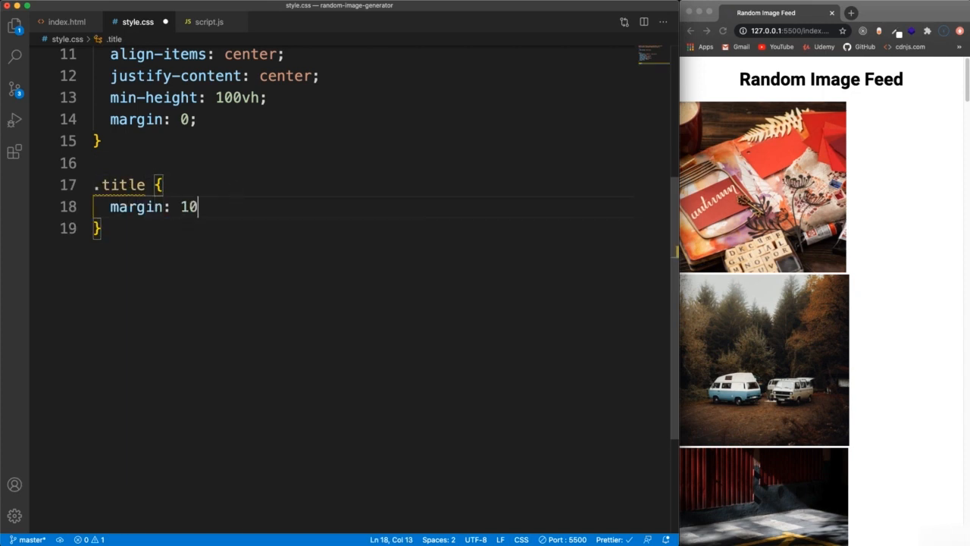
pyautogui.write('px 0 0;')
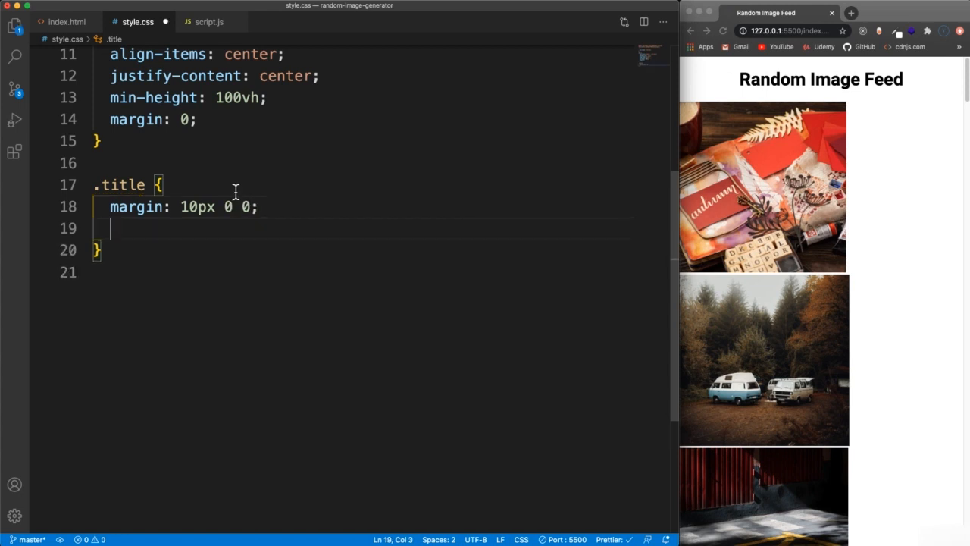
pyautogui.write('text-align: center;')
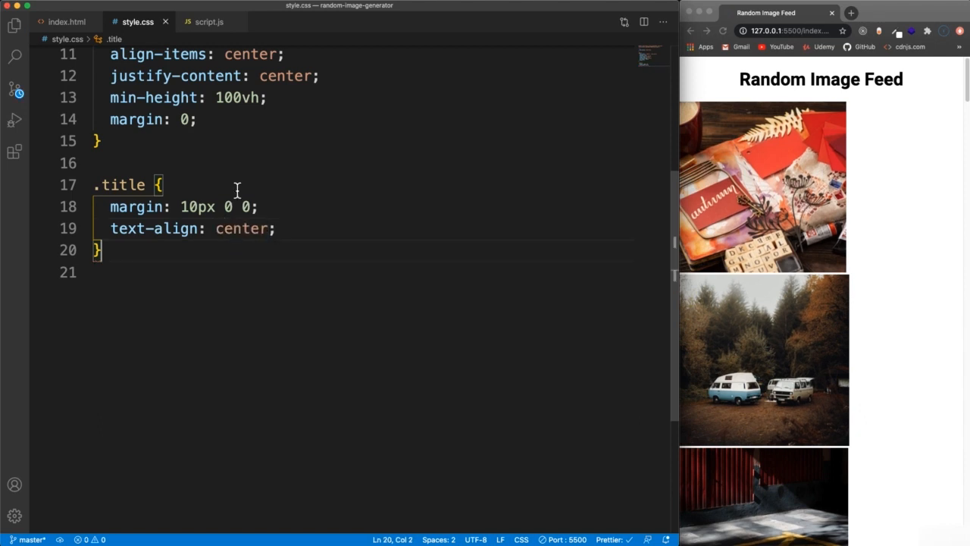
pyautogui.press('Enter')
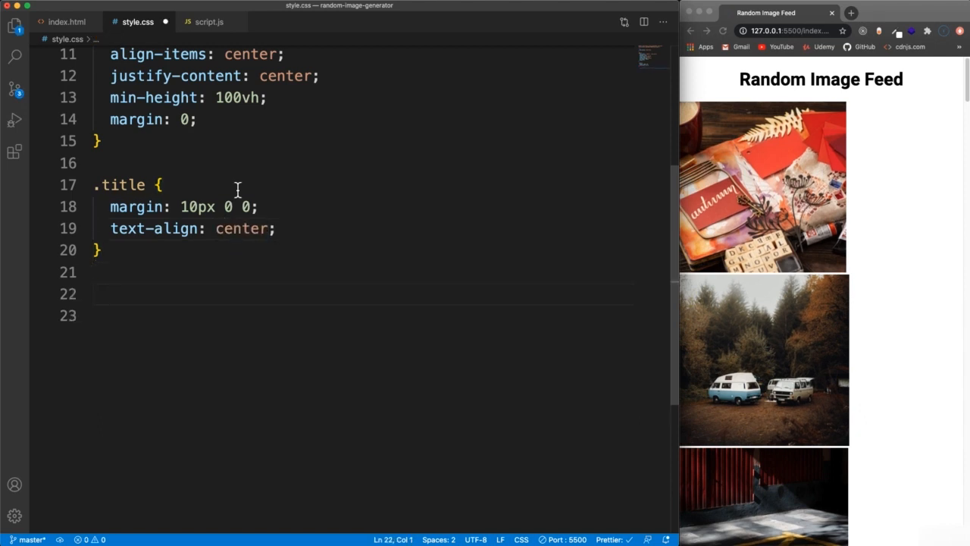
# Start a .container rule with display: flex, align-items: center and justify-content: center.
pyautogui.write('.con')
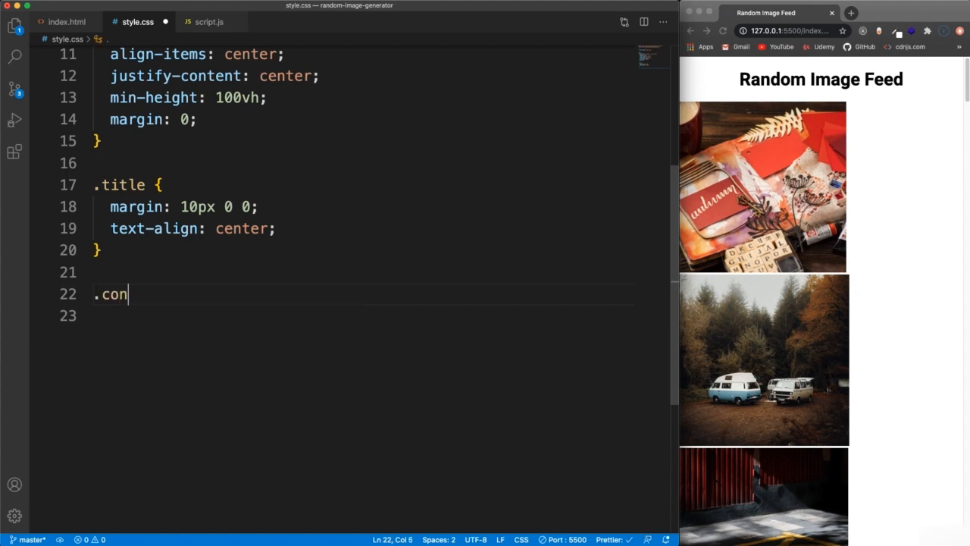
pyautogui.write('tainer {')
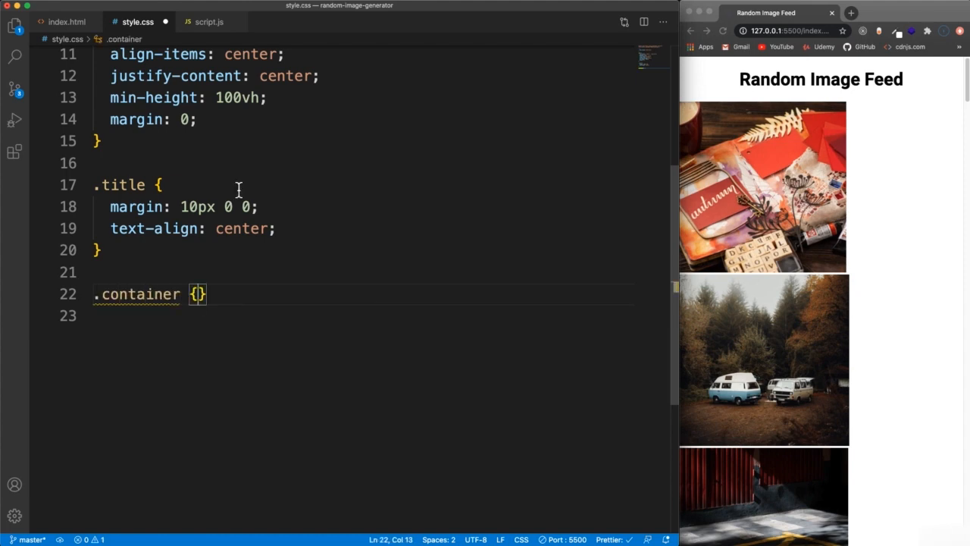
pyautogui.write('display:')
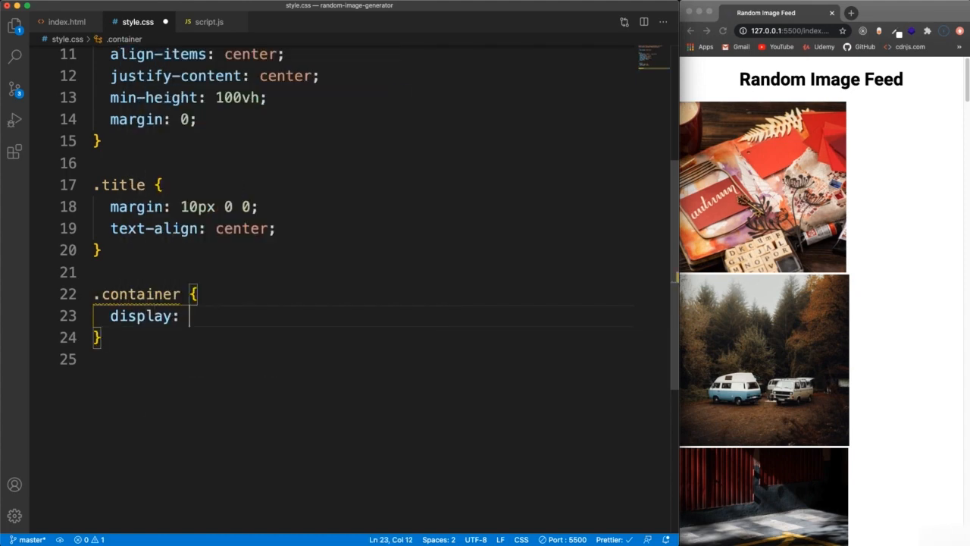
pyautogui.write('flex;')
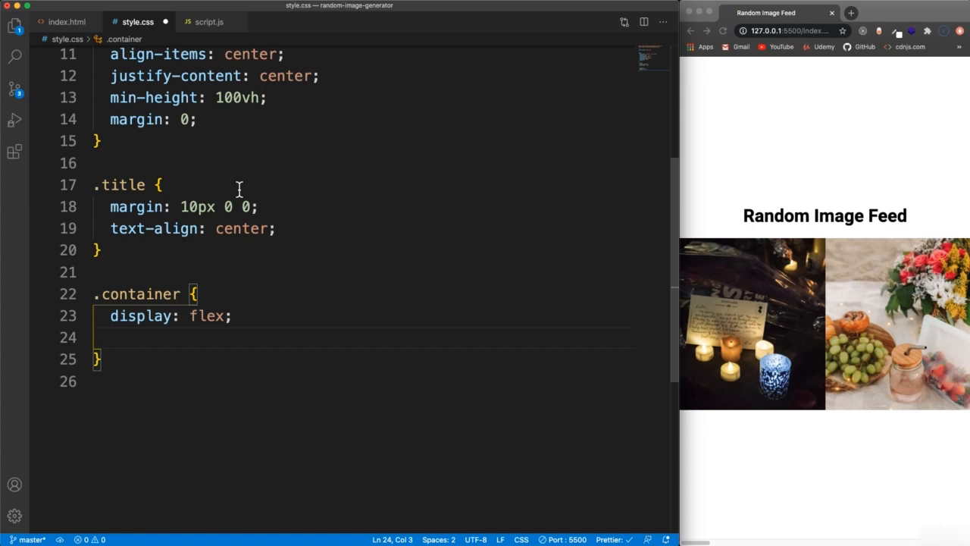
pyautogui.write('align-items: center;')
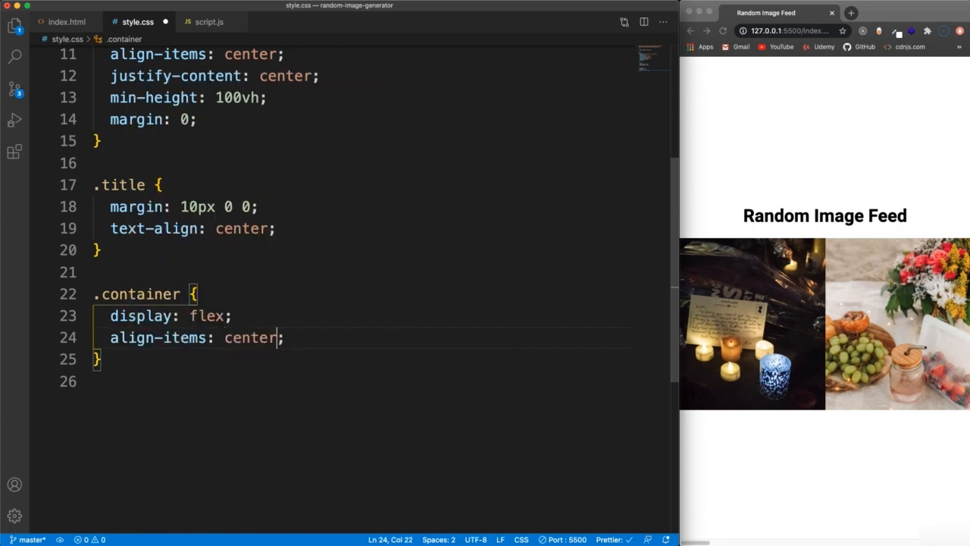
pyautogui.write('justify-content: center;')
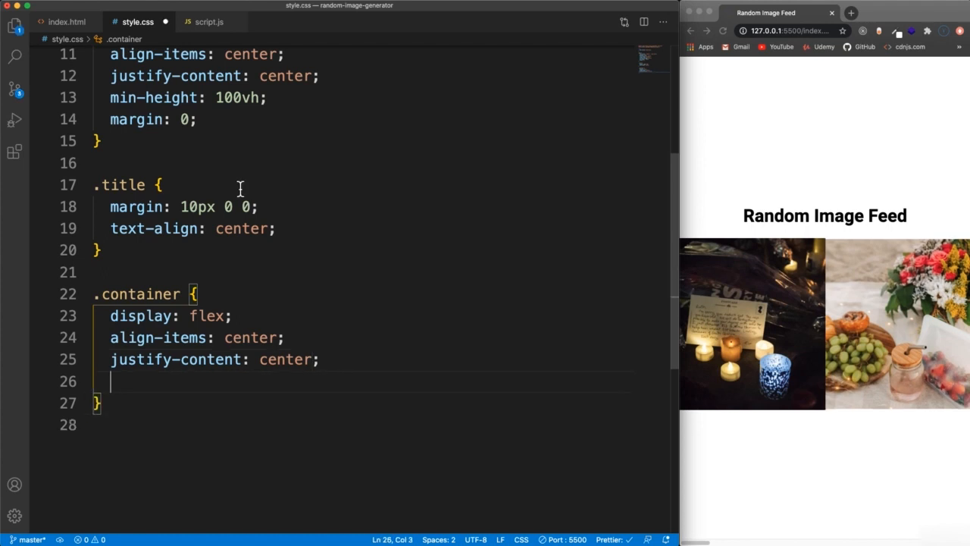
# Finish .container with flex-wrap: wrap and max-width: 1000px, and save.
pyautogui.write('flex-')
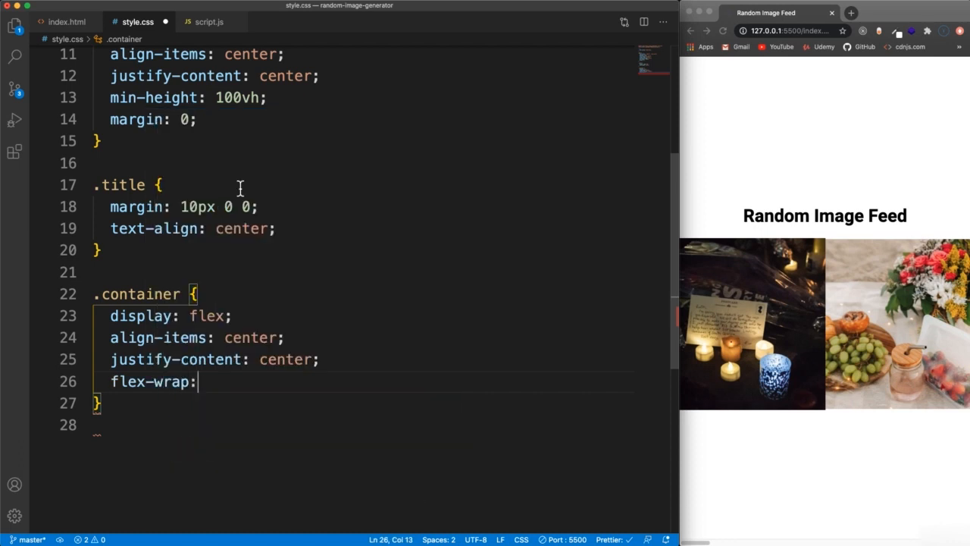
pyautogui.write('wrap;')
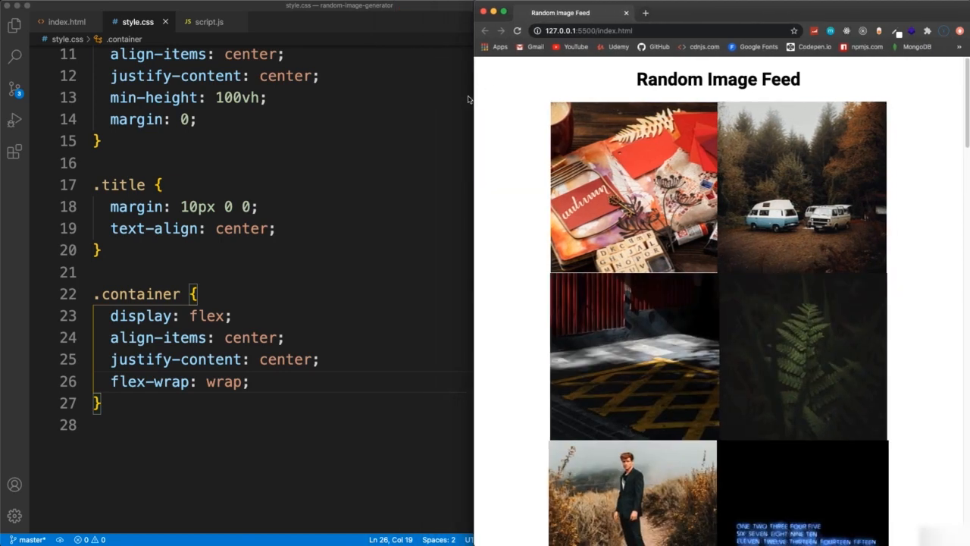
pyautogui.press('enter')
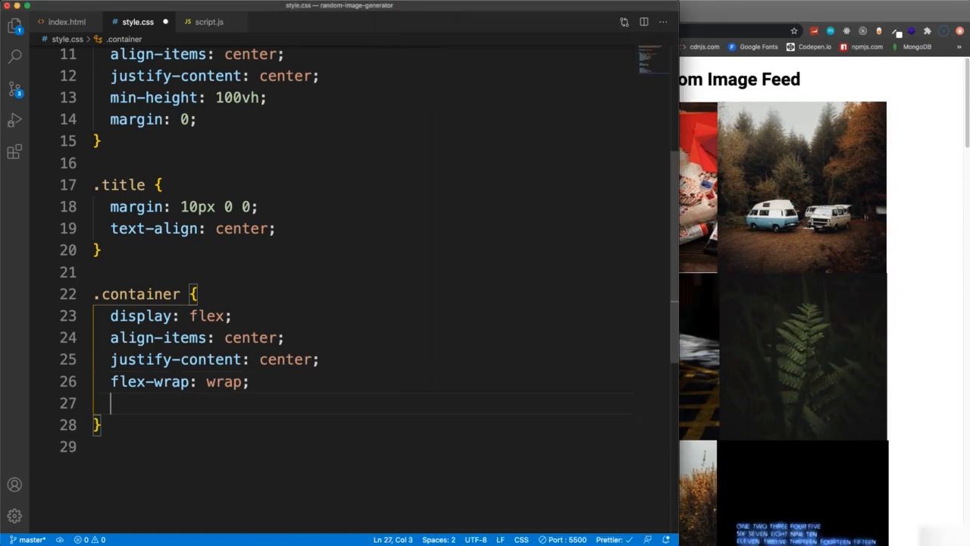
pyautogui.write('max-width: 10')
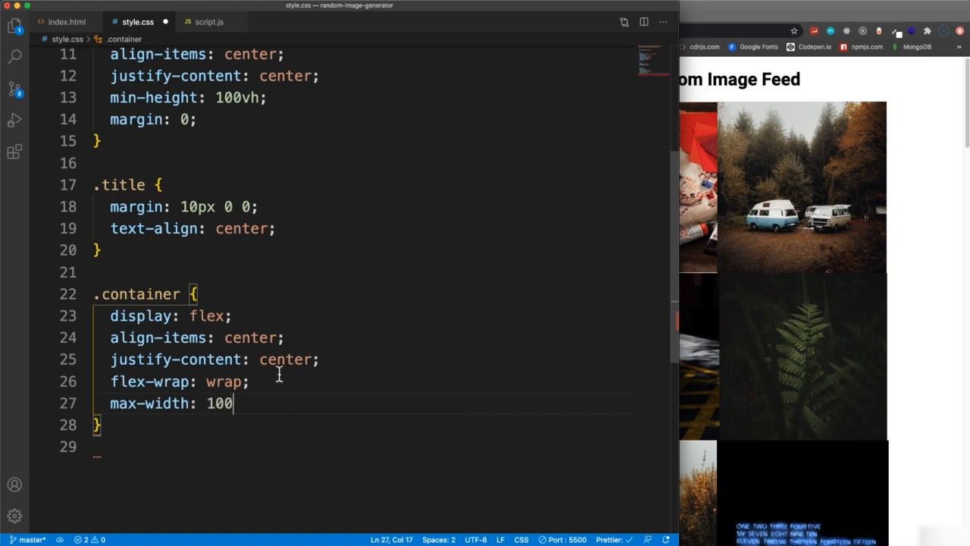
pyautogui.write('0px;')
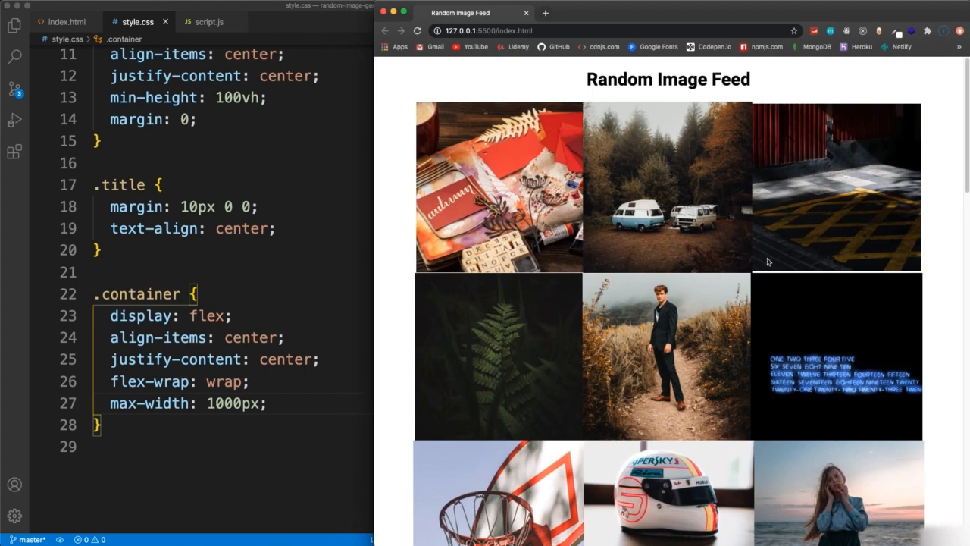
pyautogui.moveTo(885, 276)
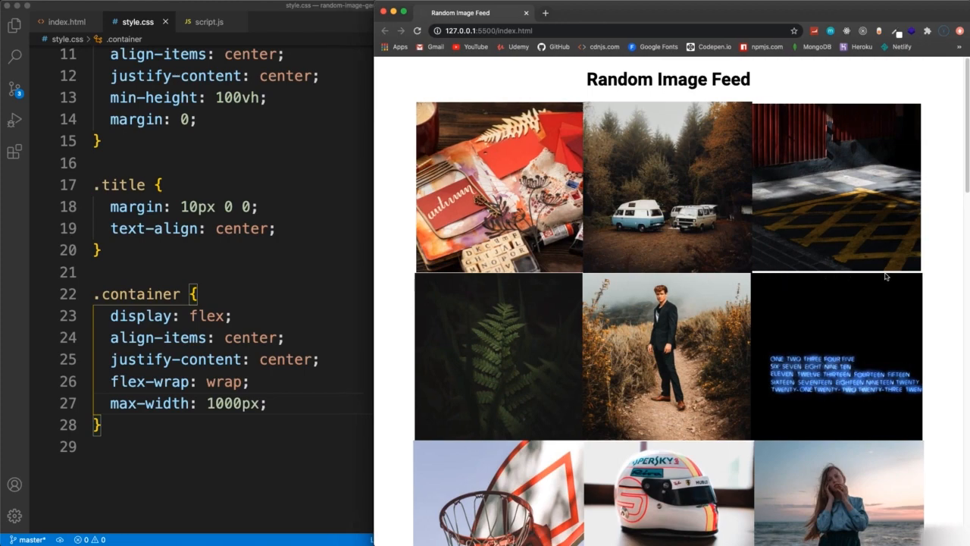
pyautogui.scroll(-3)
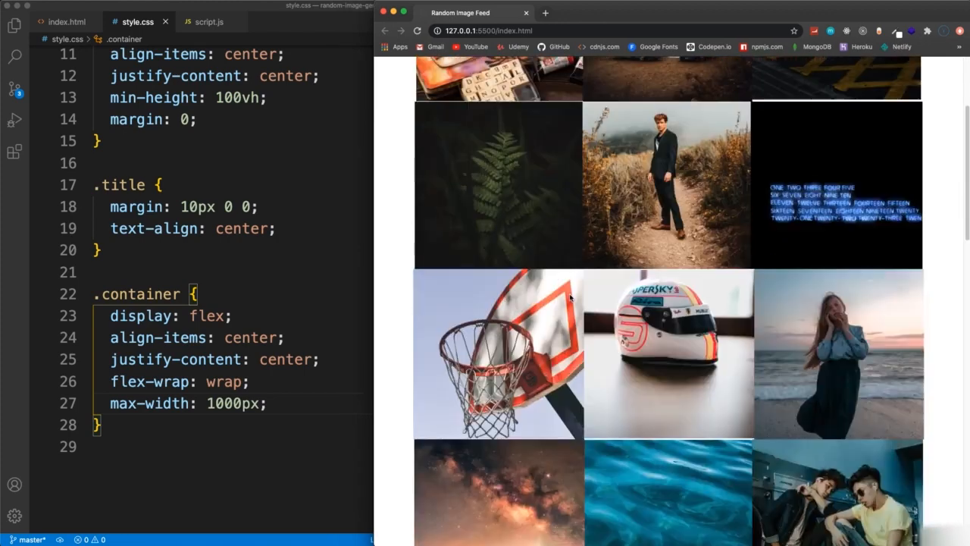
pyautogui.scroll(3)
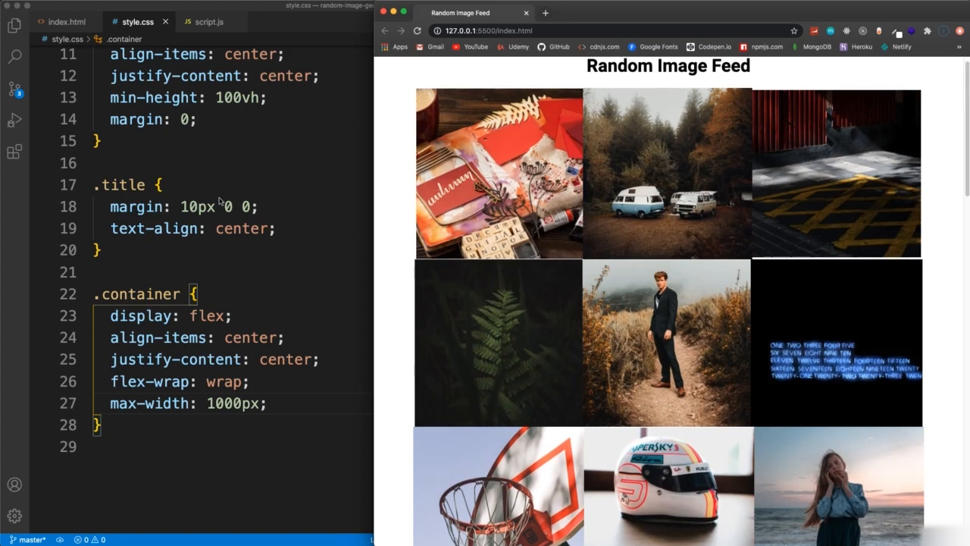
pyautogui.moveTo(265, 197)
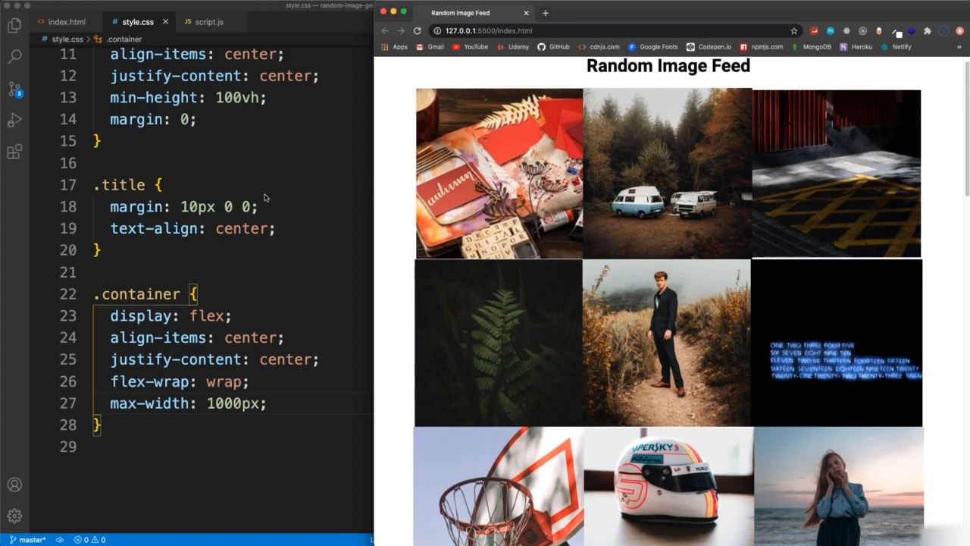
pyautogui.moveTo(431, 230)
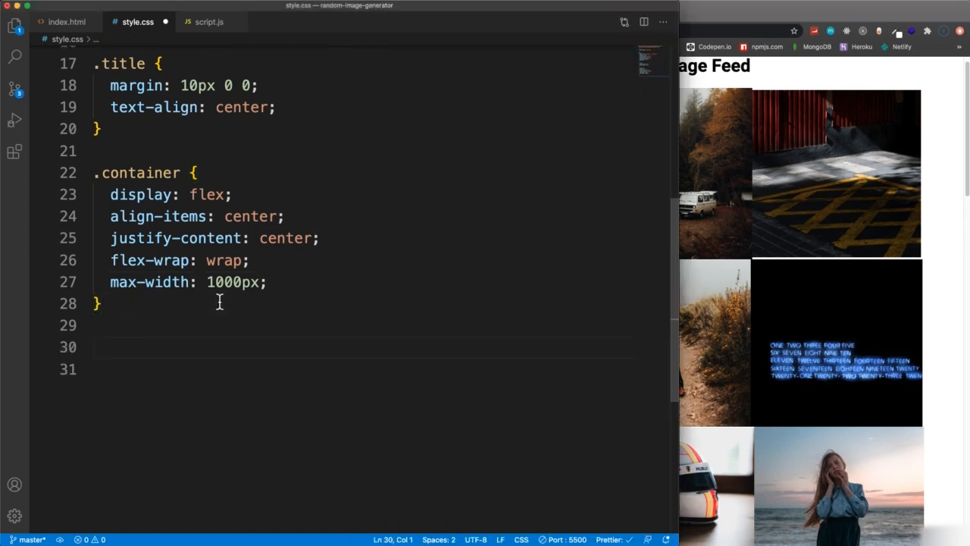
# Start a .container img rule with object-fit: cover and margin: 10px.
pyautogui.write('.container img {')
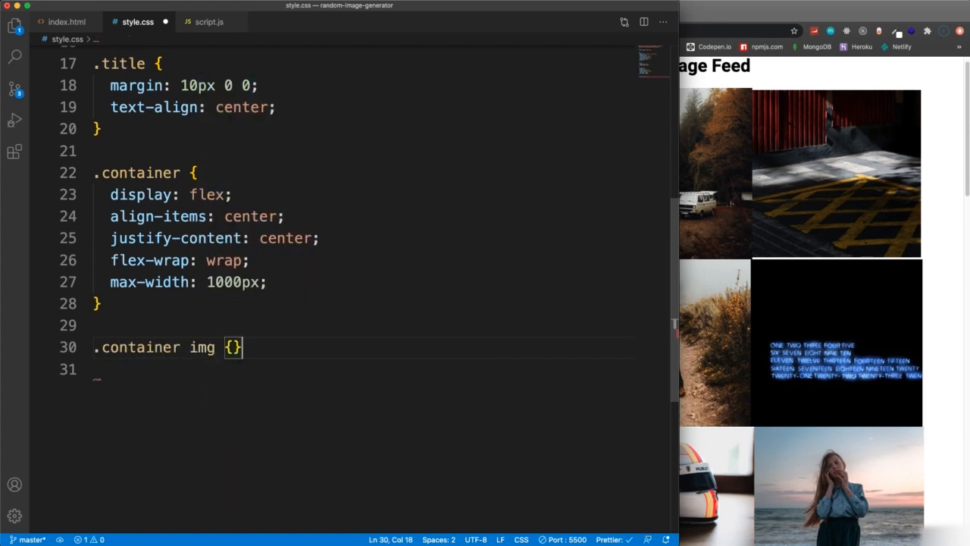
pyautogui.write('object-fit: cov;')
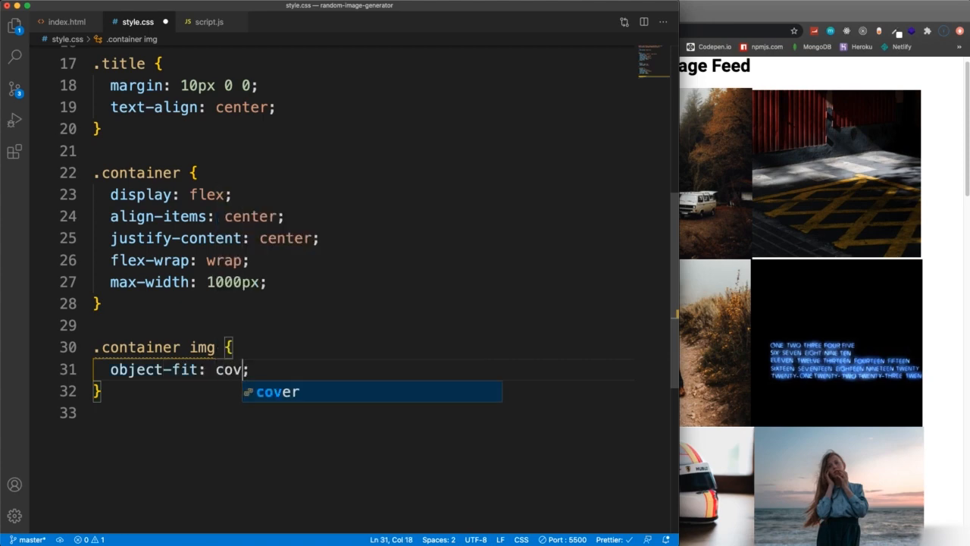
pyautogui.press('Enter')
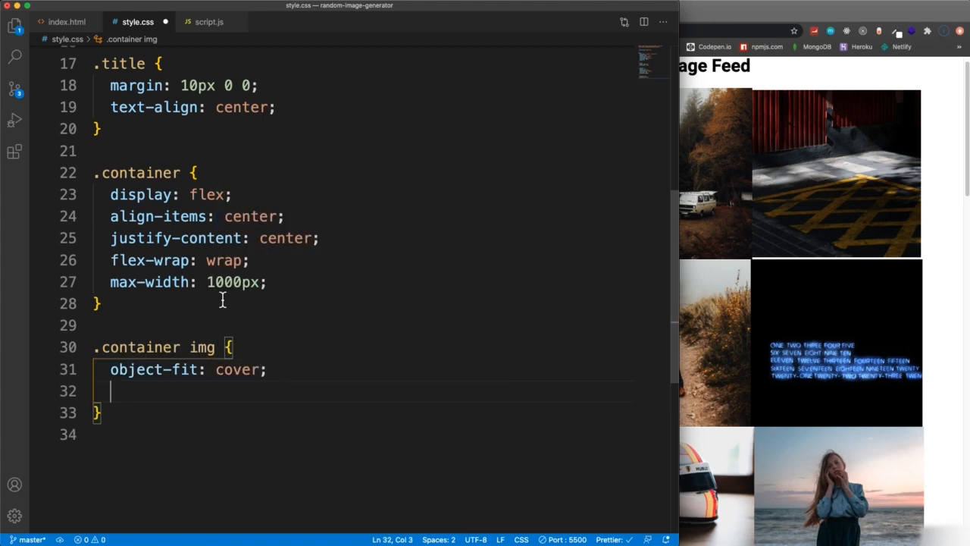
pyautogui.write('margin: 10px;')
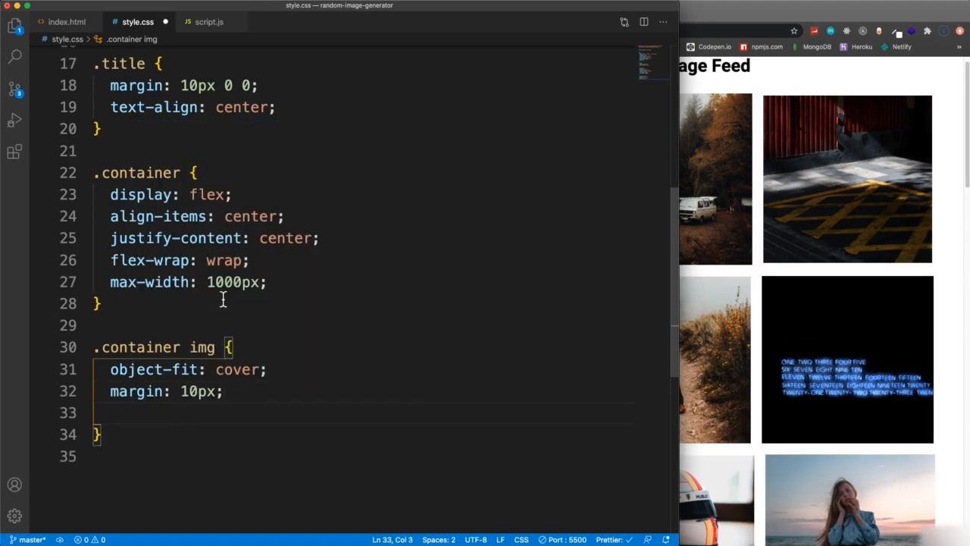
# Give .container img height: 300px, width: 300px and max-width: 100%, and save.
pyautogui.write('height')
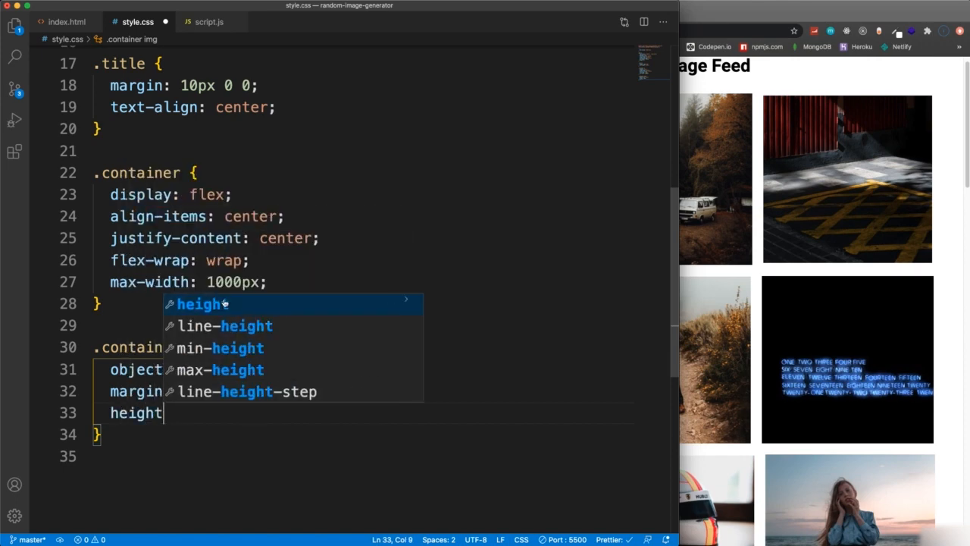
pyautogui.write(': 300px;')
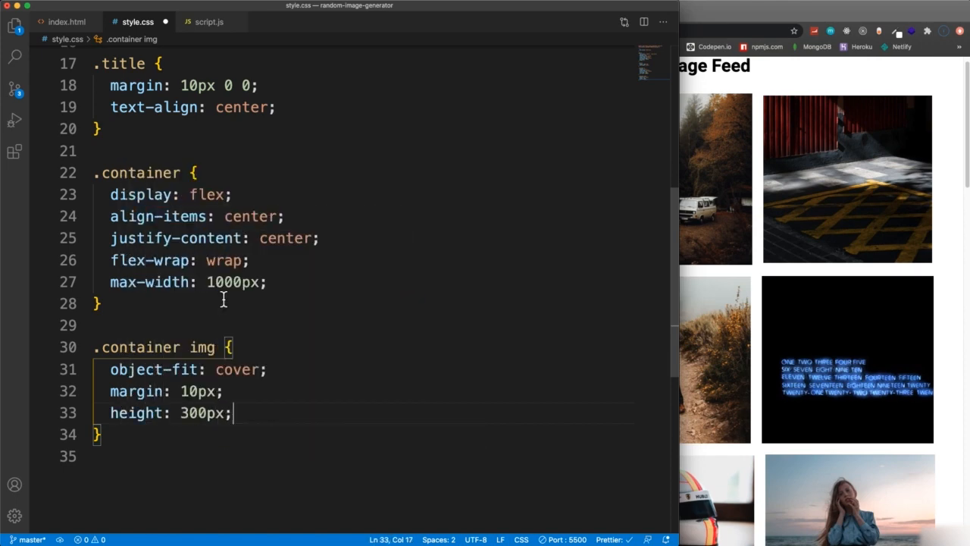
pyautogui.write('heigh: 300px;')
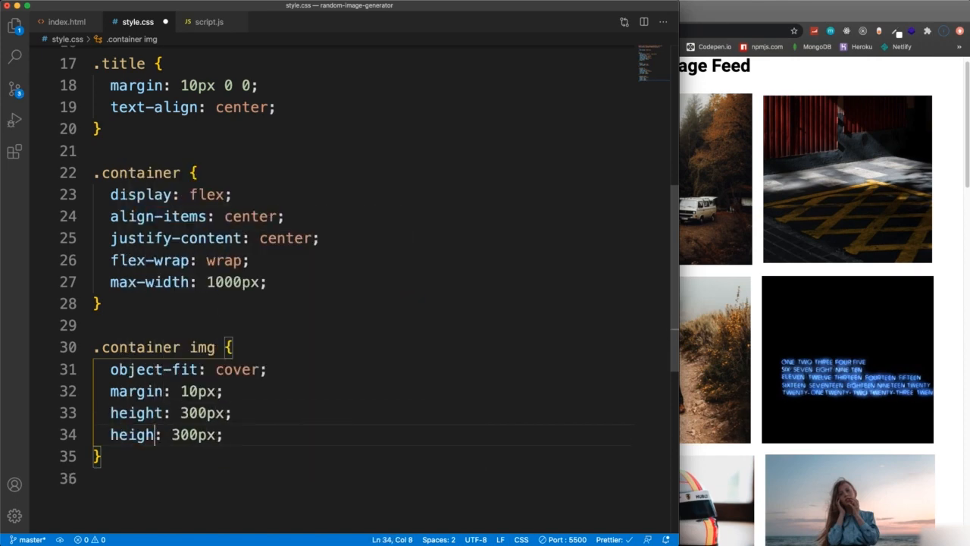
pyautogui.write('width')
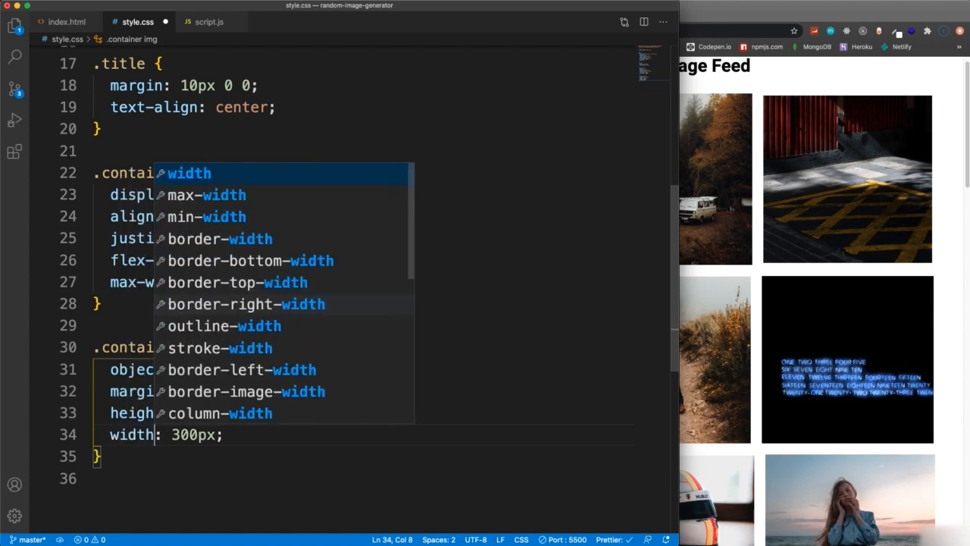
pyautogui.press('Escape')
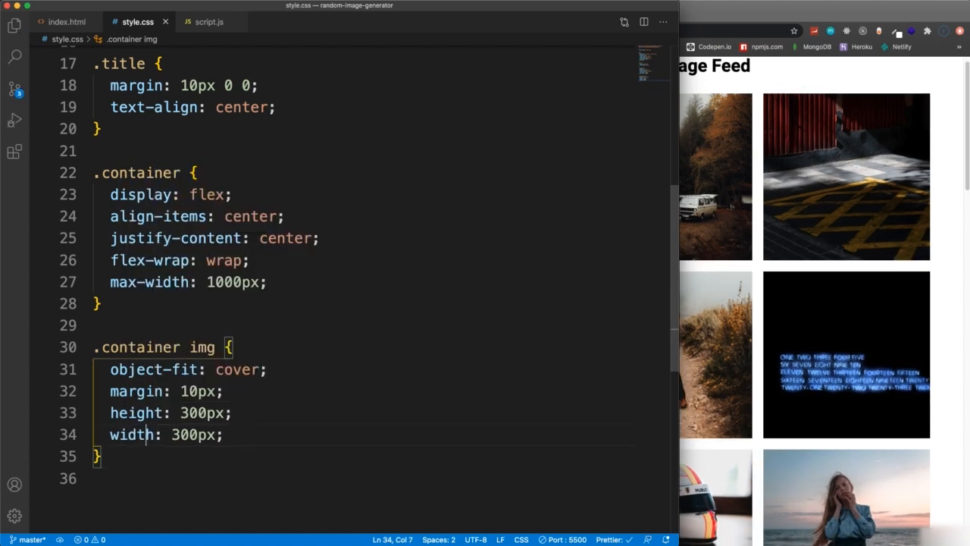
pyautogui.press('enter')
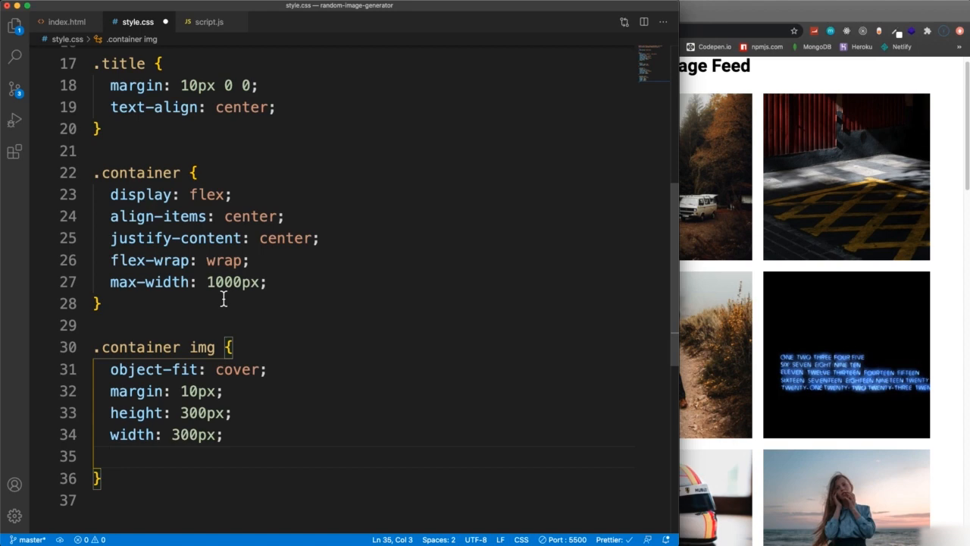
pyautogui.write('max-width: 1')
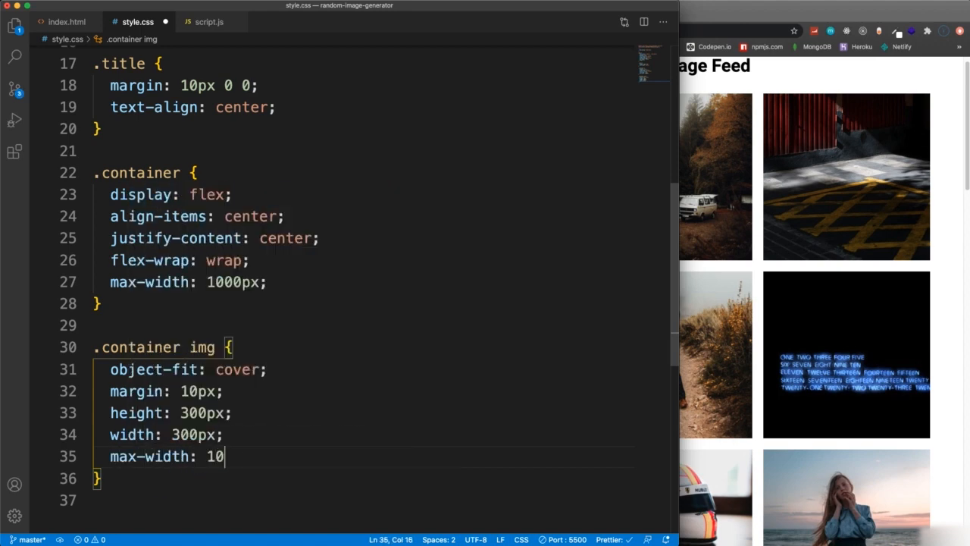
pyautogui.write('0%;')
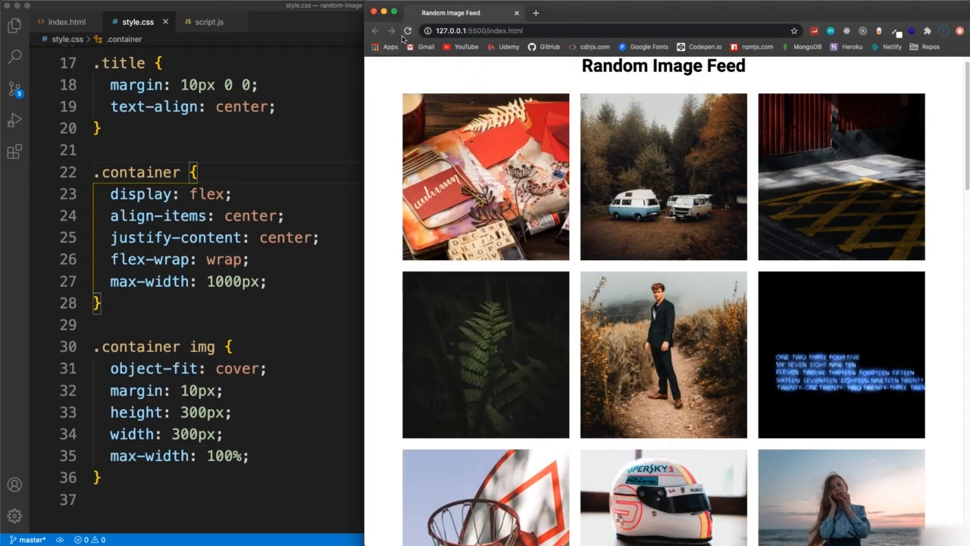
# Reload the Random Image Feed in Chrome and scroll through the square image grid.
pyautogui.click(407, 30)
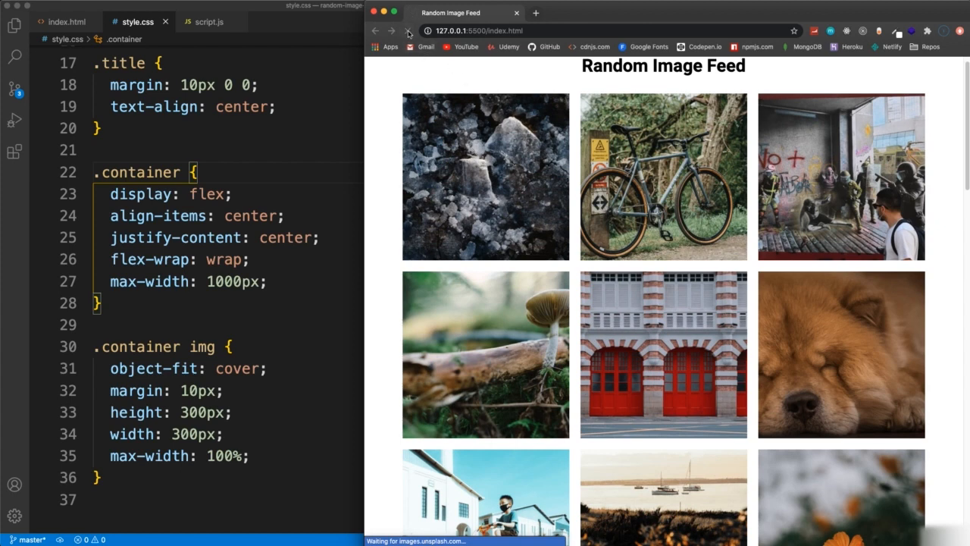
pyautogui.click(408, 30)
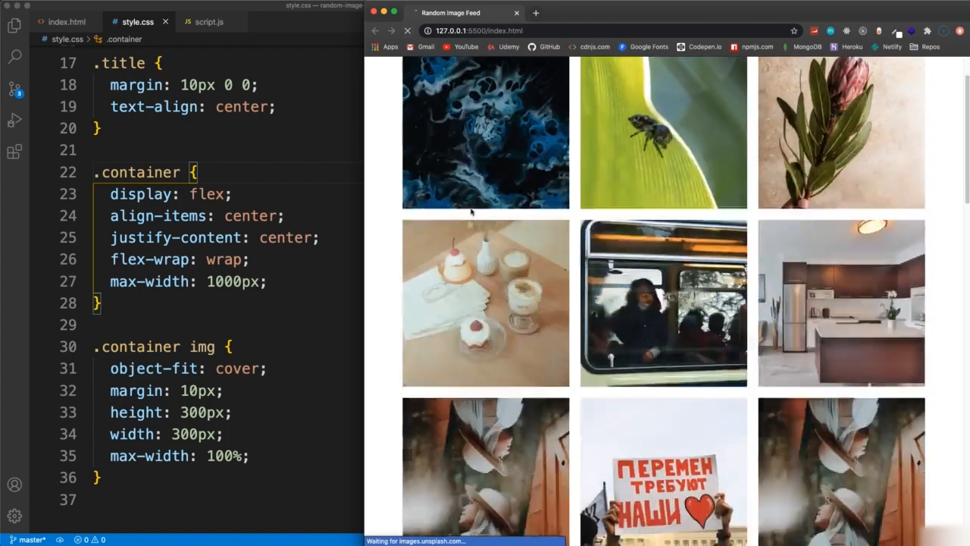
pyautogui.scroll(-3)
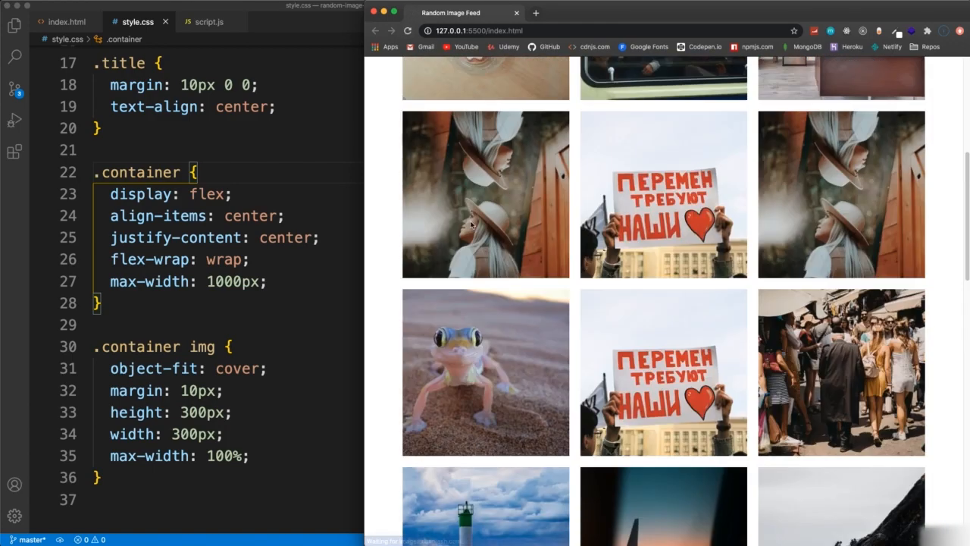
pyautogui.scroll(-3)
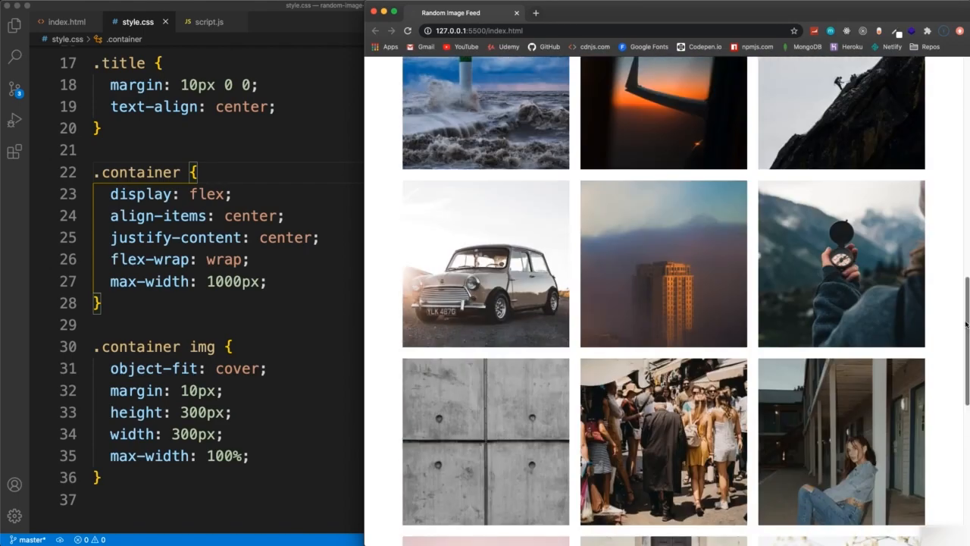
pyautogui.scroll(-3)
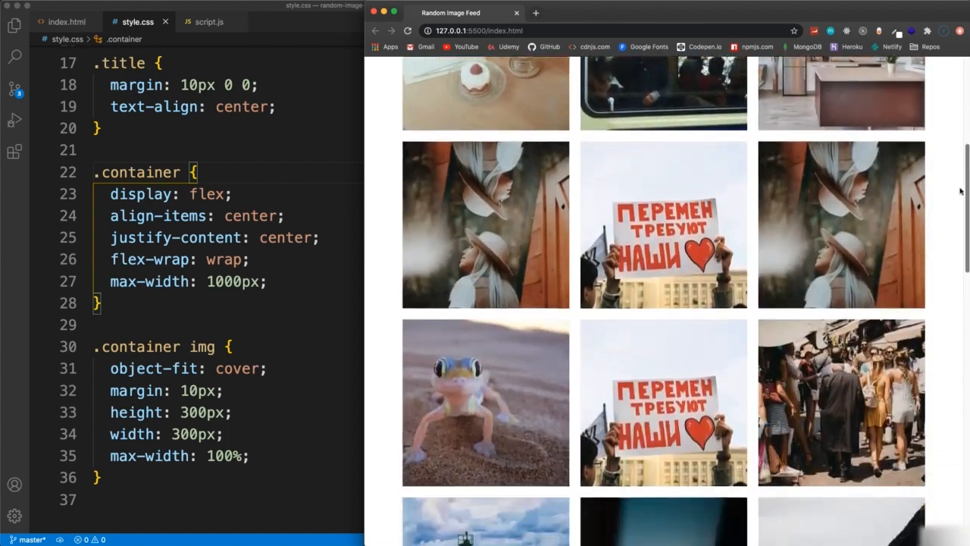
pyautogui.scroll(-3)
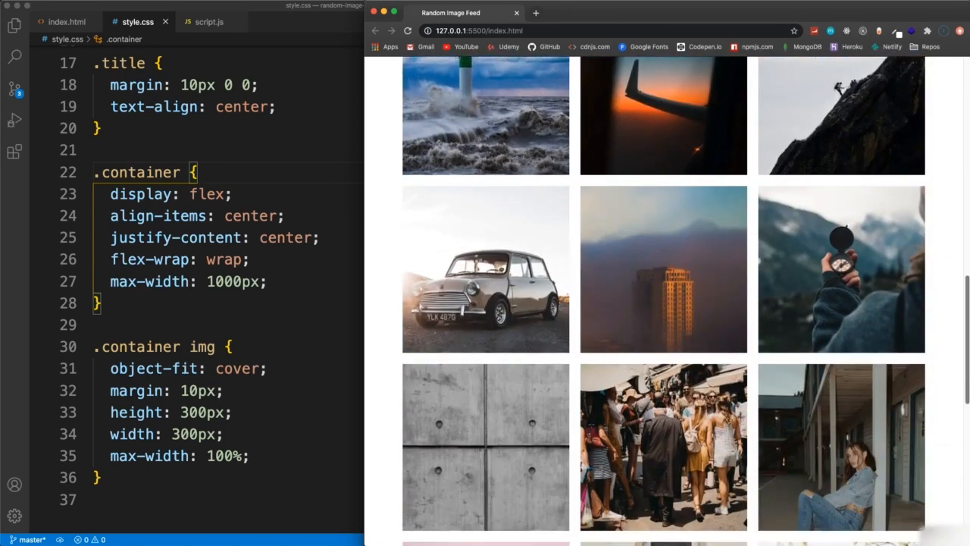
pyautogui.scroll(-3)
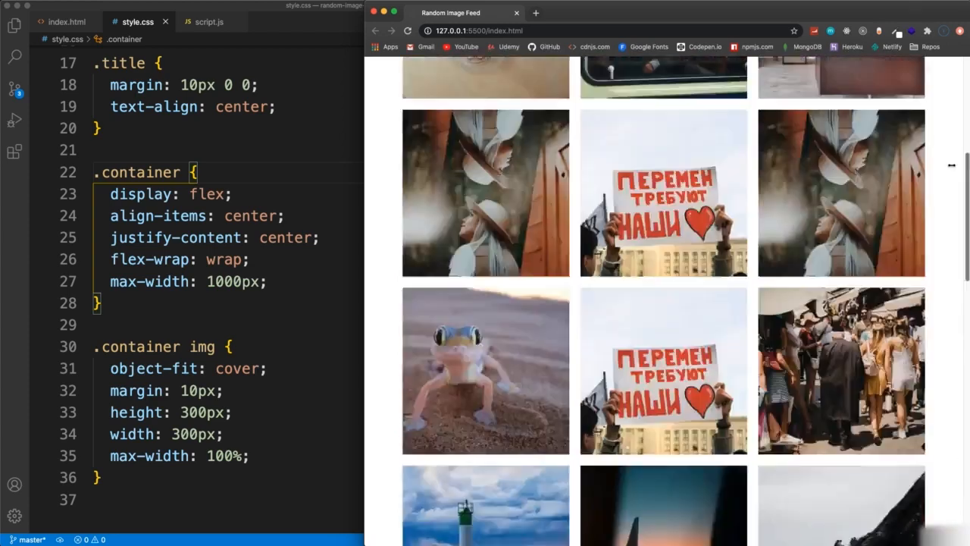
# Change const rows to 5 in script.js, save, and reload the page.
pyautogui.click(210, 21)
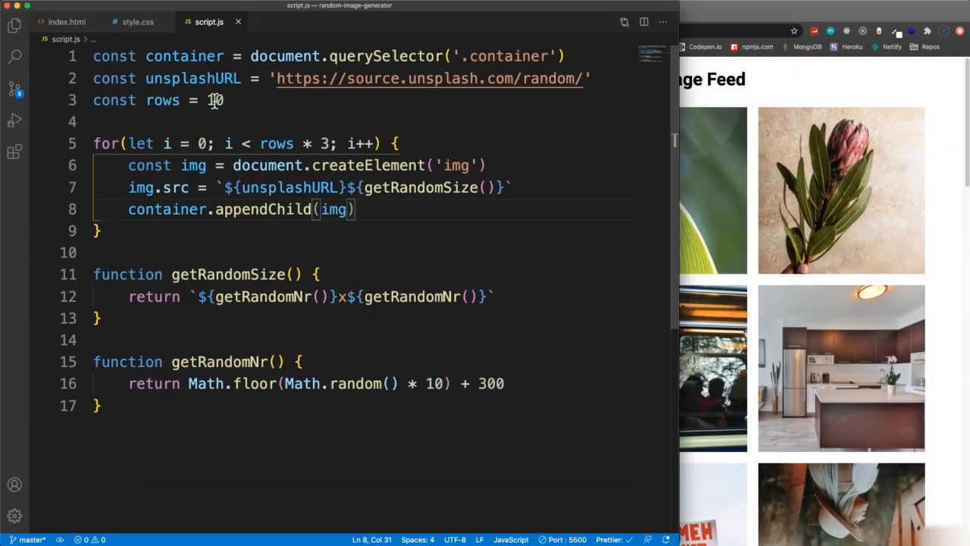
pyautogui.write('5')
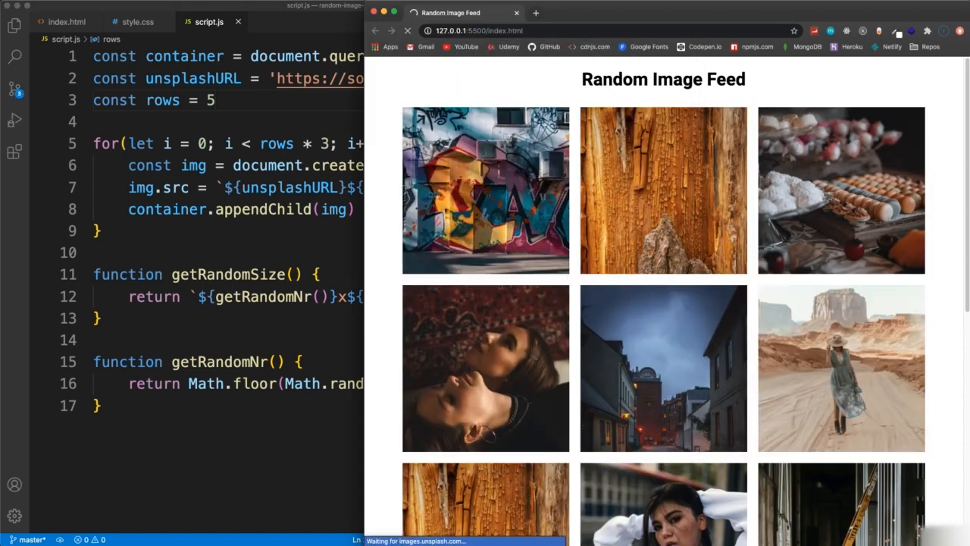
pyautogui.scroll(-3)
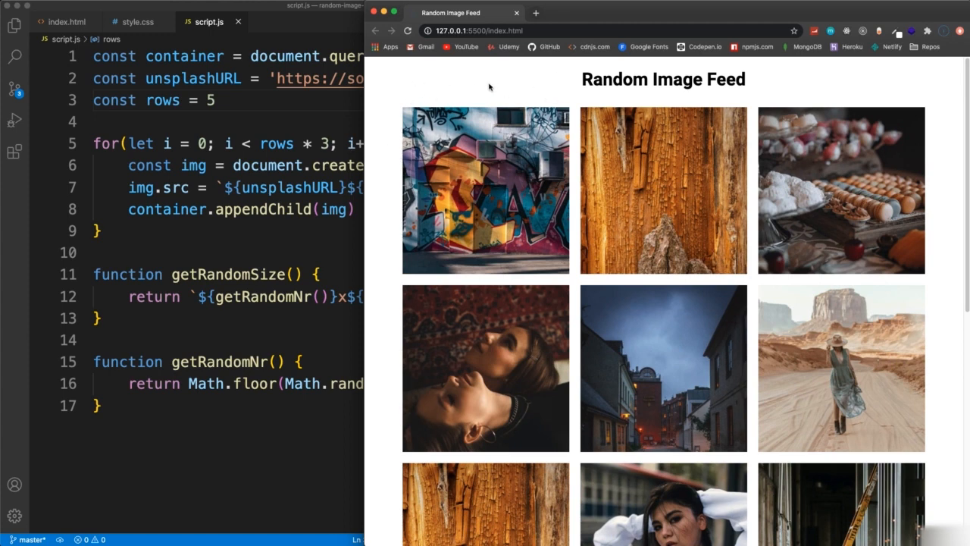
pyautogui.moveTo(410, 100)
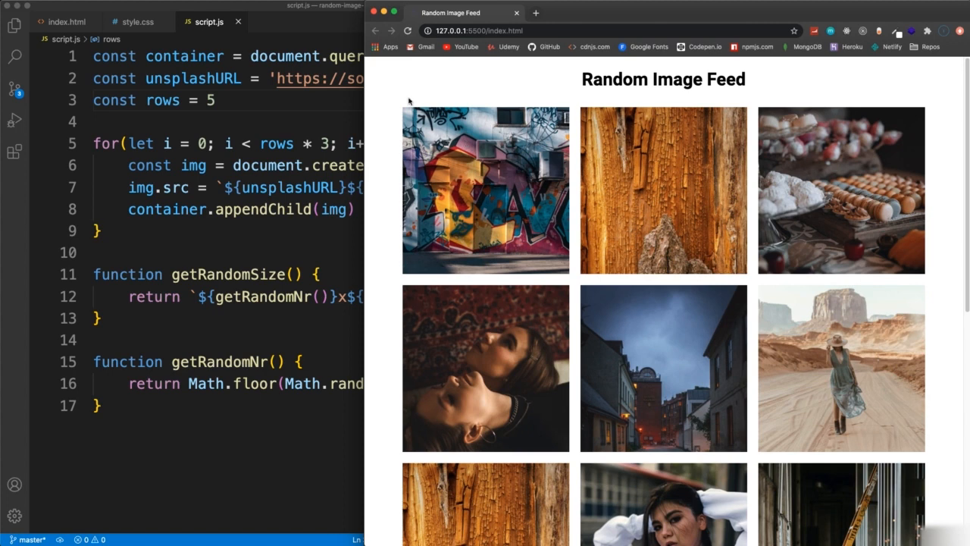
pyautogui.moveTo(426, 164)
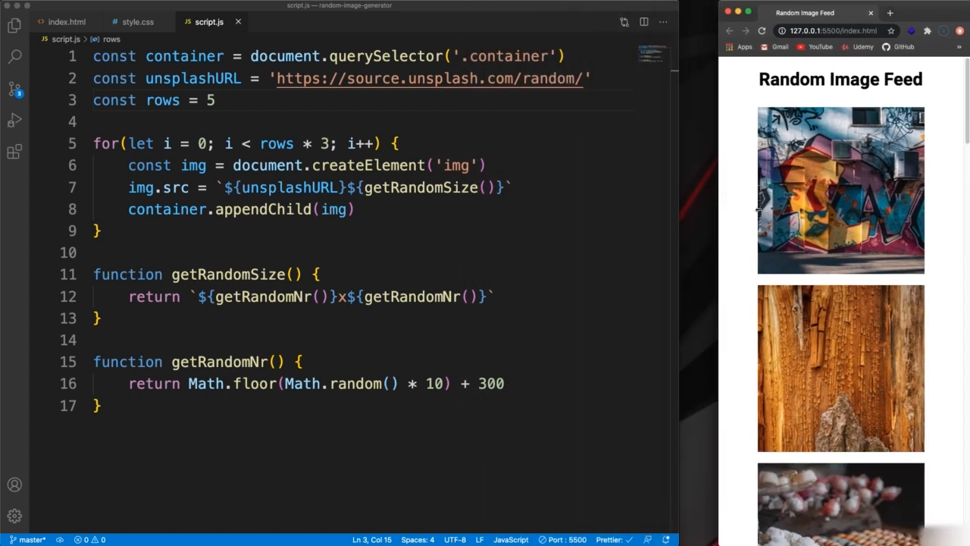
pyautogui.scroll(-3)
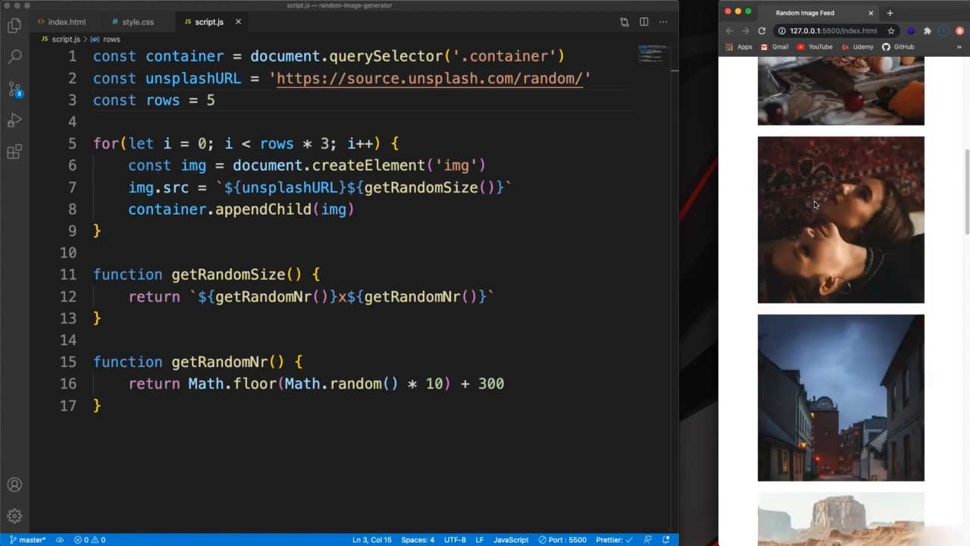
pyautogui.scroll(-3)
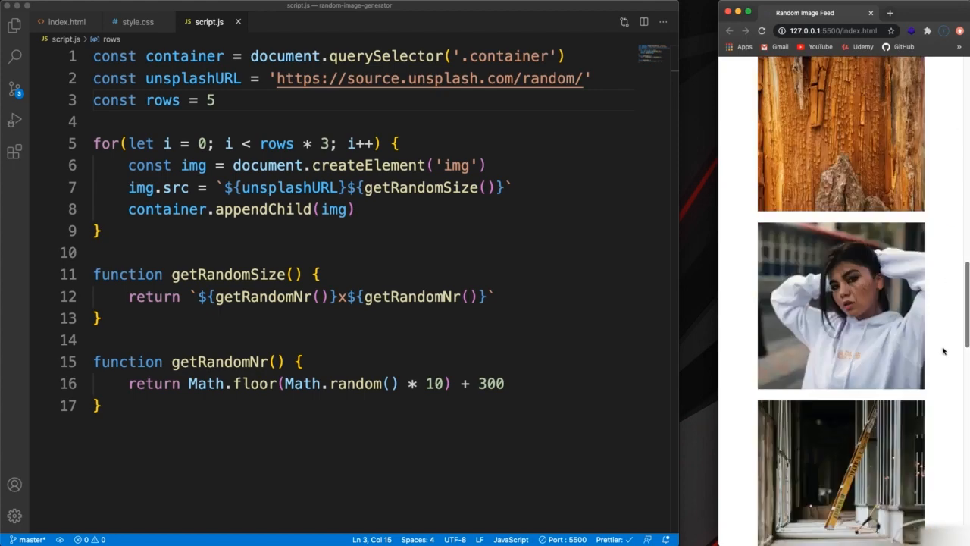
pyautogui.scroll(3)
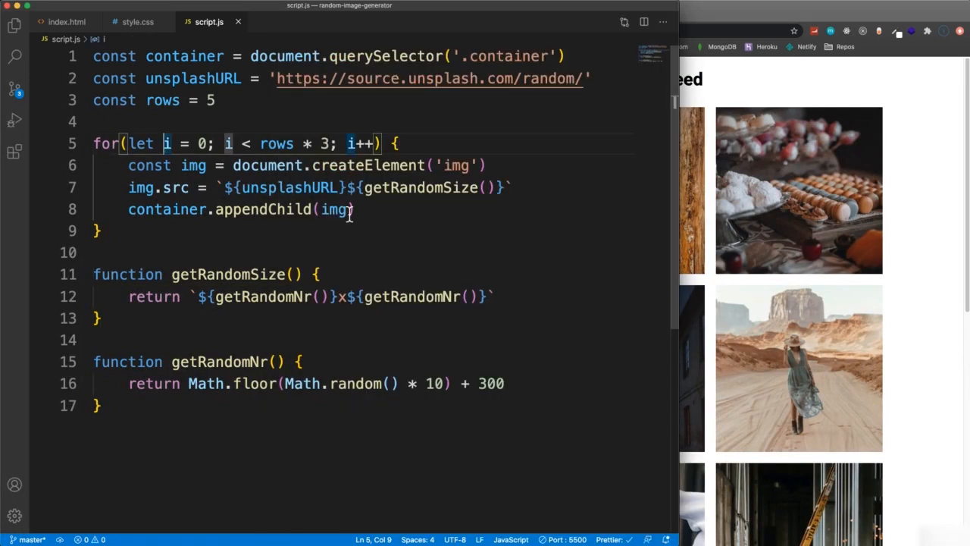
pyautogui.moveTo(583, 347)
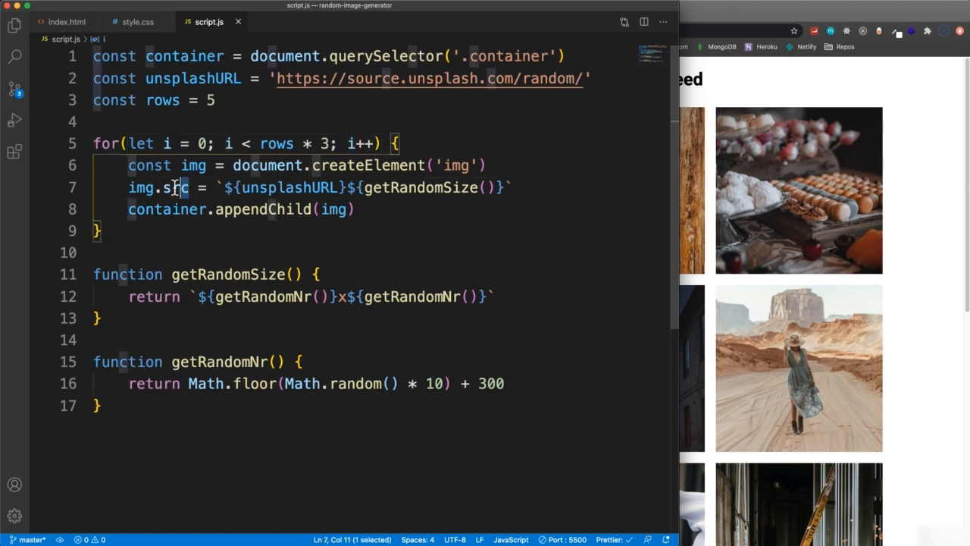
pyautogui.doubleClick(175, 188)
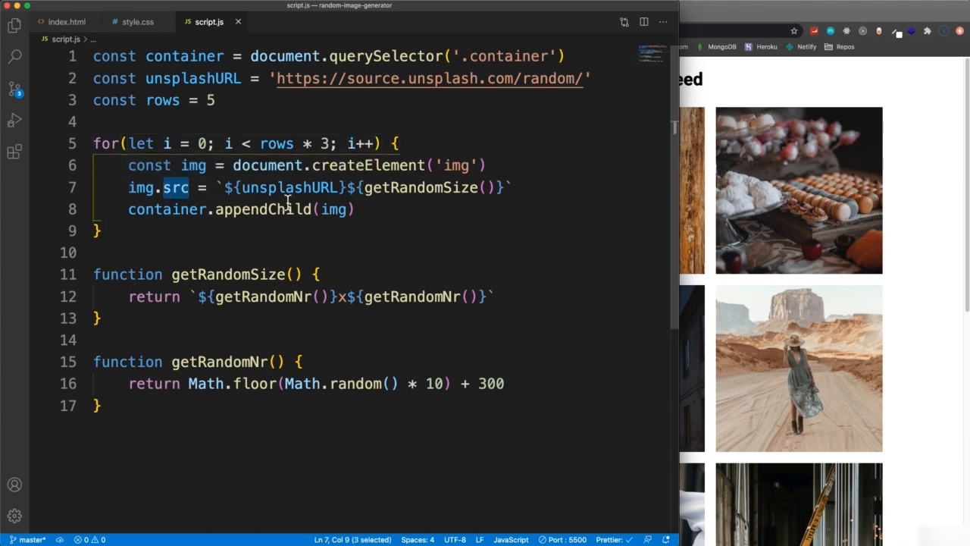